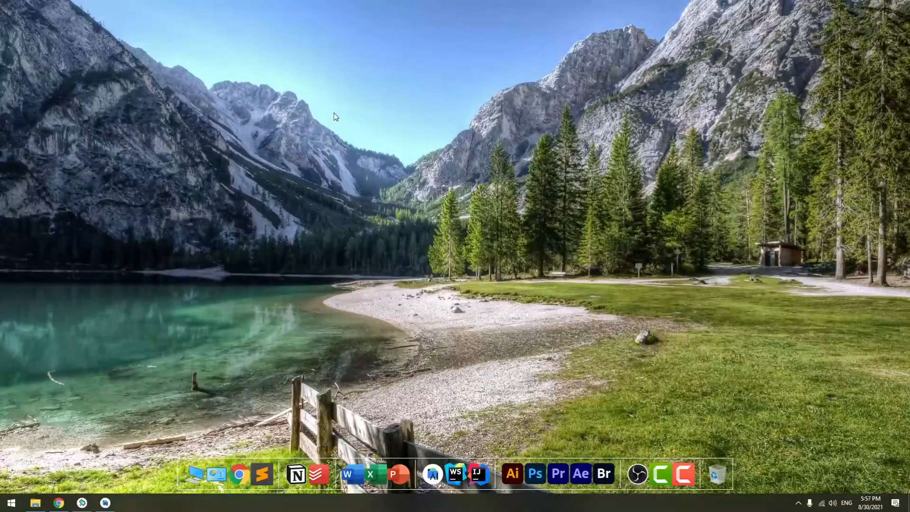
mouse_move(355, 132)
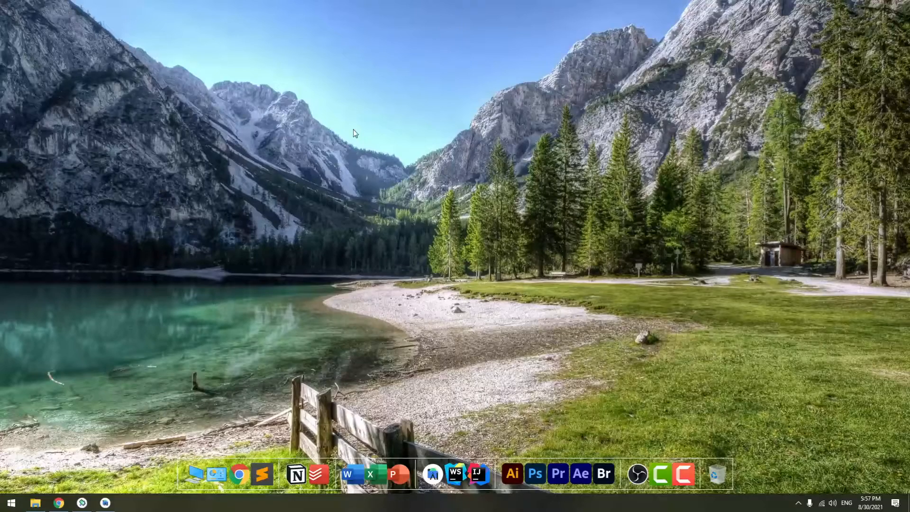
- Read the OpenCV About page's library description down to the Support section
click(58, 502)
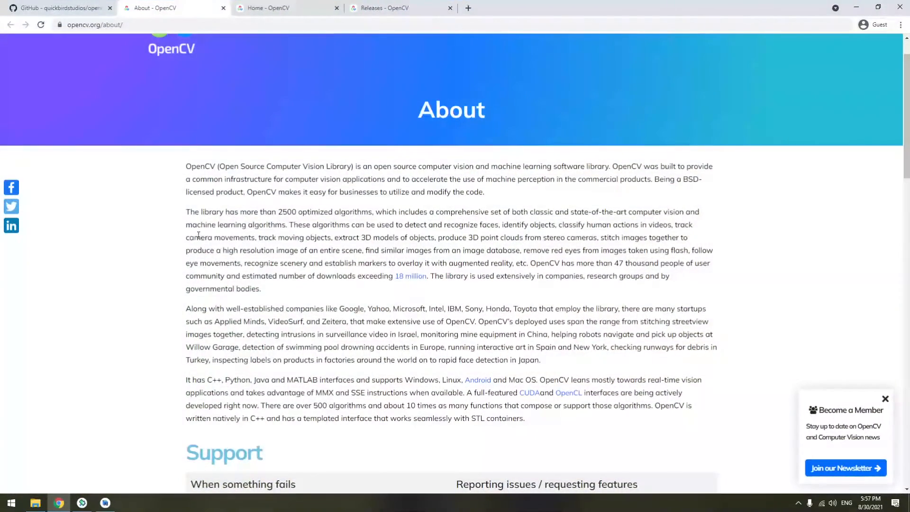
scroll(up, 3)
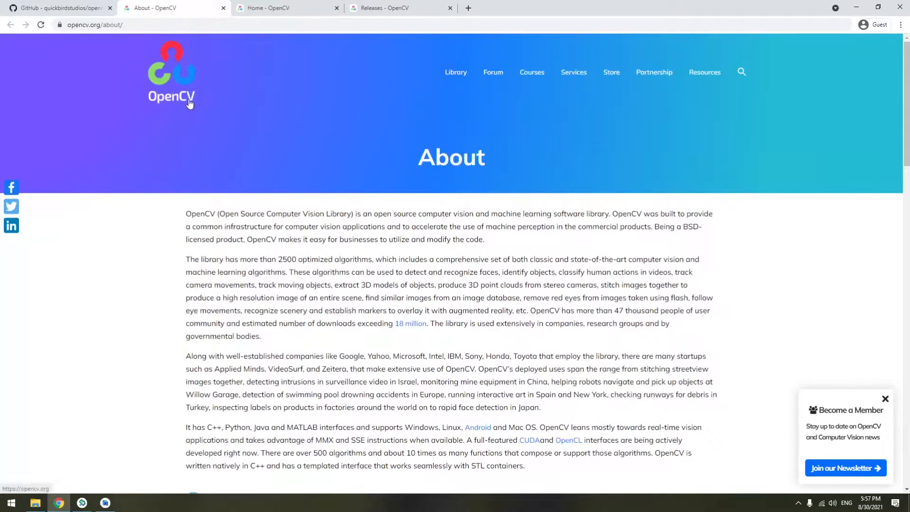
mouse_move(137, 277)
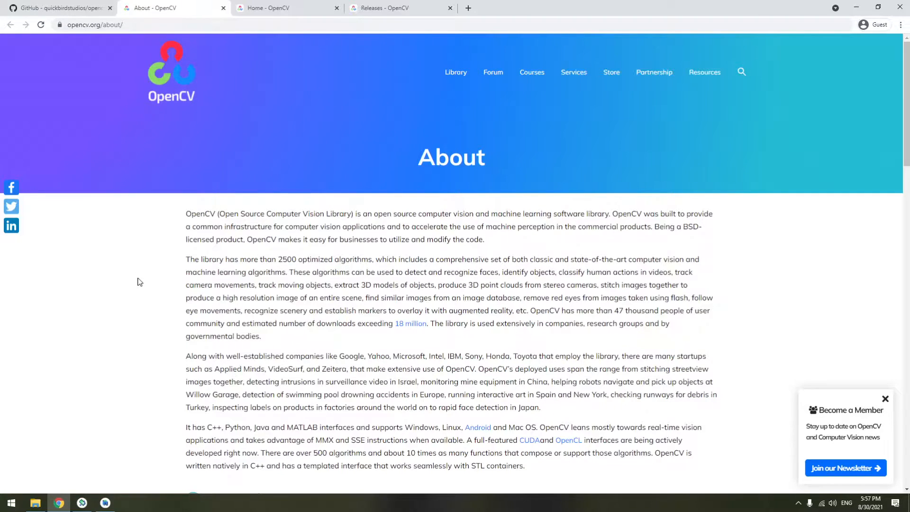
scroll(down, 3)
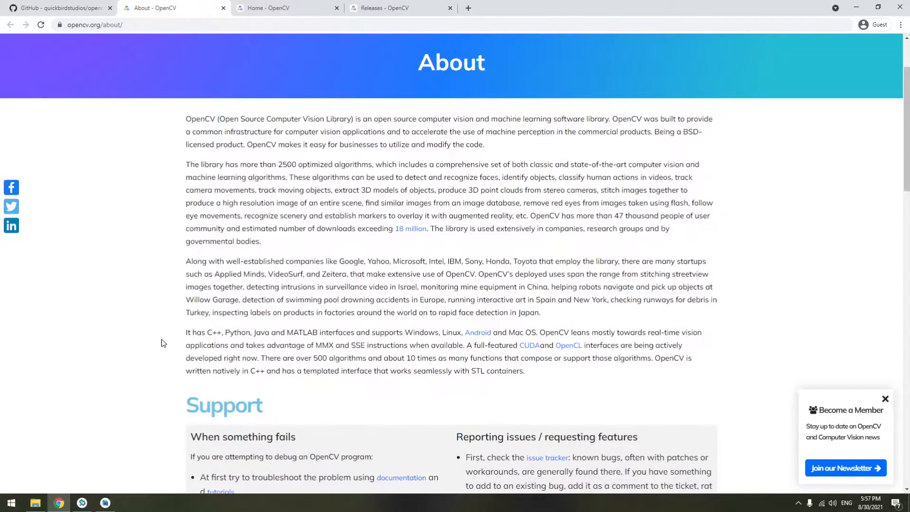
double_click(421, 333)
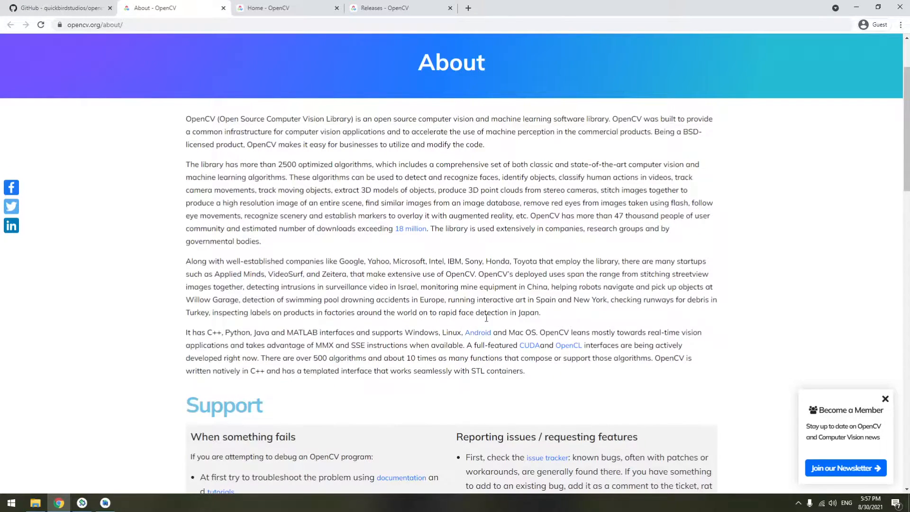
mouse_move(238, 392)
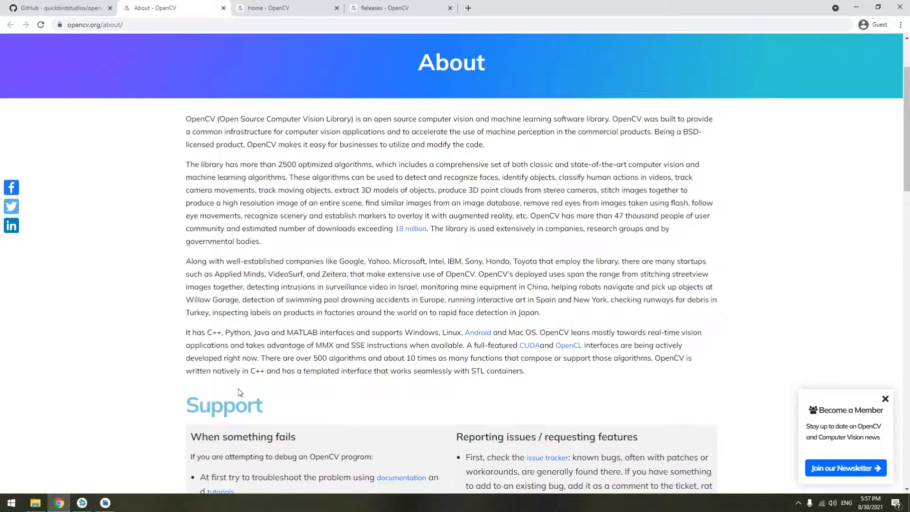
mouse_move(528, 345)
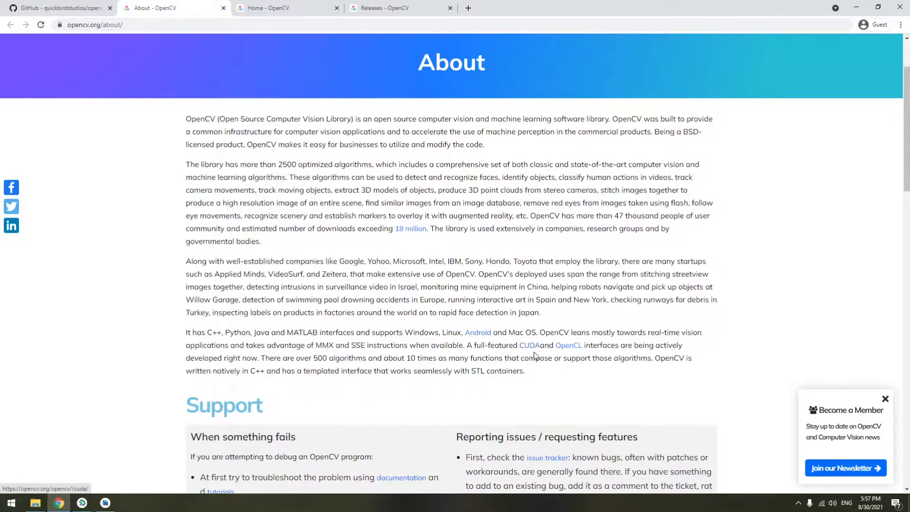
mouse_move(532, 367)
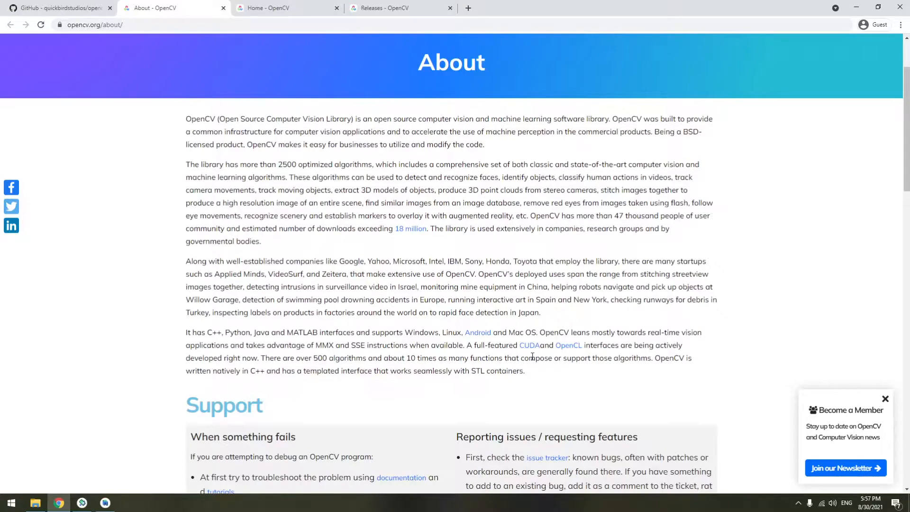
mouse_move(422, 342)
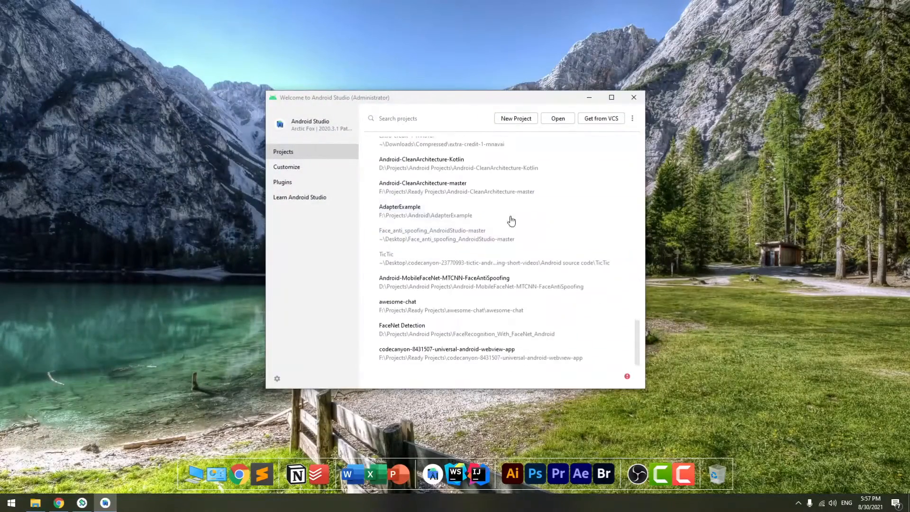
- Create a new Empty Activity Kotlin project named OpenCV and let Gradle sync
click(515, 119)
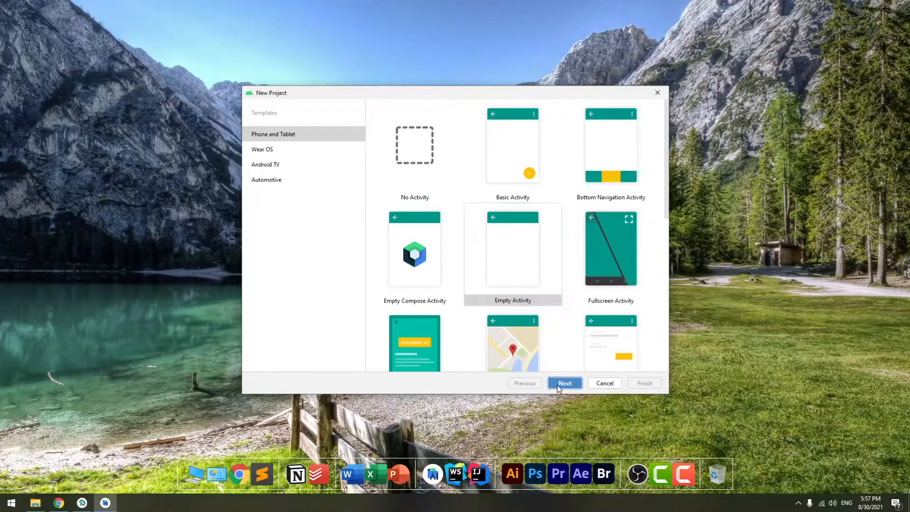
click(564, 382)
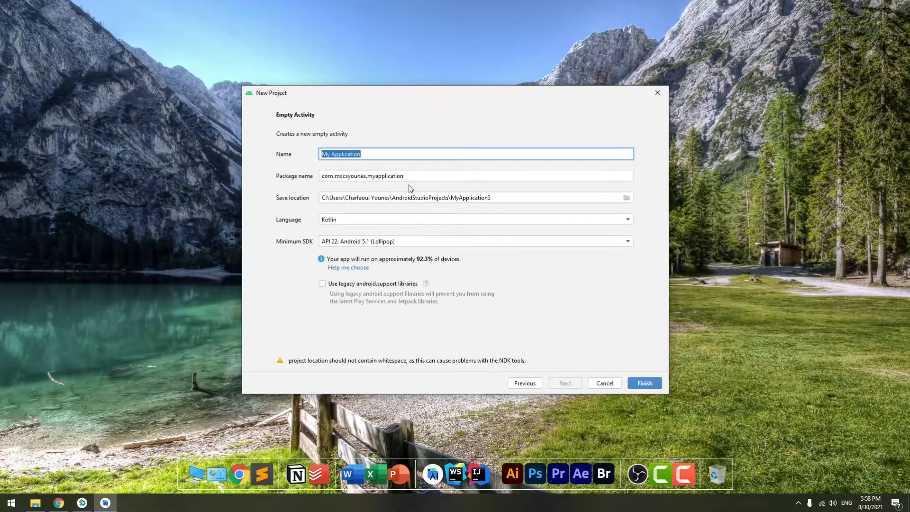
text(Ope)
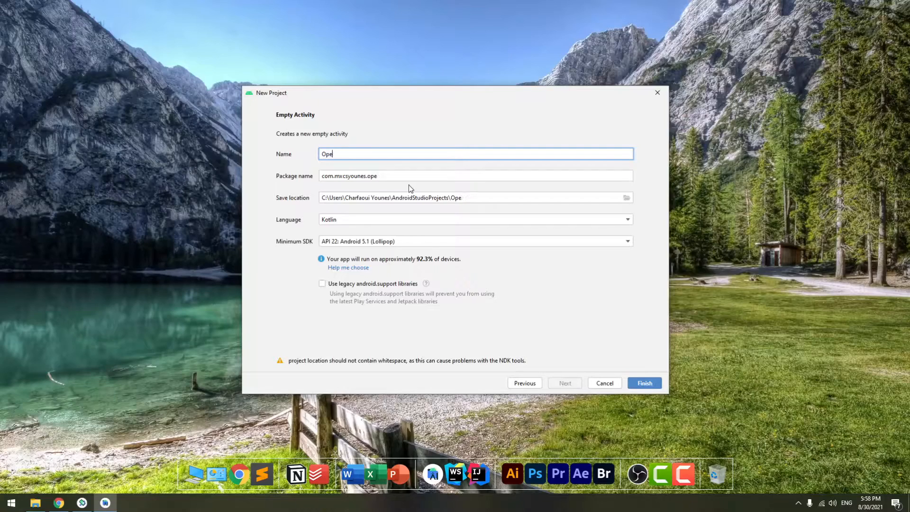
text(nCV)
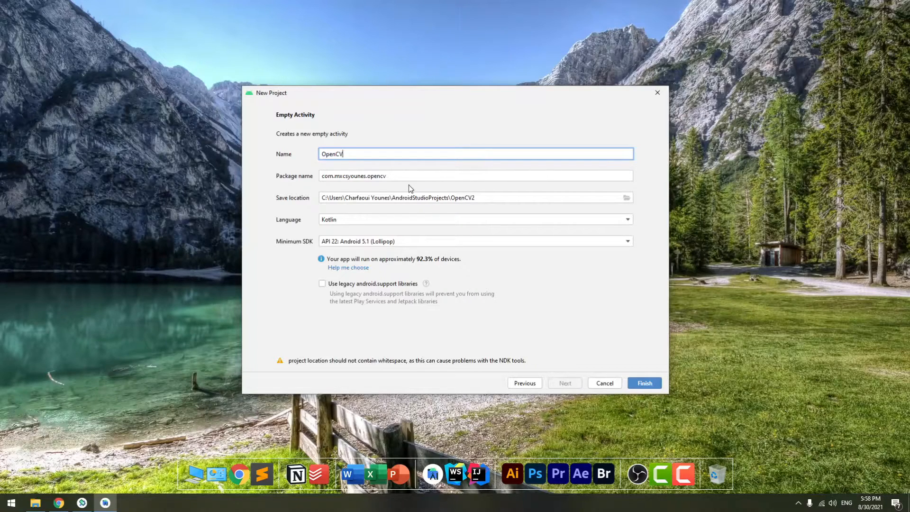
mouse_move(398, 274)
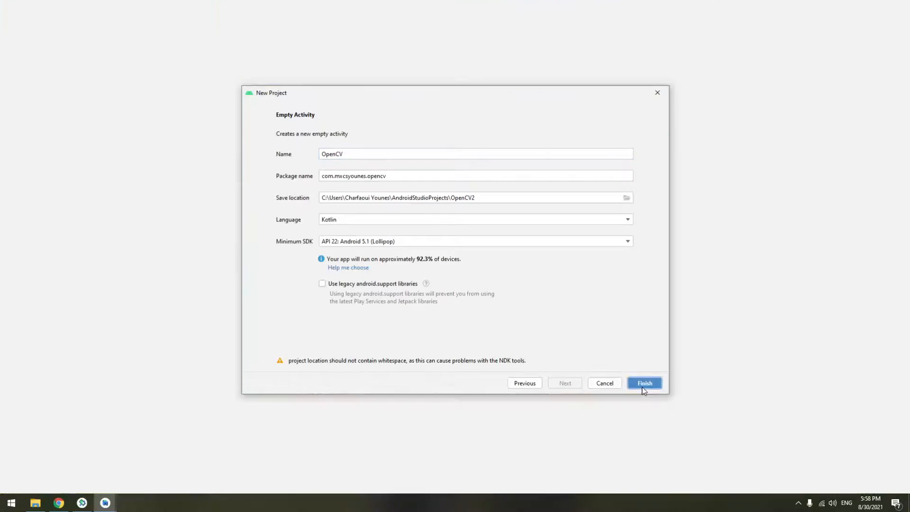
click(644, 382)
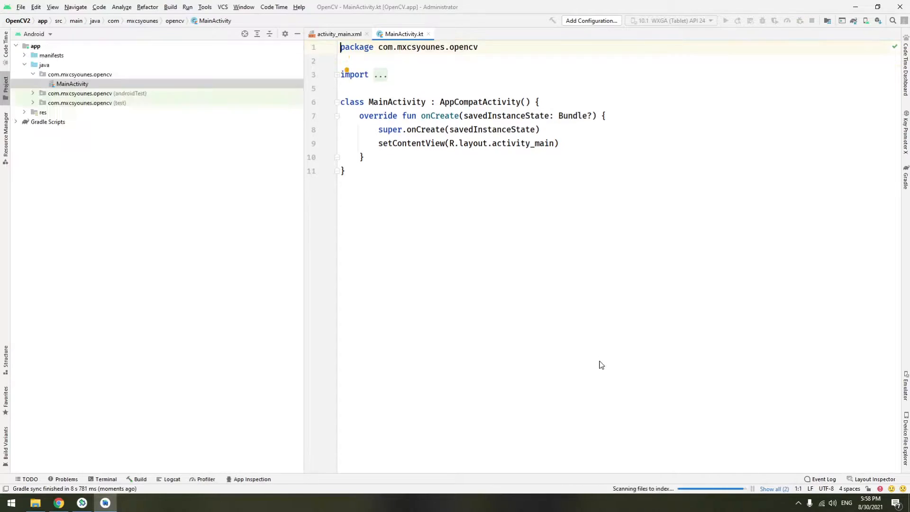
- Add a blank line inside the MainActivity class, then return to the OpenCV About page
click(558, 102)
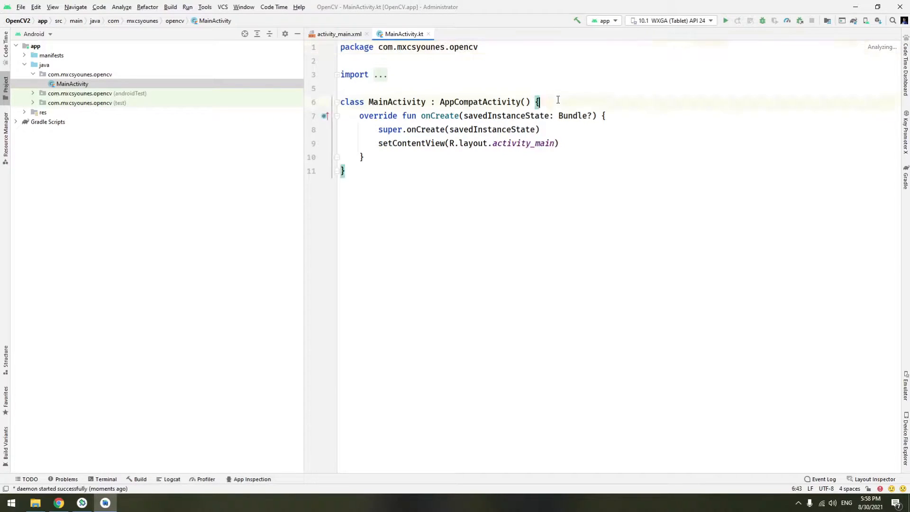
click(671, 20)
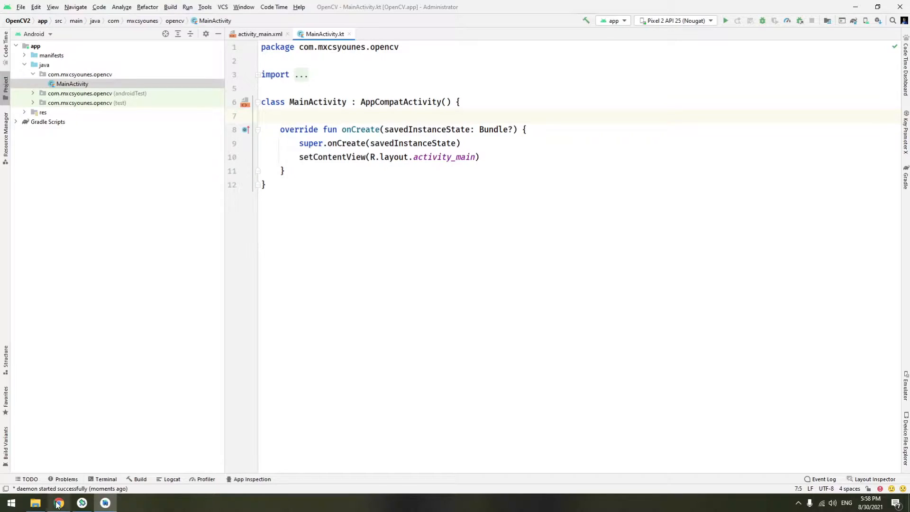
click(58, 502)
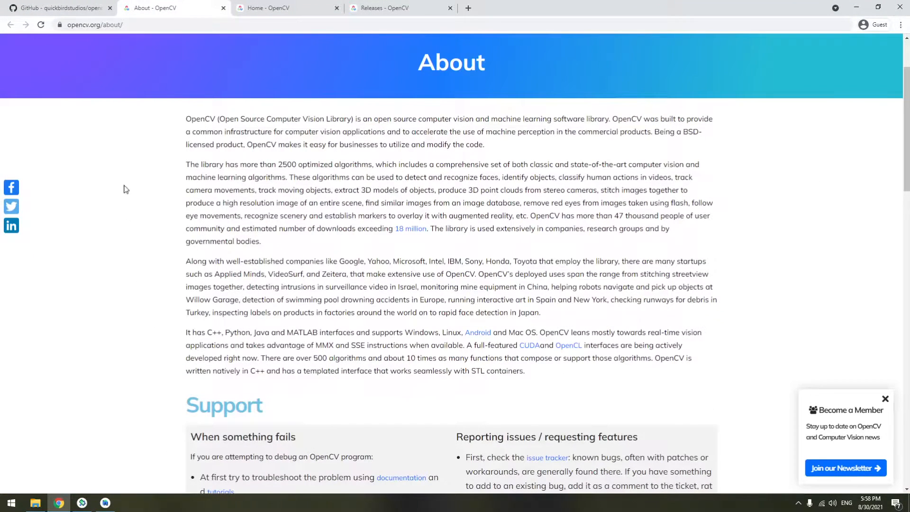
- Browse the opencv-android GitHub README down to the How to Integrate opencv-contrib line
click(55, 8)
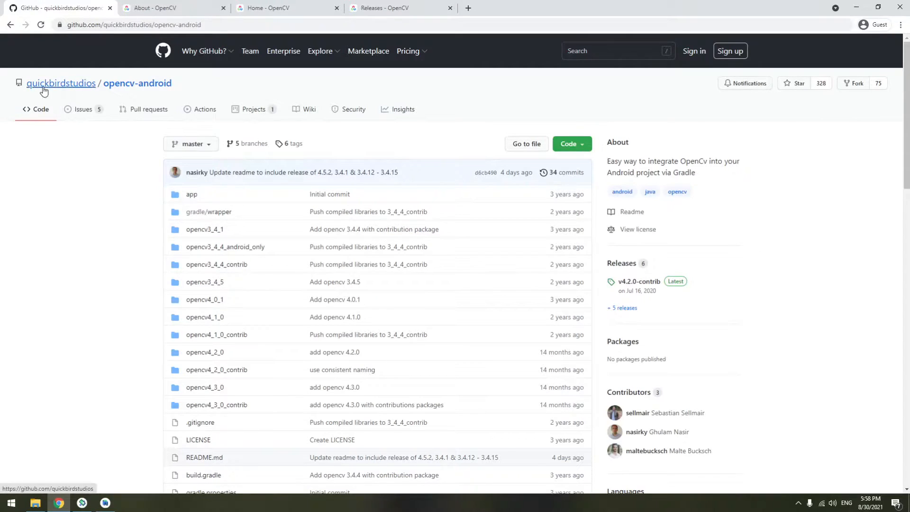
mouse_move(98, 305)
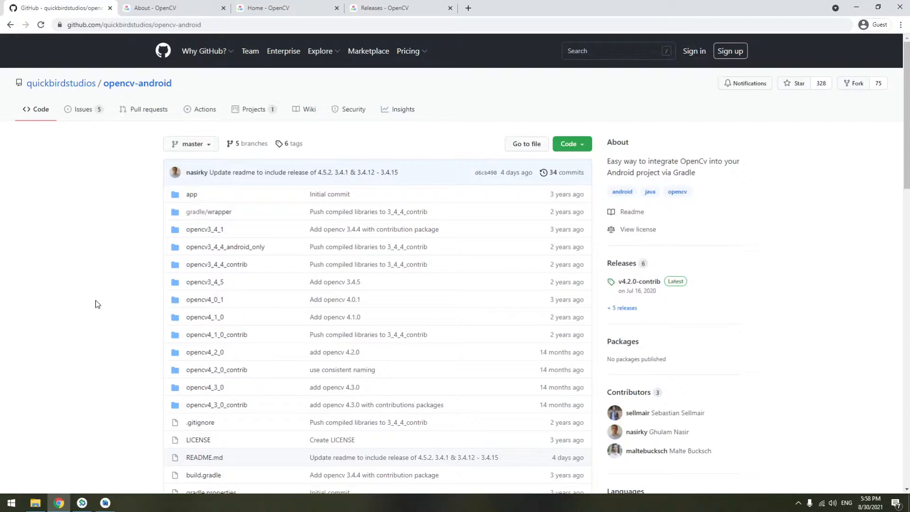
mouse_move(137, 84)
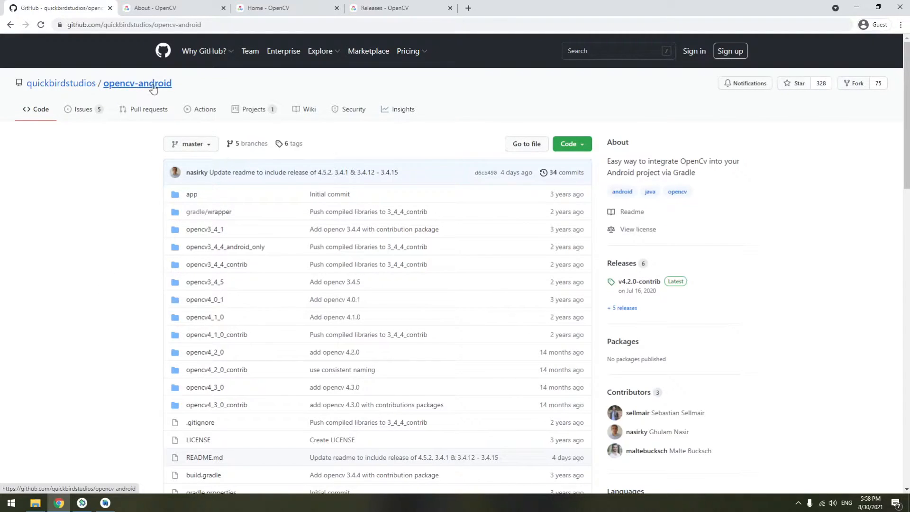
scroll(down, 3)
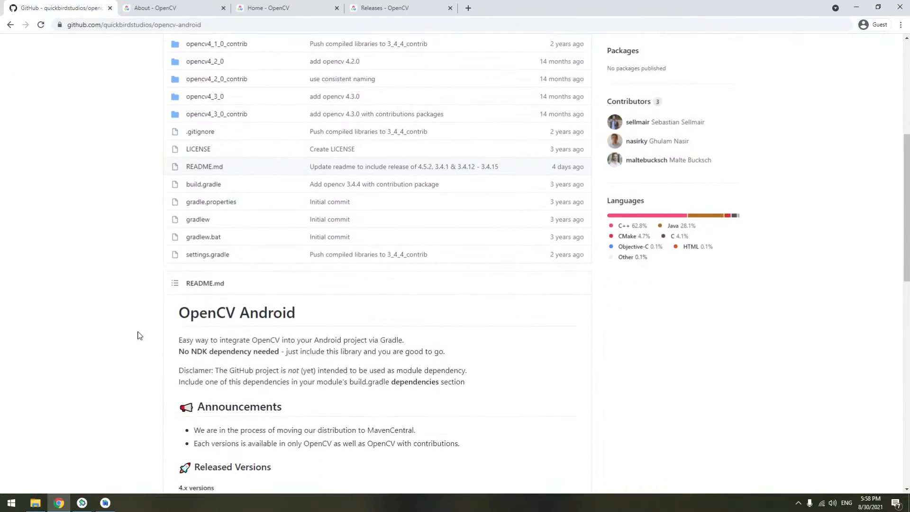
scroll(down, 3)
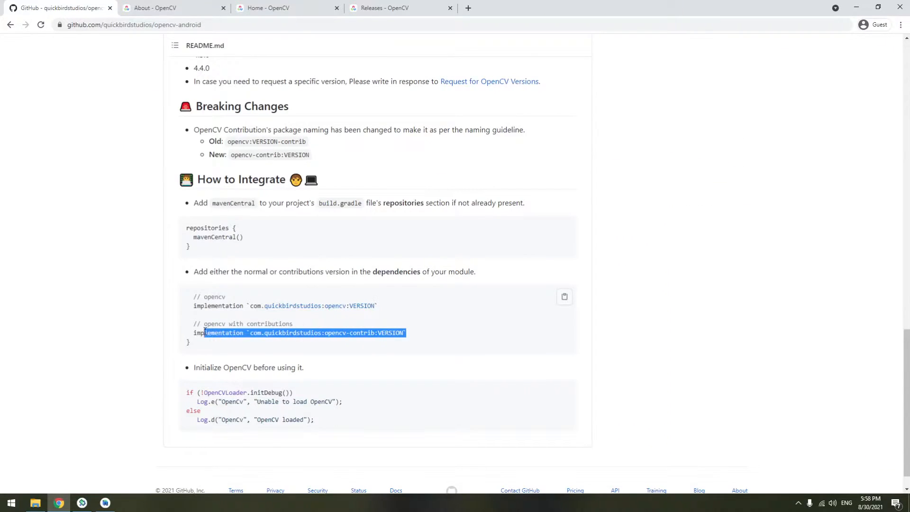
scroll(up, 3)
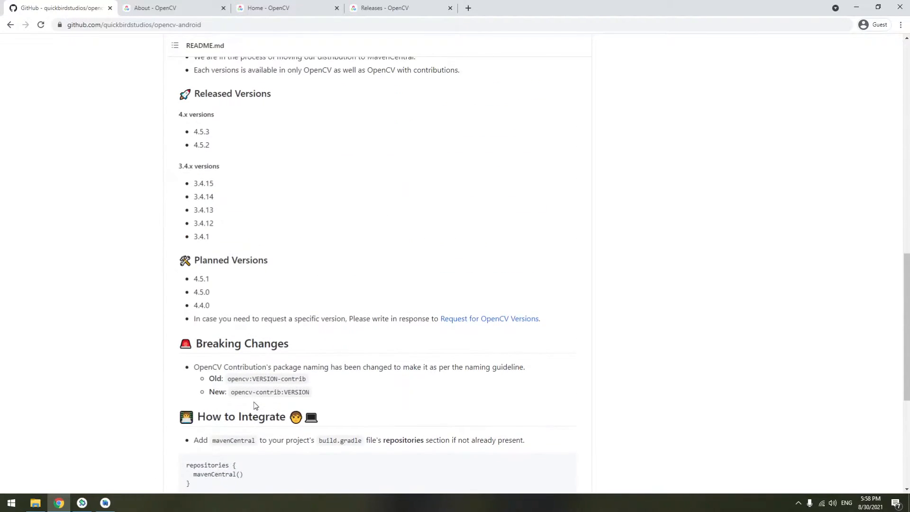
scroll(up, 3)
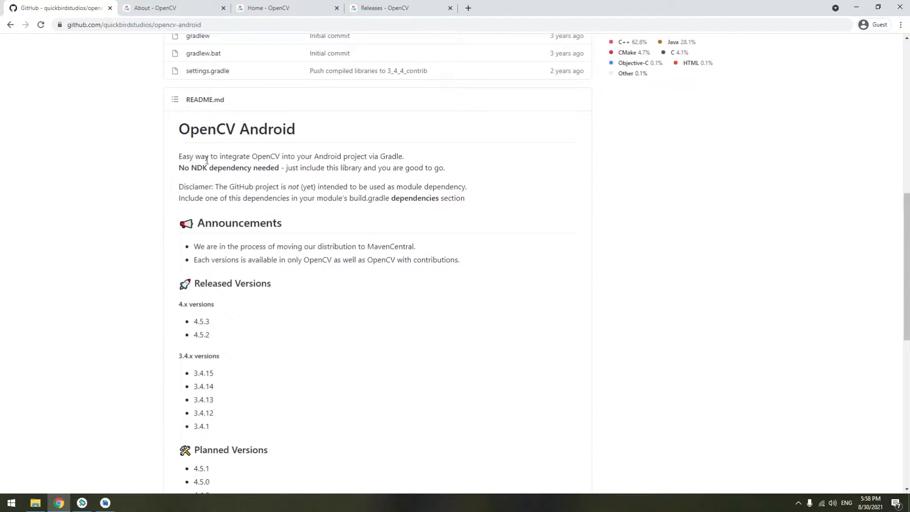
mouse_move(356, 336)
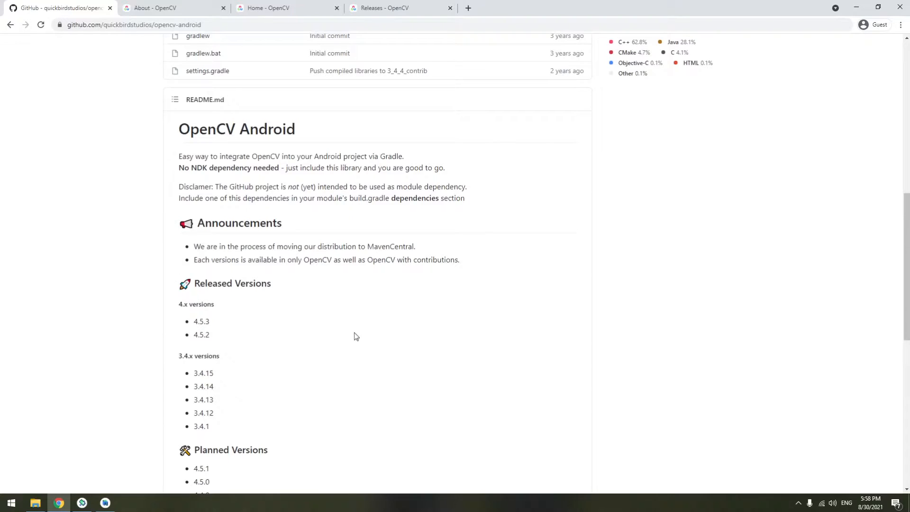
scroll(down, 3)
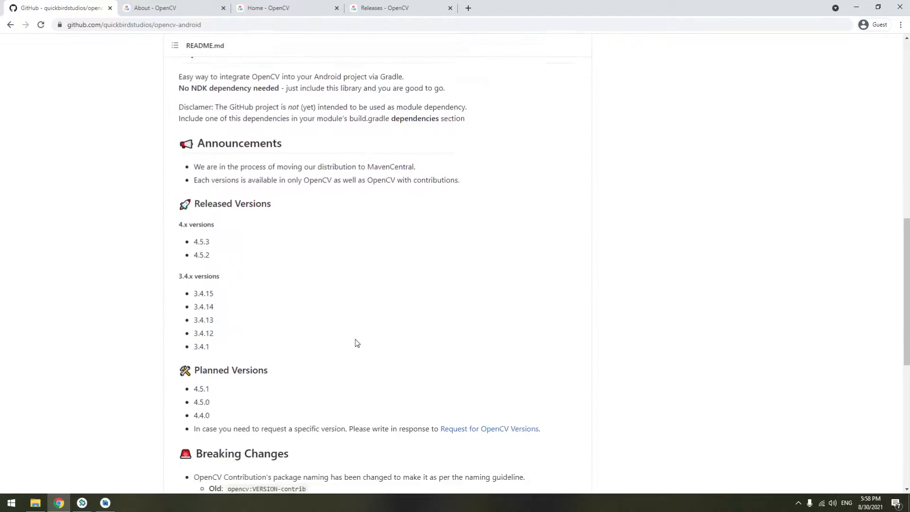
scroll(down, 3)
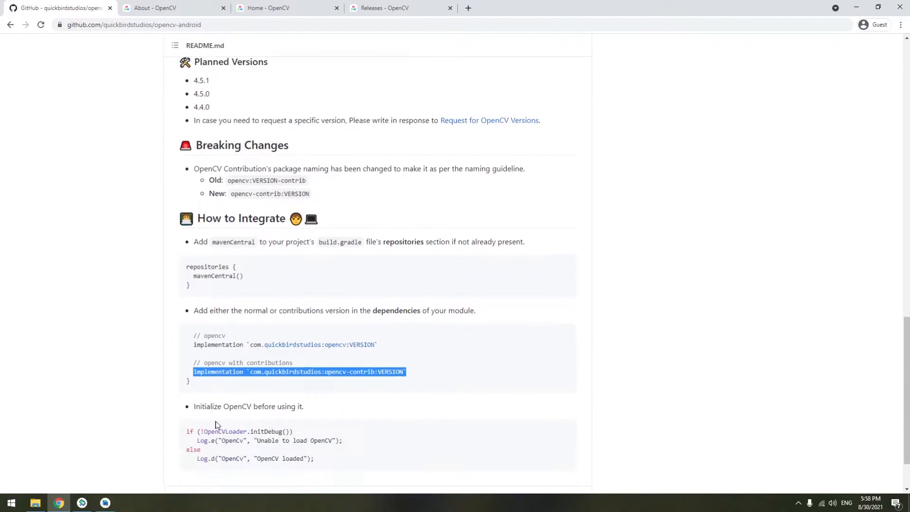
scroll(down, 3)
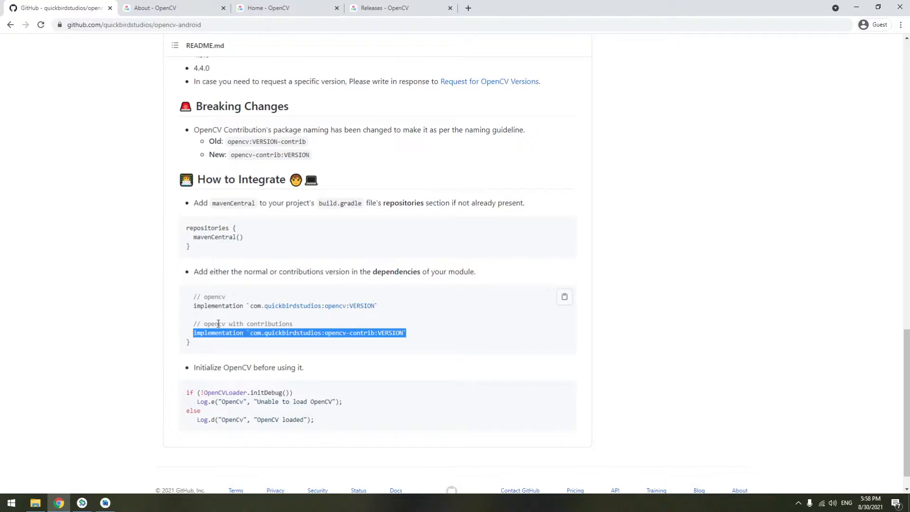
mouse_move(249, 345)
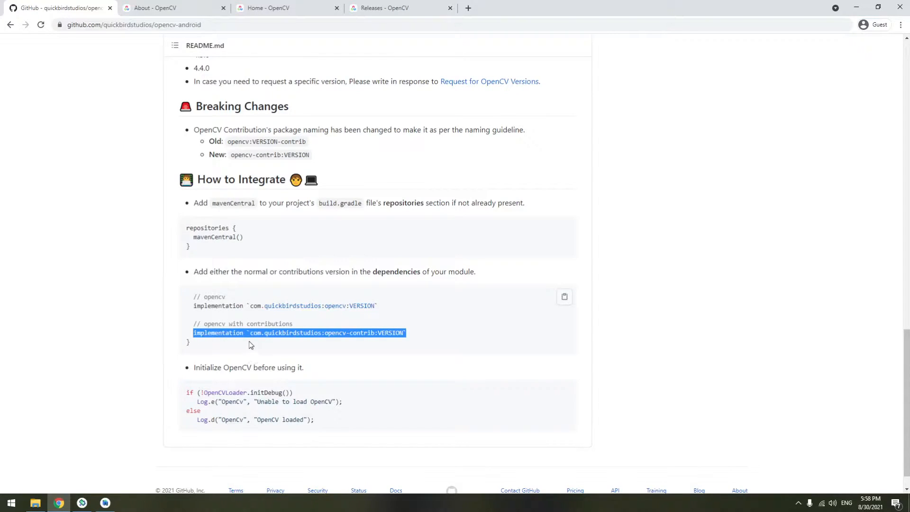
scroll(up, 3)
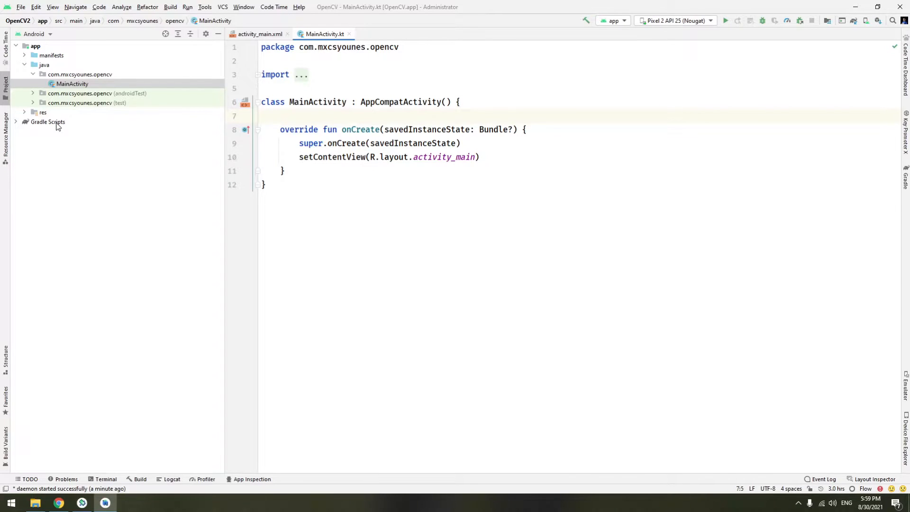
- Add implementation 'com.quickbirdstudios:opencv-contrib:VERSION' to the module build.gradle dependencies
click(48, 122)
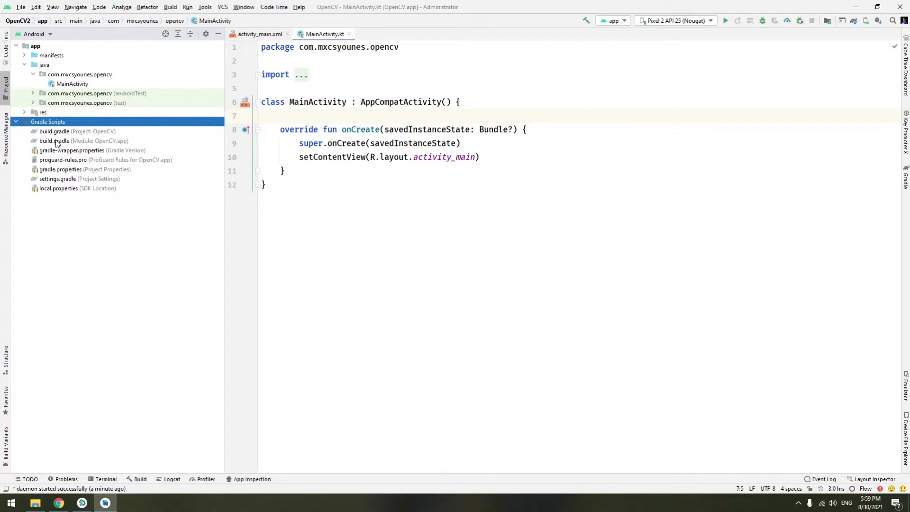
mouse_move(123, 148)
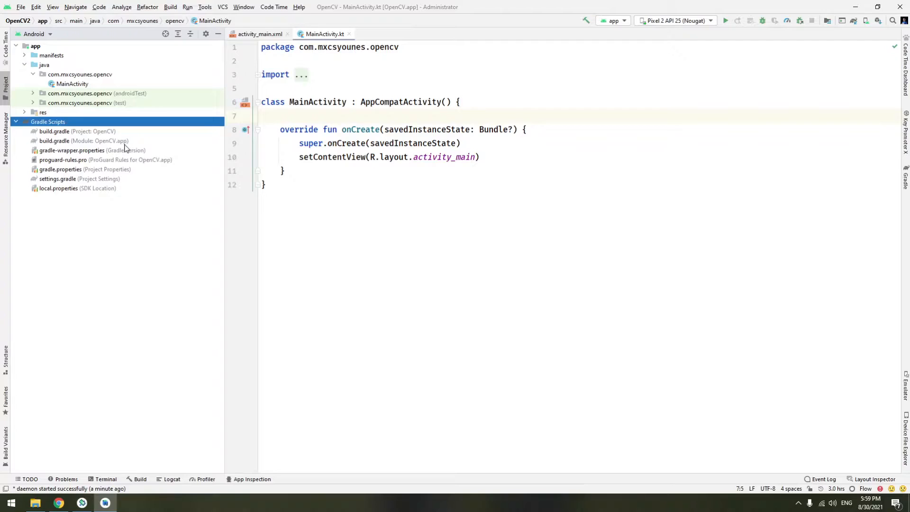
mouse_move(86, 147)
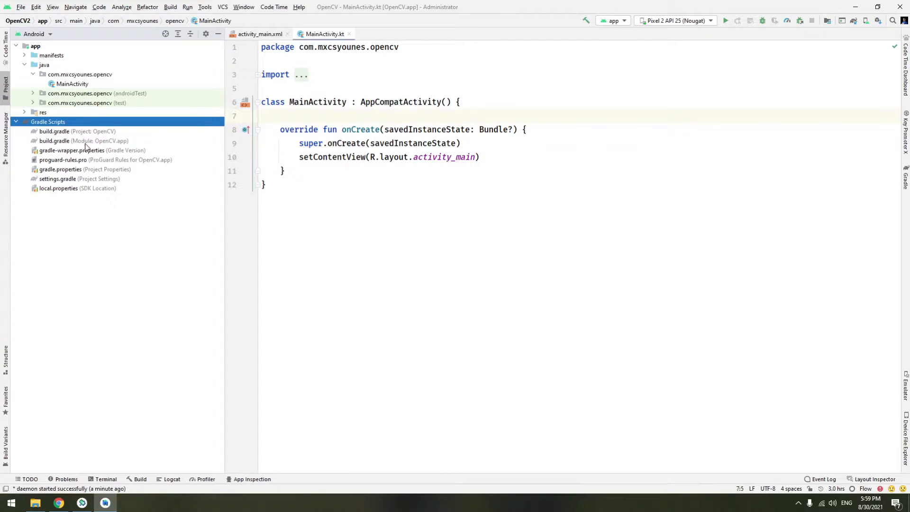
double_click(84, 141)
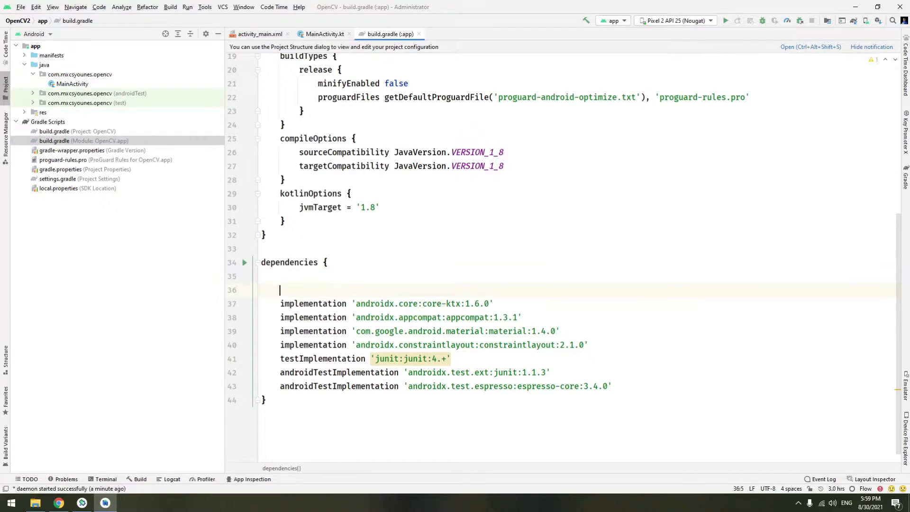
text(implementation 'com.quickbirdstudios:opencv-contrib:VERSION')
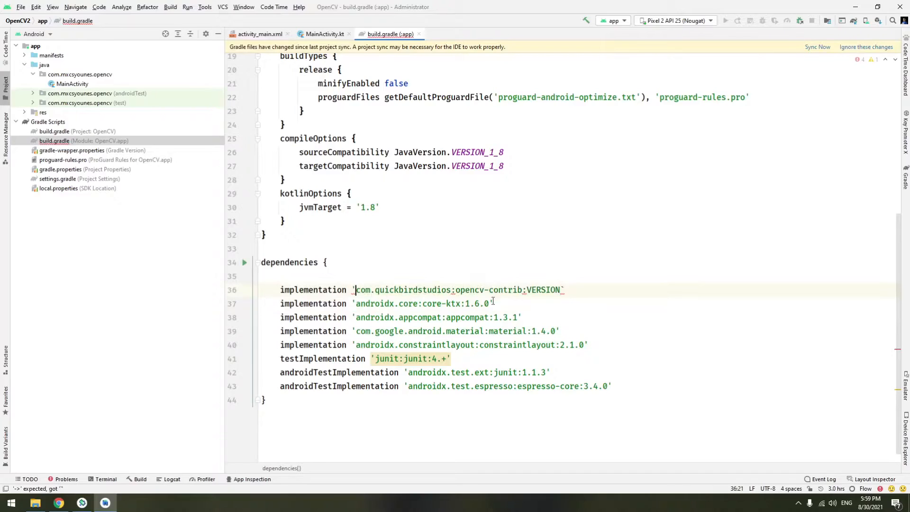
double_click(544, 290)
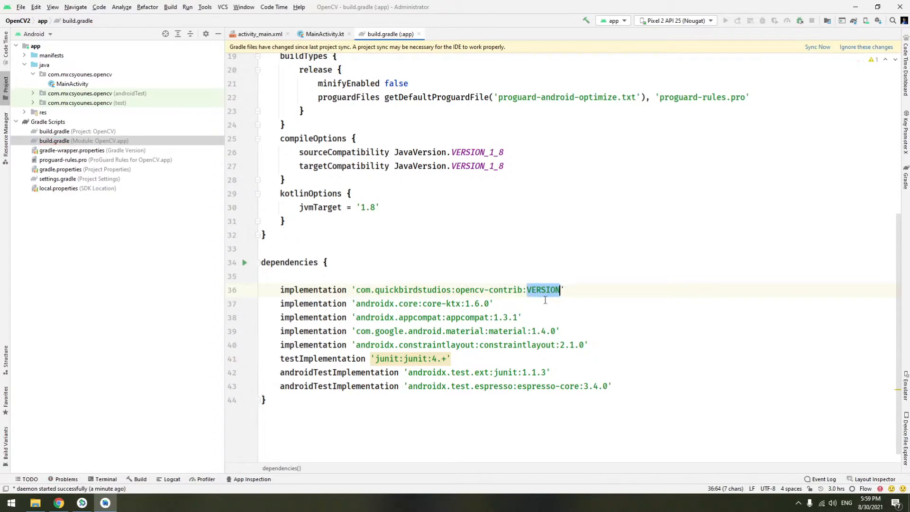
click(58, 502)
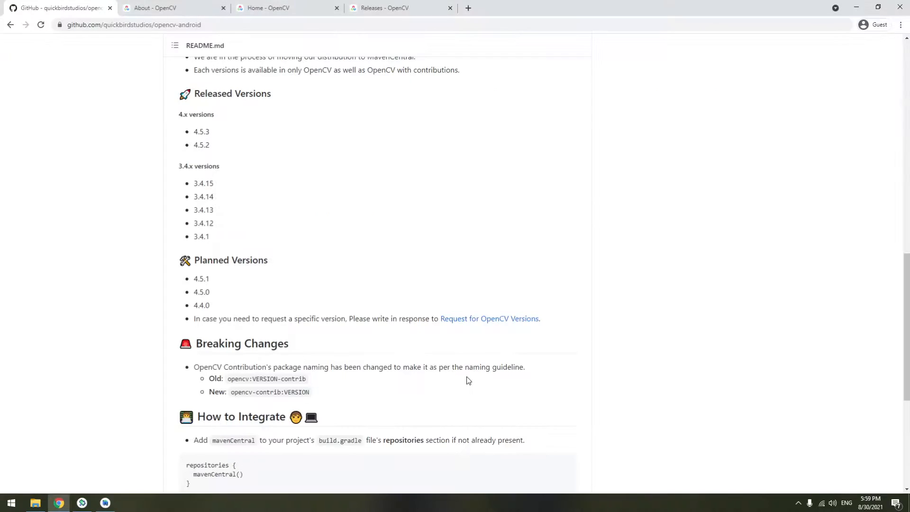
scroll(up, 3)
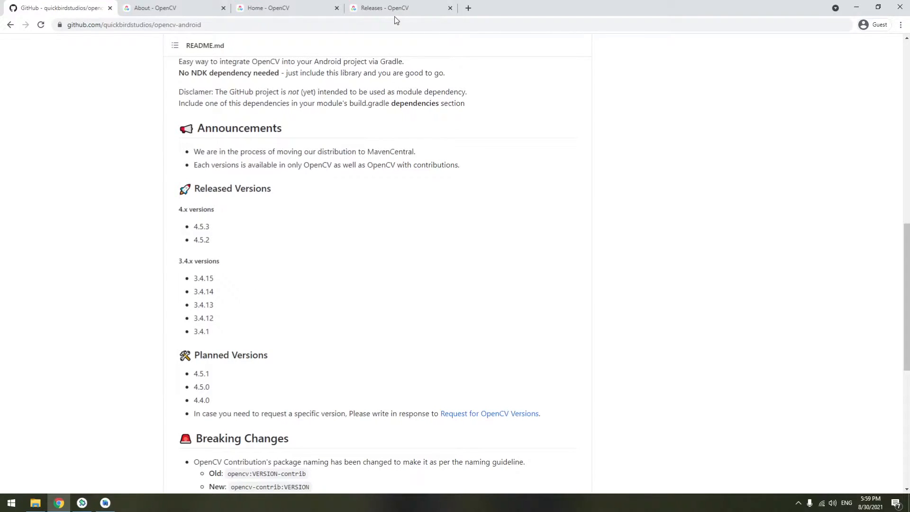
click(395, 7)
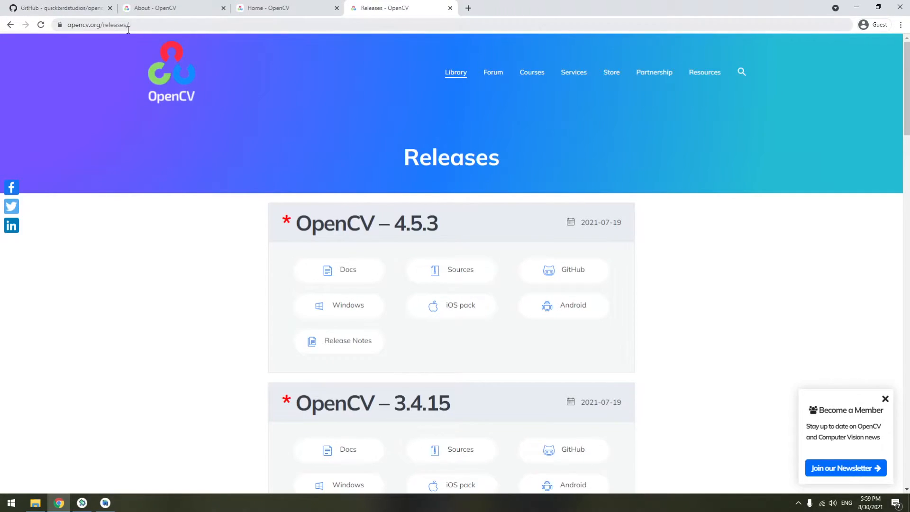
scroll(down, 3)
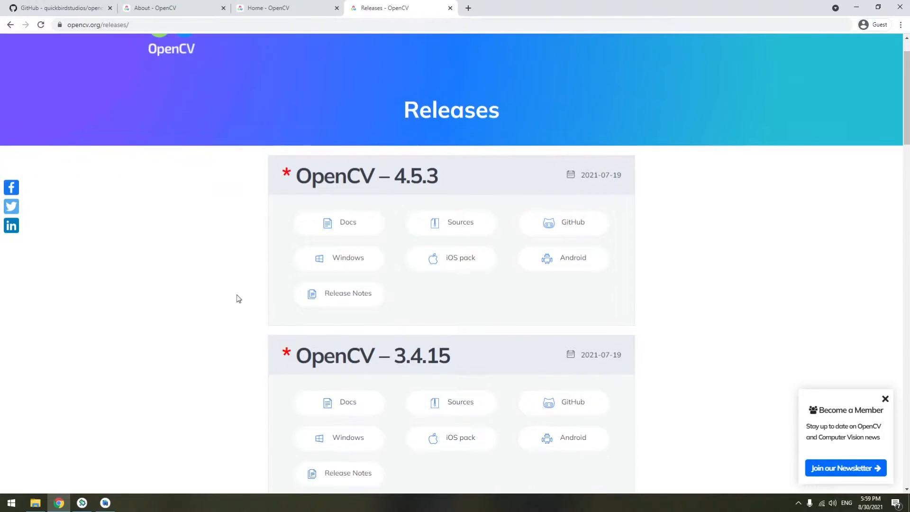
scroll(down, 3)
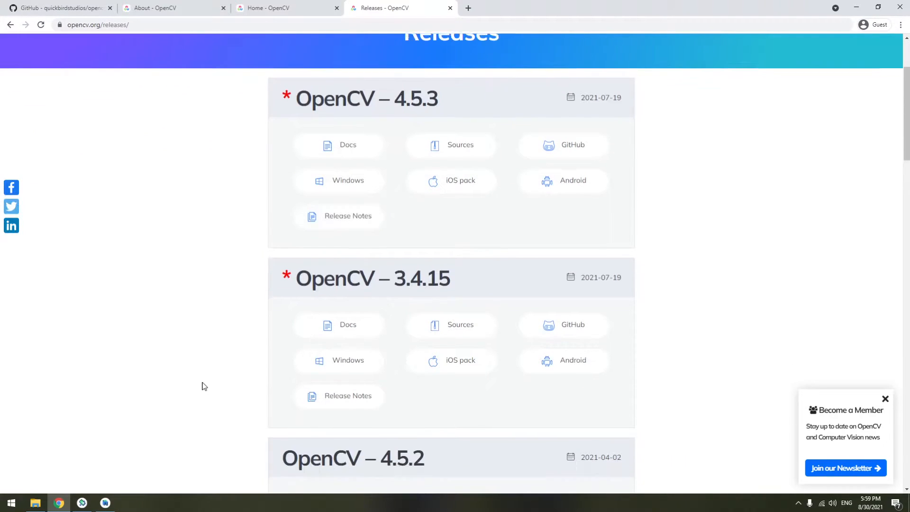
scroll(down, 3)
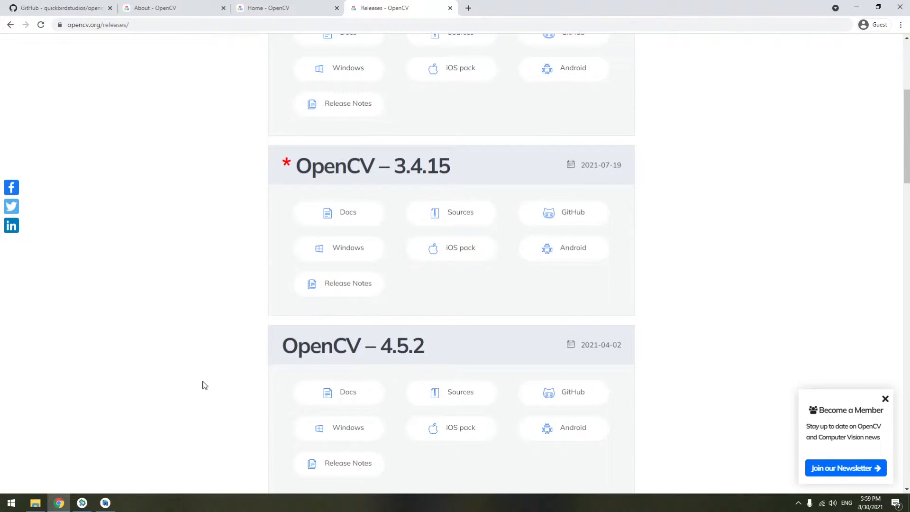
scroll(up, 3)
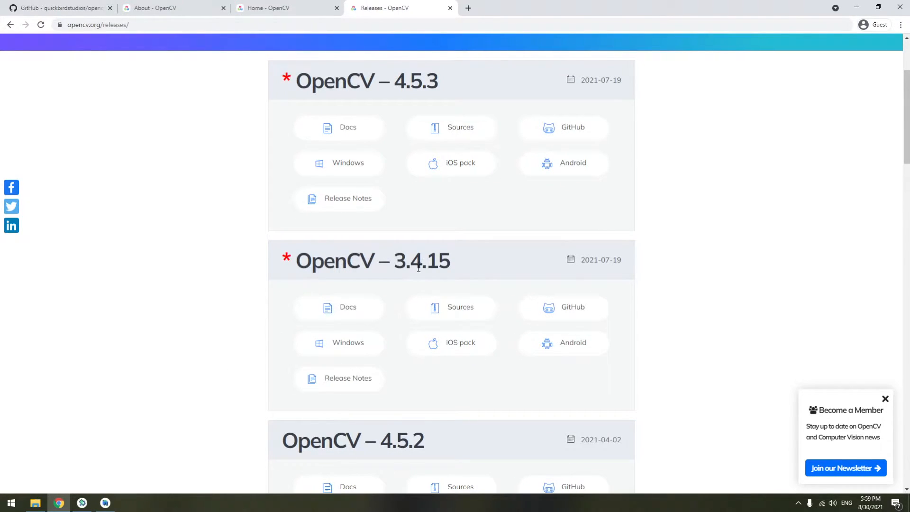
right_click(421, 259)
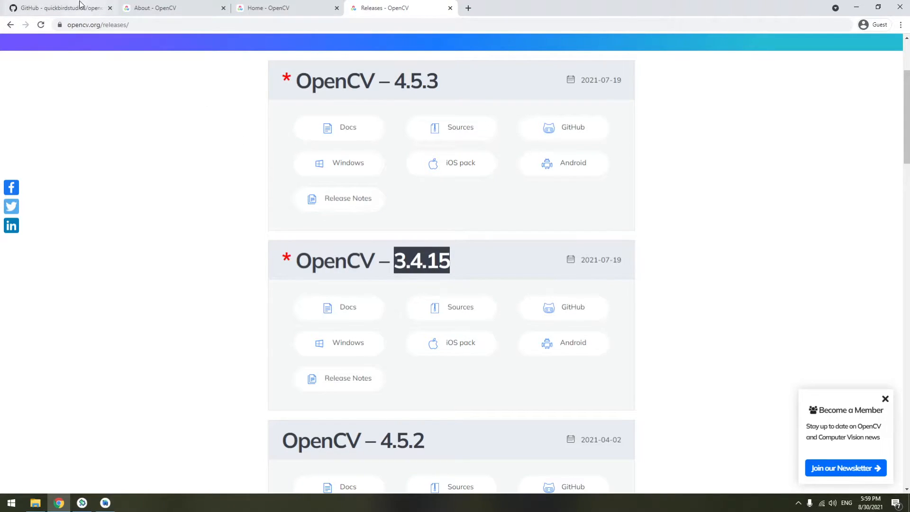
click(58, 9)
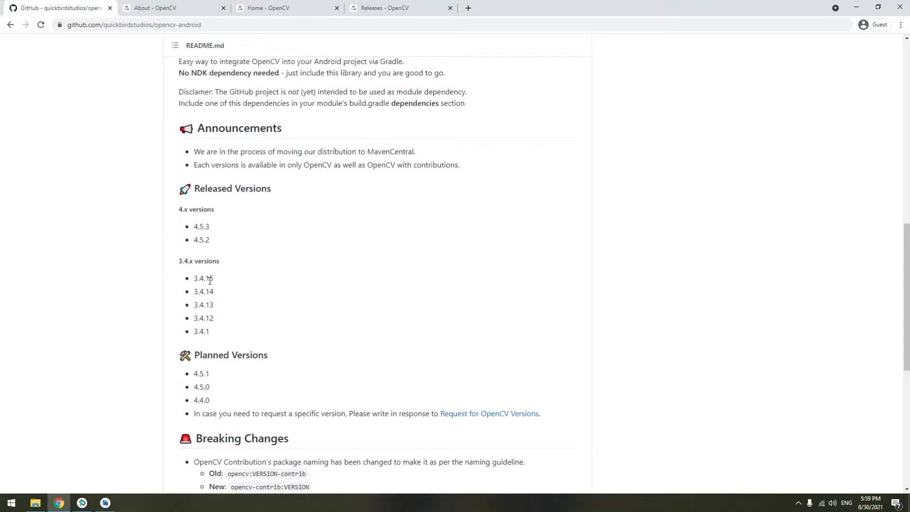
double_click(202, 278)
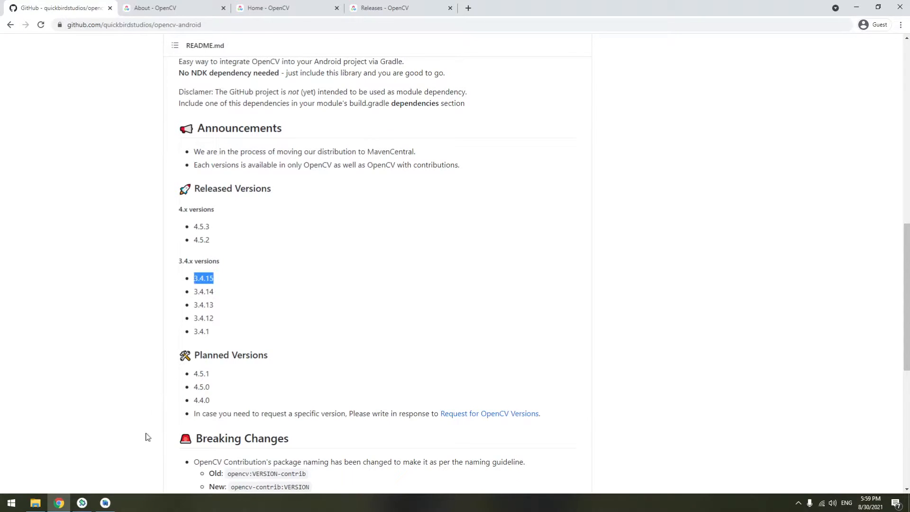
- Set the opencv-contrib dependency version to 3.4.15 and sync the Gradle project
click(106, 502)
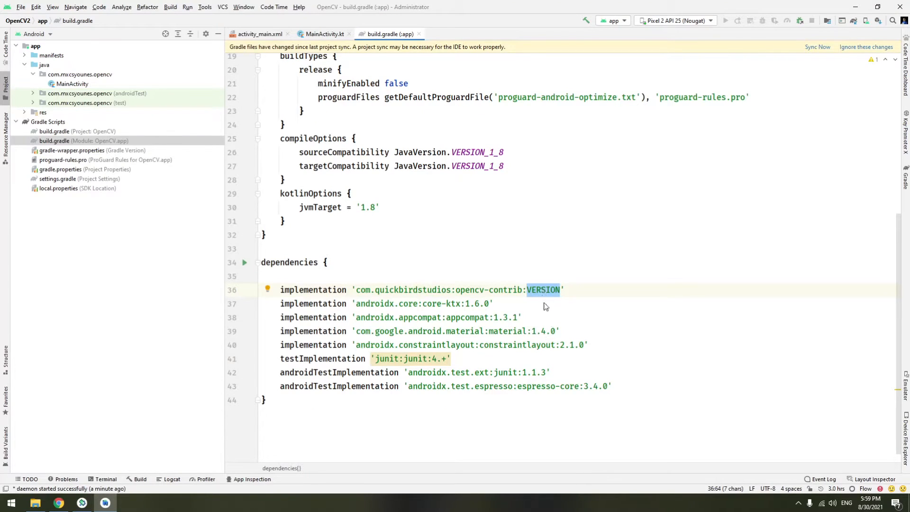
text(3.4.15)
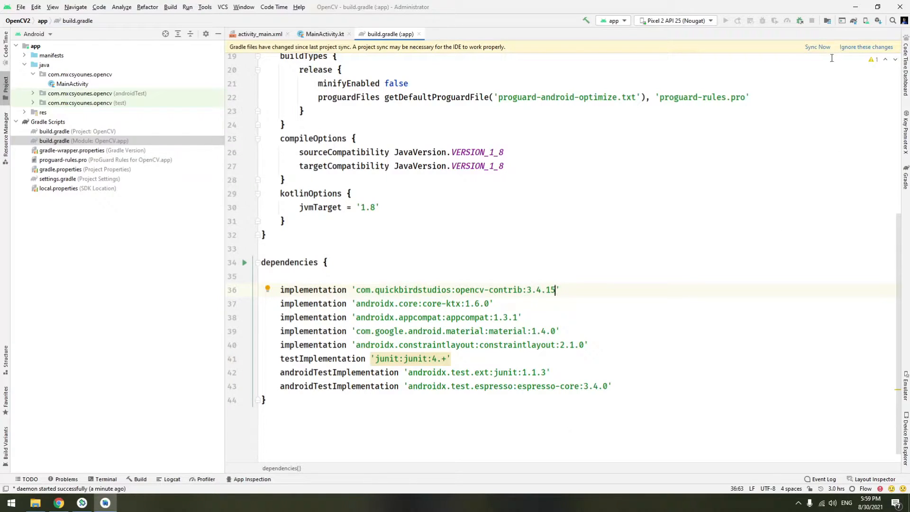
click(816, 46)
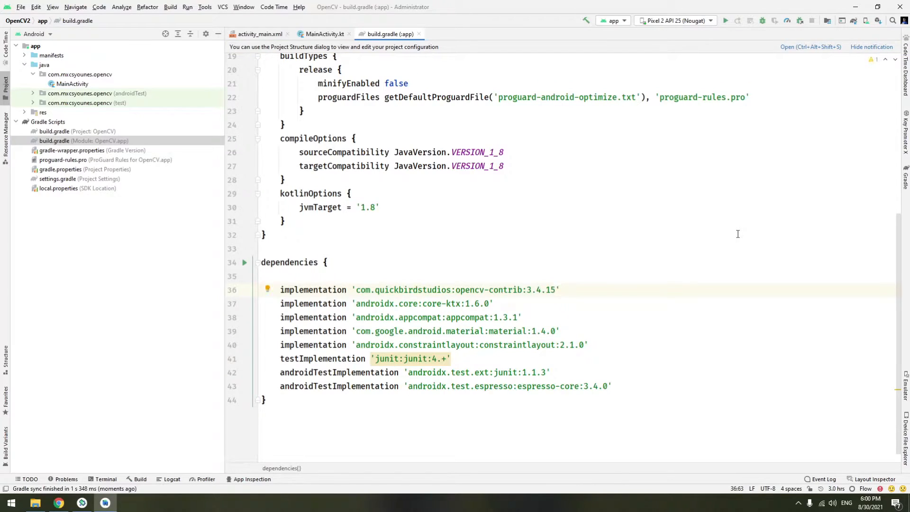
mouse_move(638, 255)
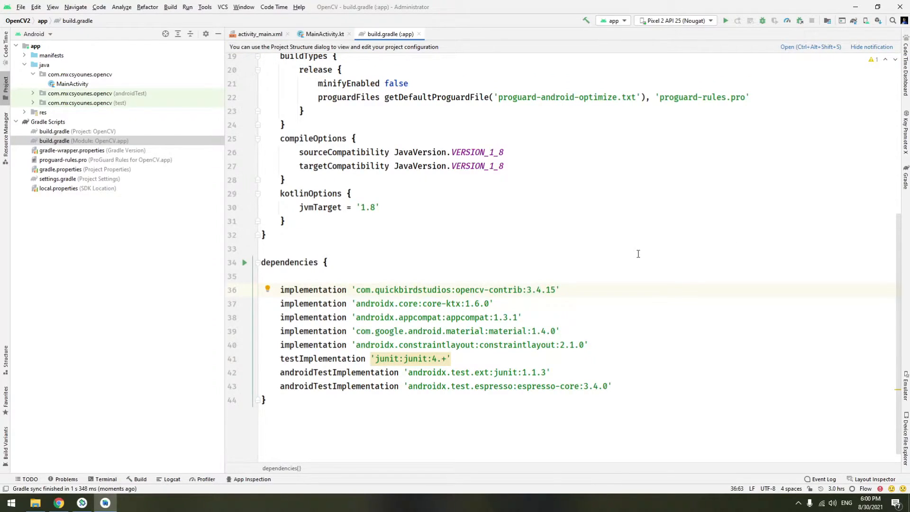
mouse_move(537, 291)
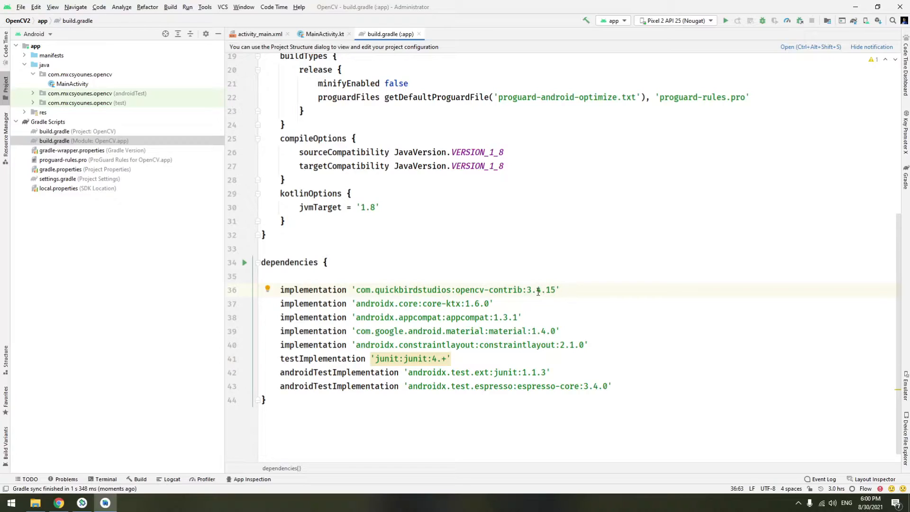
- Add an OpenCVLoader.initDebug() call on a new line after setContentView in onCreate
click(325, 34)
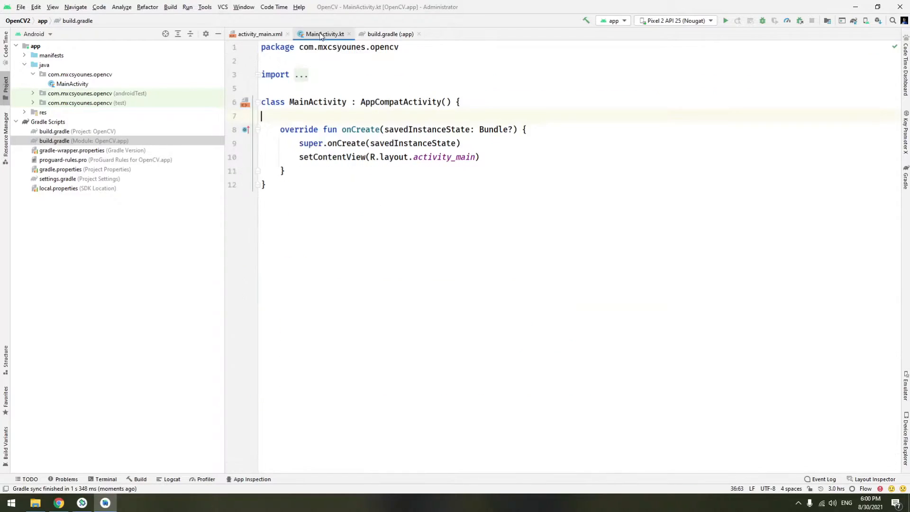
click(522, 156)
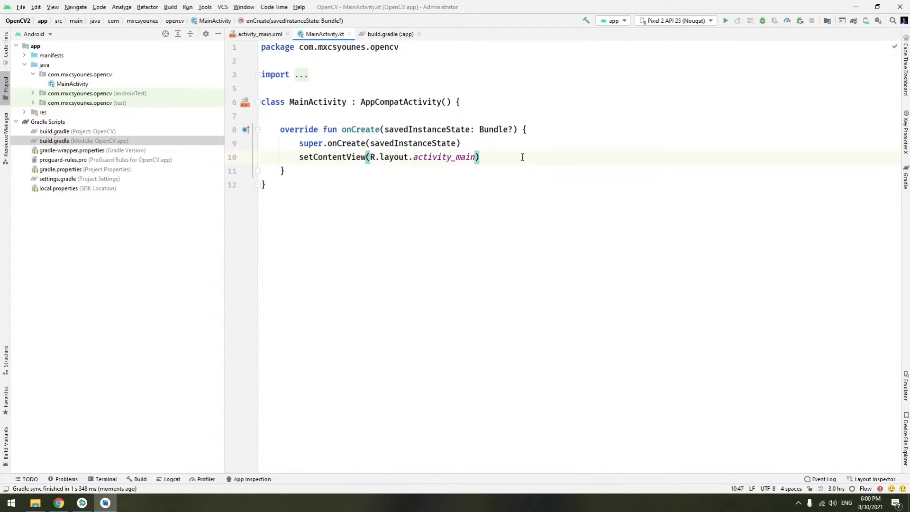
key(Return)
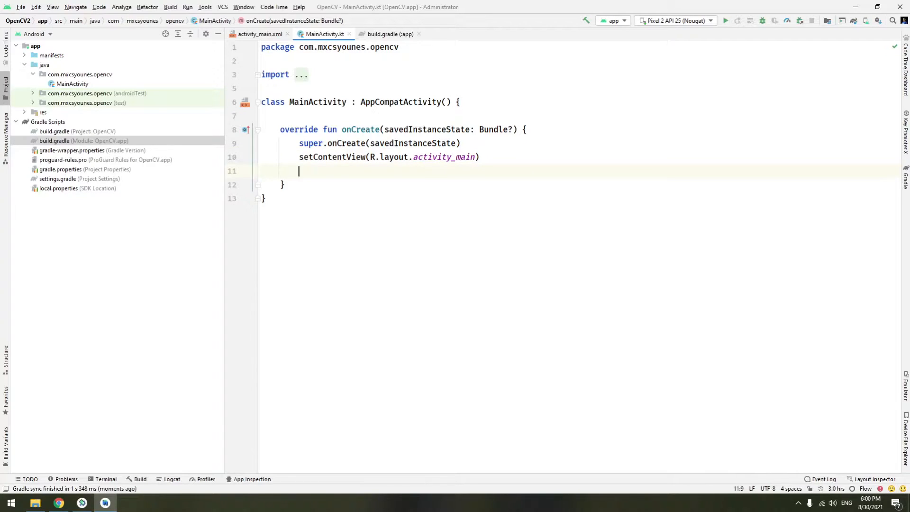
text(Ope)
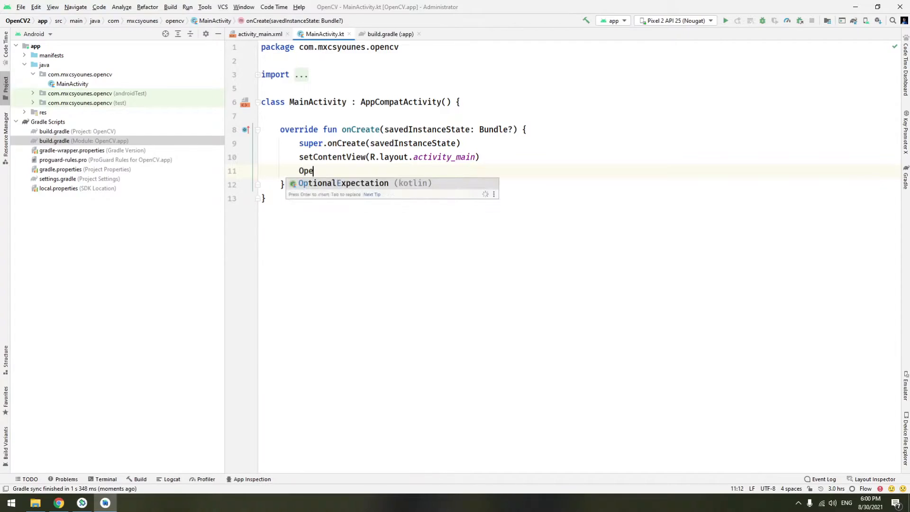
text(nCVLoader.)
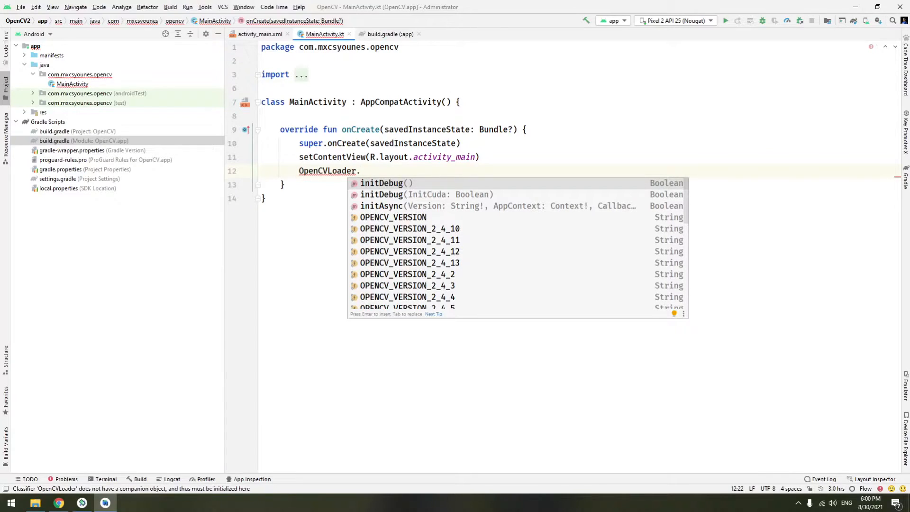
mouse_move(765, 74)
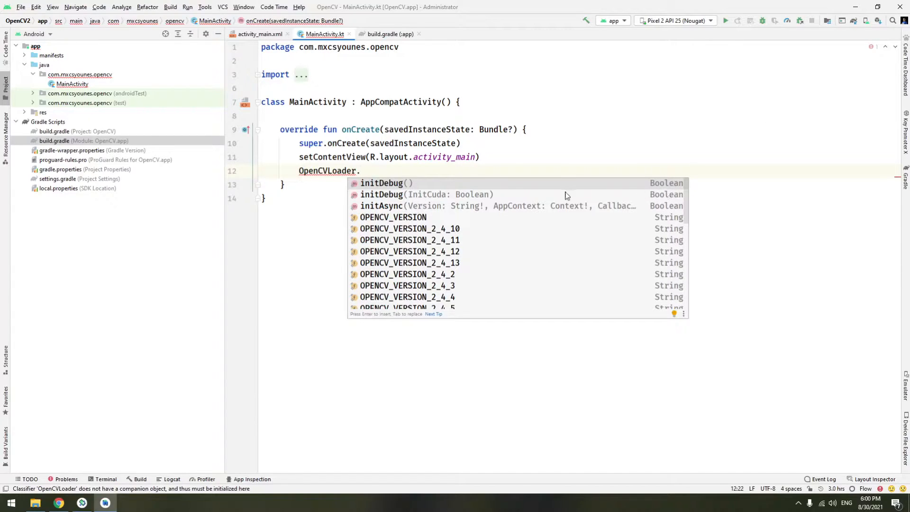
mouse_move(398, 193)
text(initDebug())
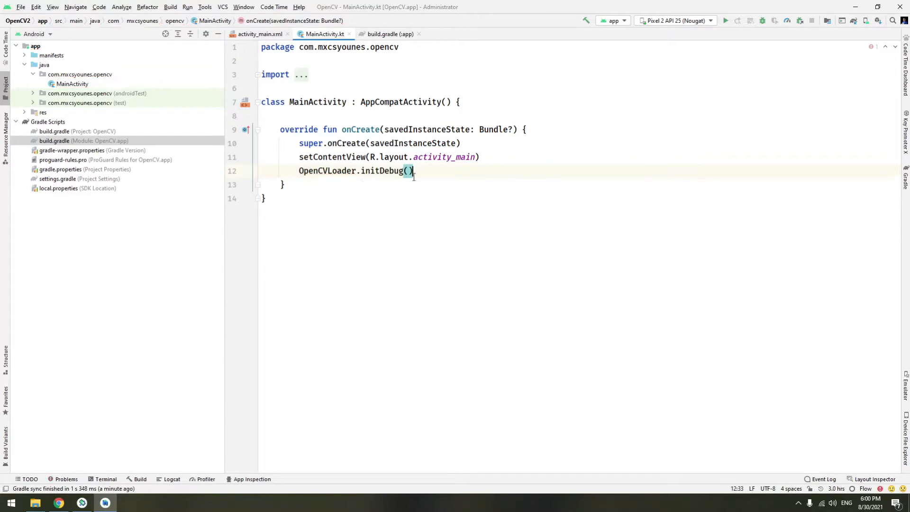
- Wrap it as Log.d("OPENCV", "OpenCv Loading Status ${OpenCVLoader.initDebug()}")
click(299, 171)
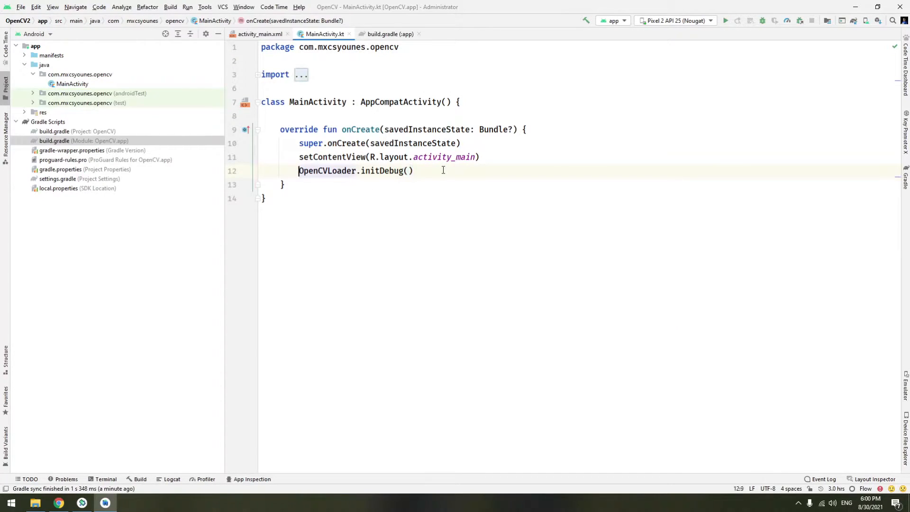
text(log)
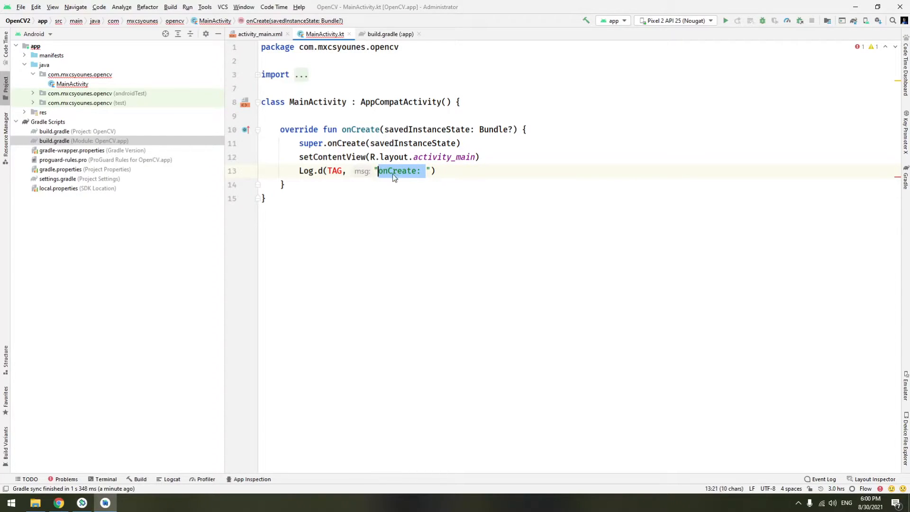
text(Opn)
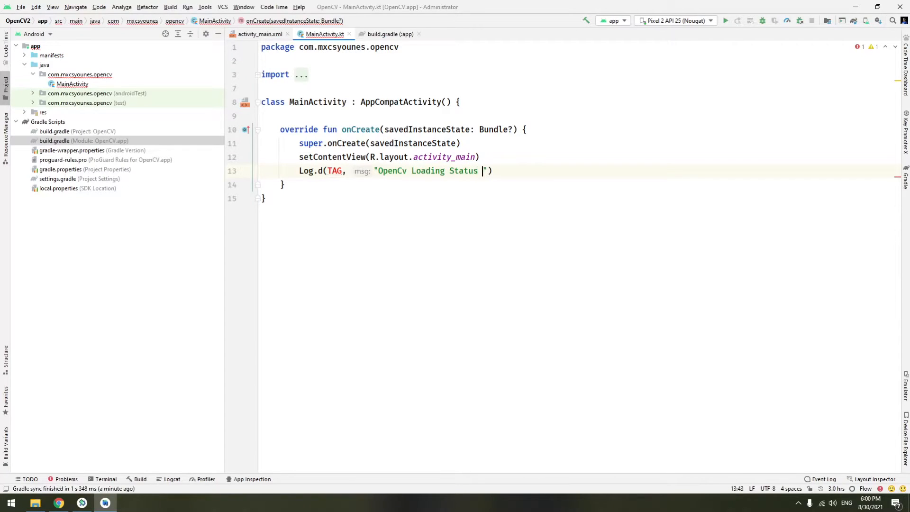
text($)
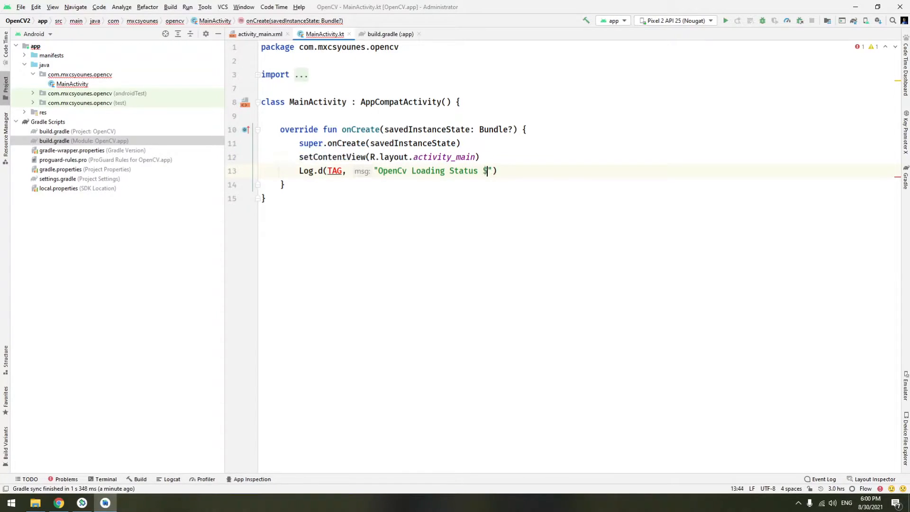
text({OpenCVLoader.initDebug()})
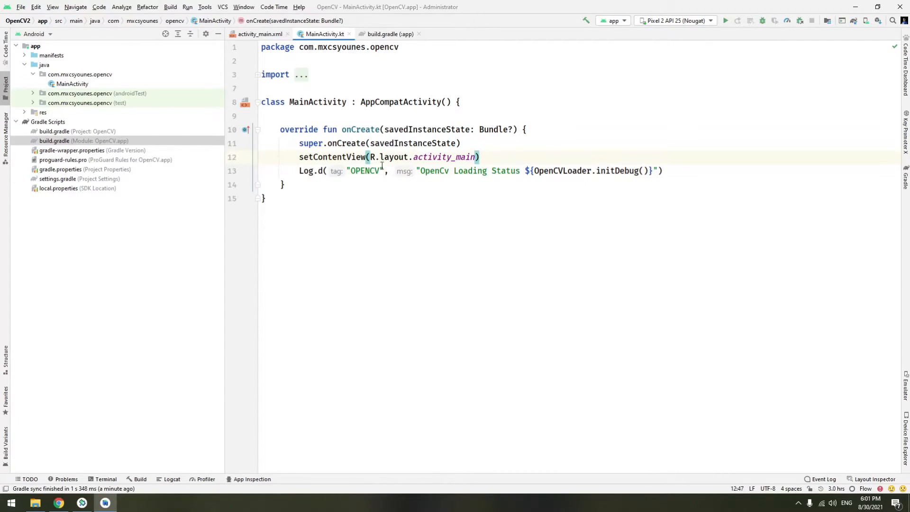
- Run the app, hit the Java 11 build failure, and bring up the IDE Settings
click(389, 34)
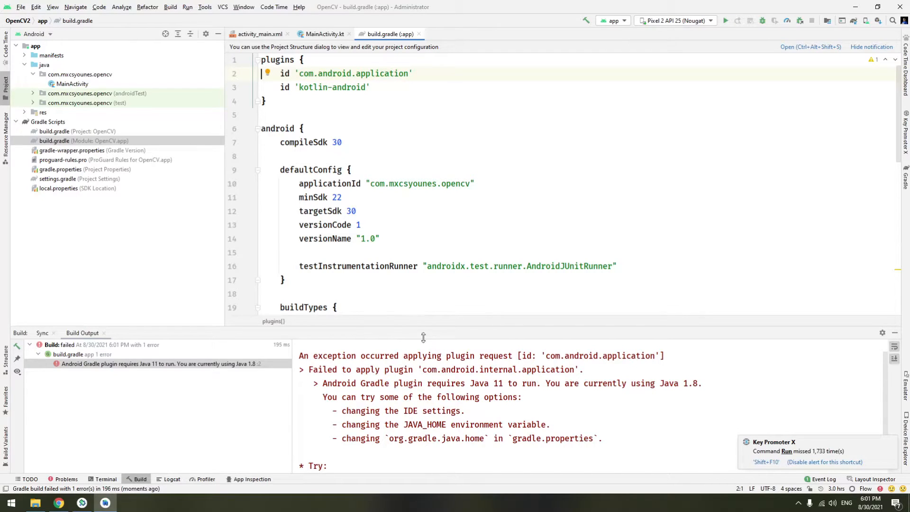
click(21, 7)
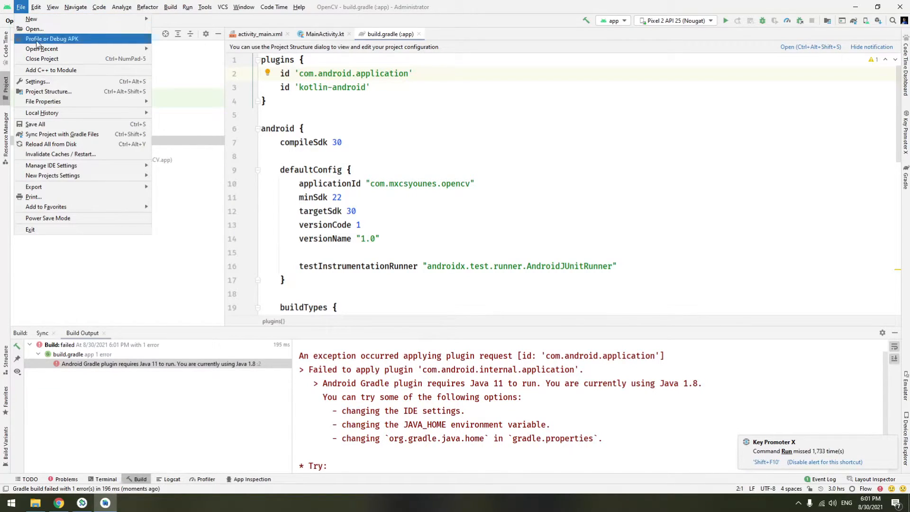
click(37, 82)
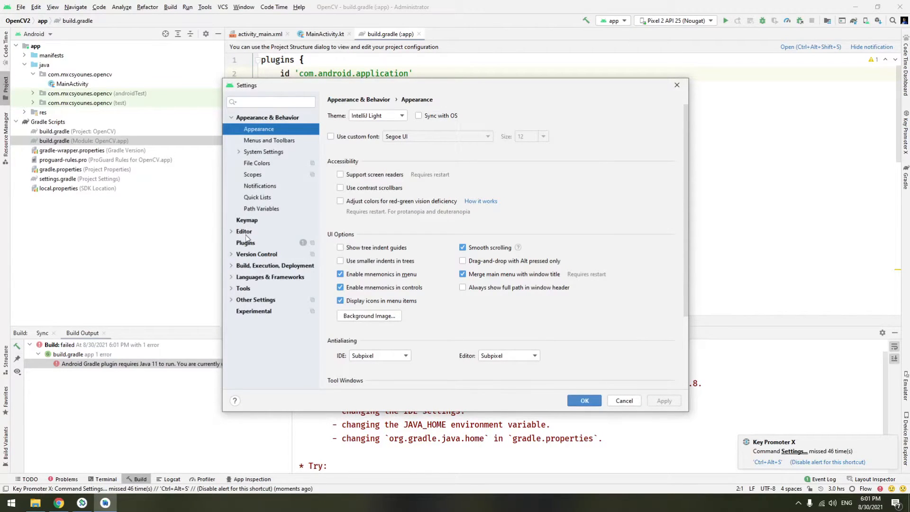
mouse_move(232, 270)
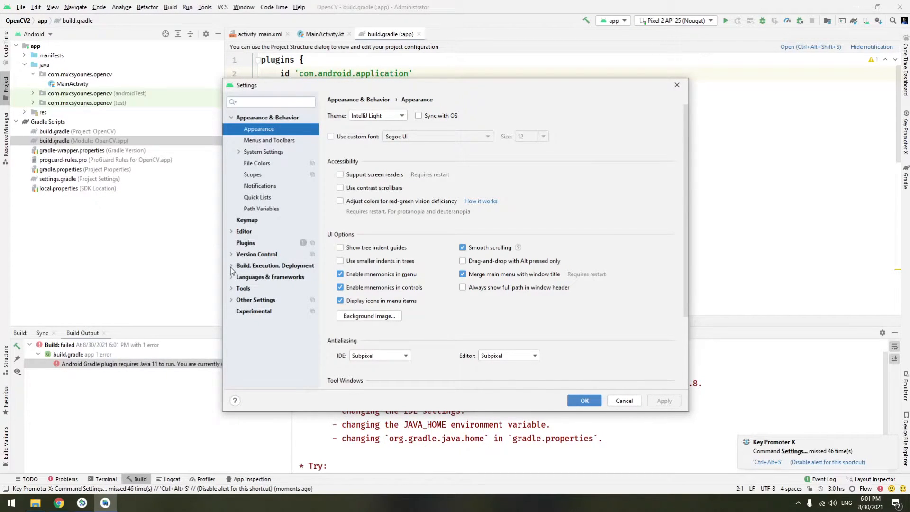
- In Build Tools > Gradle settings, browse the Gradle JDK choices for version 11
click(231, 266)
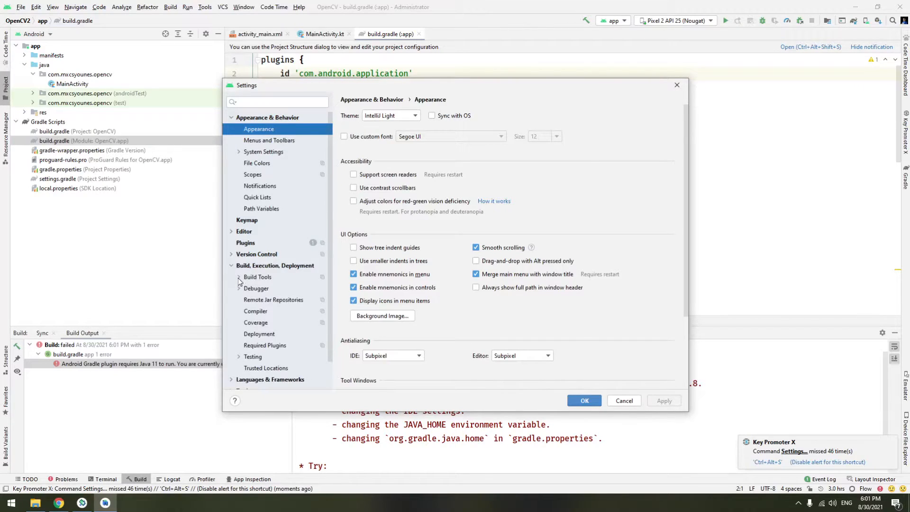
click(260, 288)
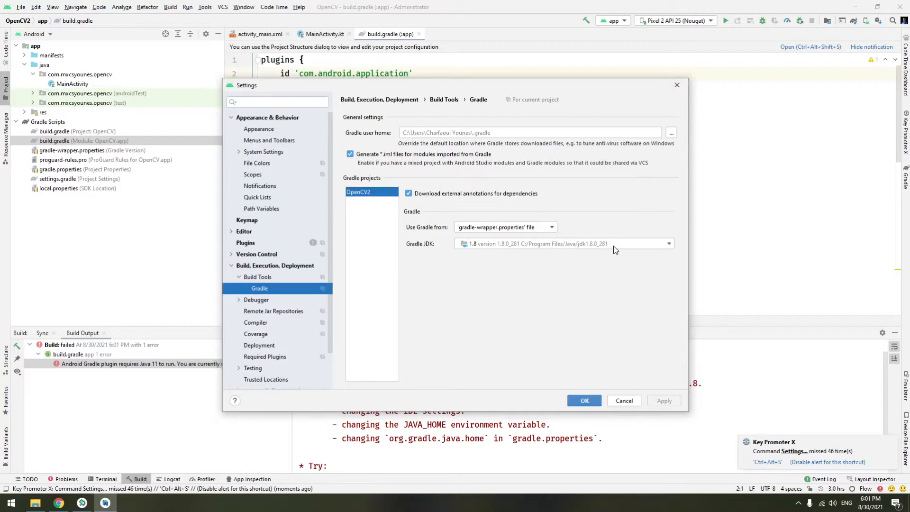
click(669, 244)
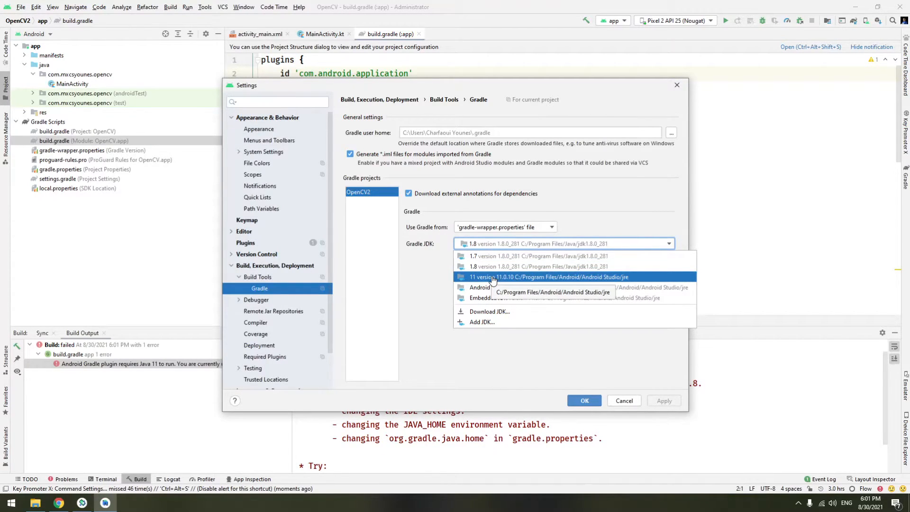
mouse_move(529, 283)
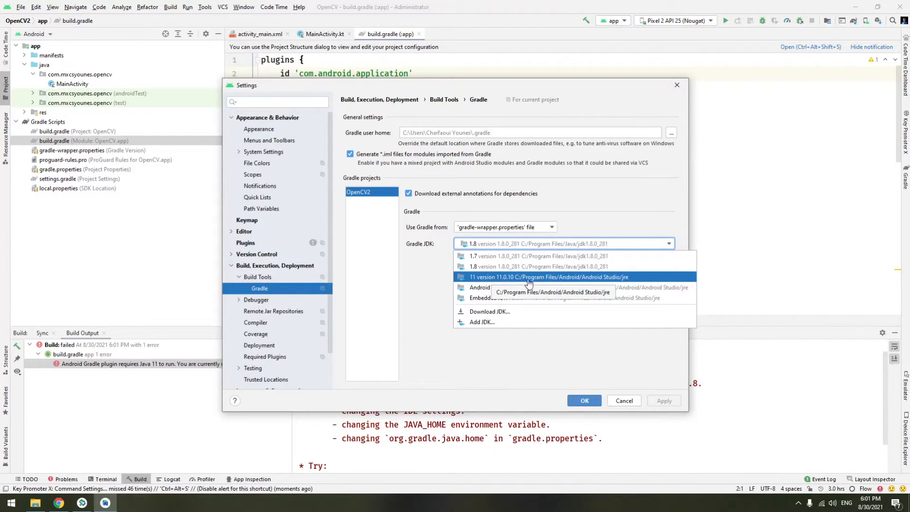
mouse_move(606, 283)
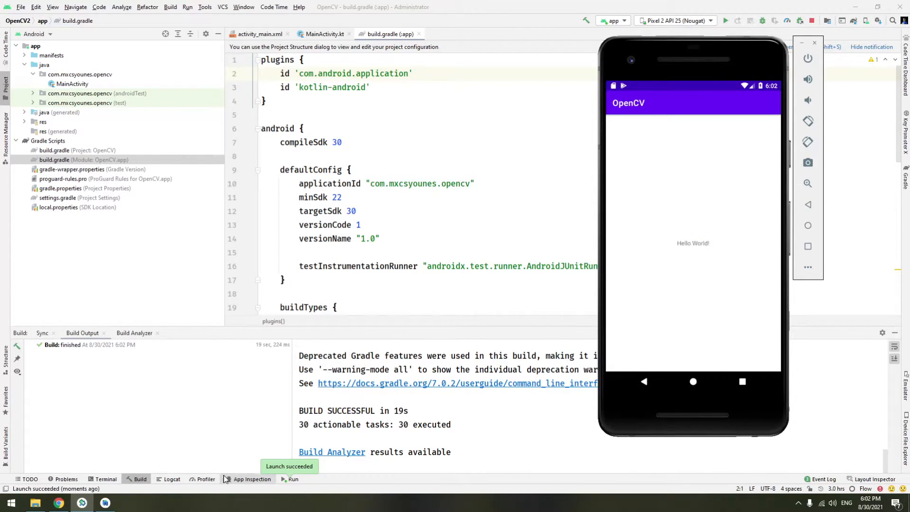
- Filter Logcat to Debug level with the OPENCV search term
click(172, 479)
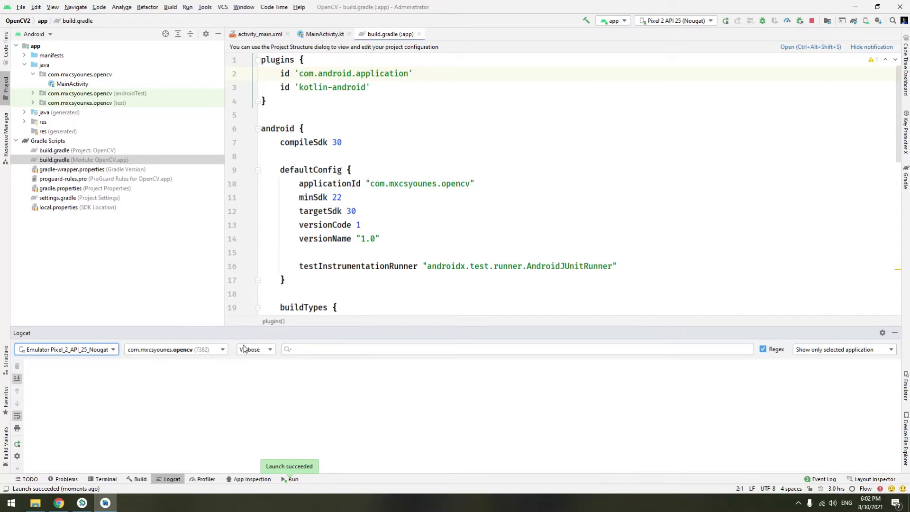
click(255, 349)
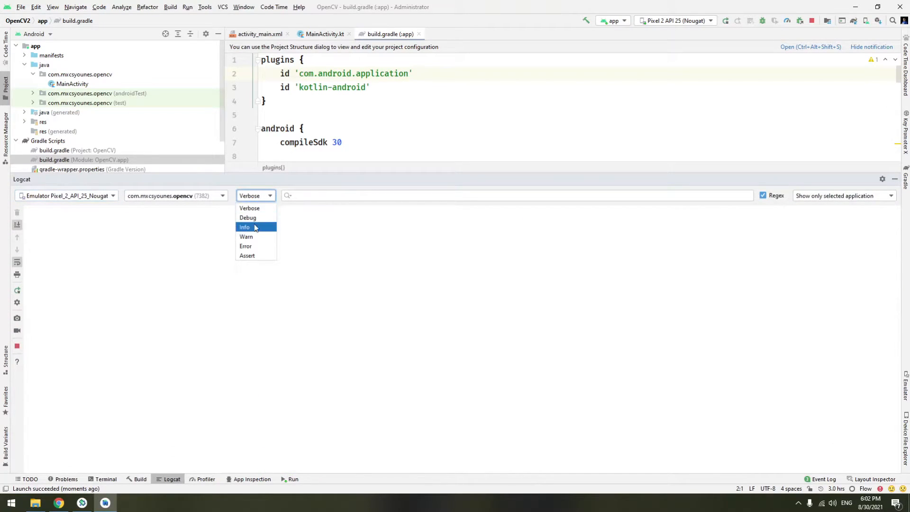
click(248, 217)
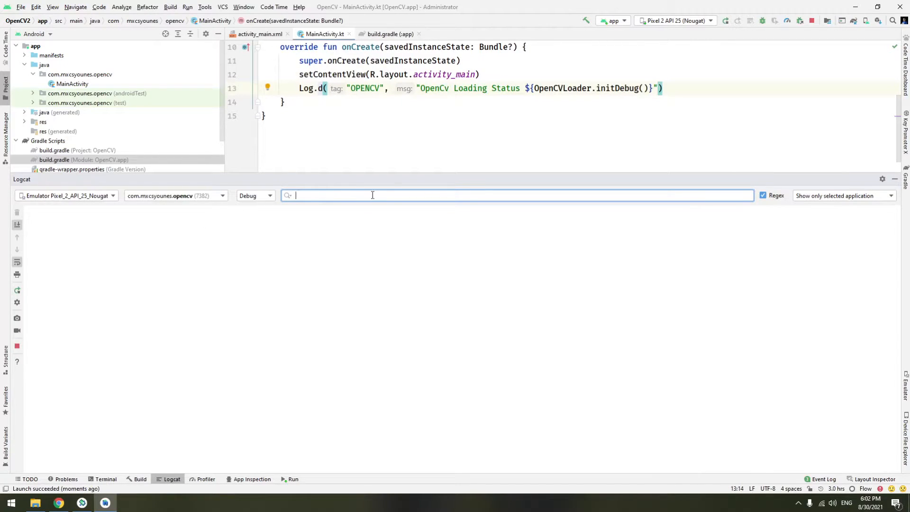
text(OPENCV)
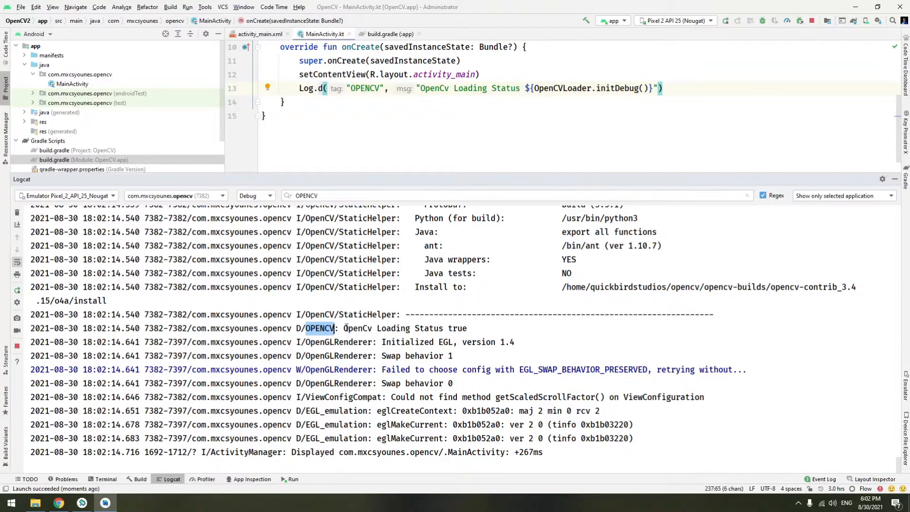
- Check the 'OpenCv Loading Status true' line, then return to the MainActivity code
double_click(457, 328)
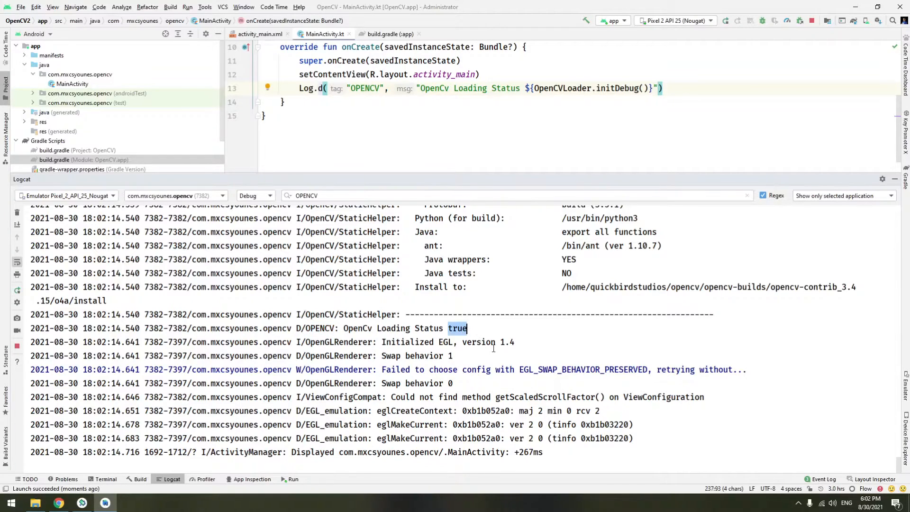
mouse_move(495, 338)
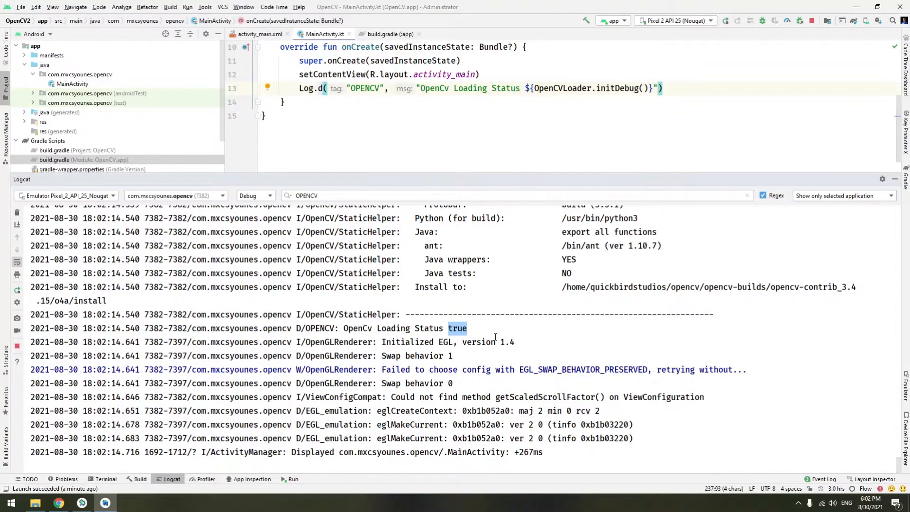
click(477, 328)
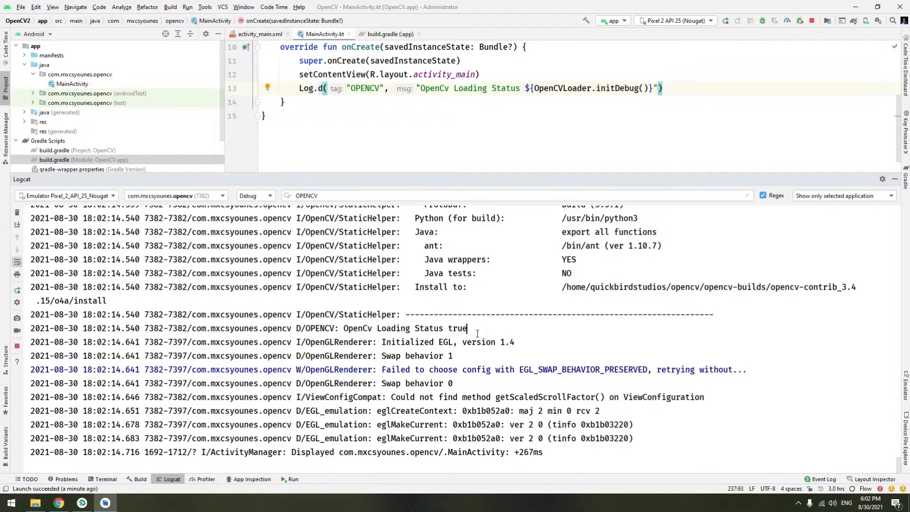
click(172, 478)
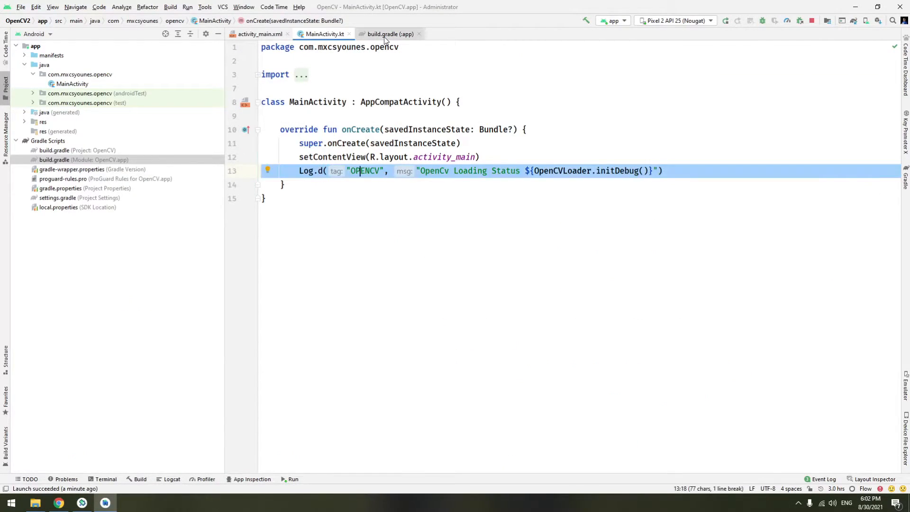
- Remove the Log.d line and opencv-contrib dependency, resync Gradle, rerun the app, and switch to the browser
click(388, 34)
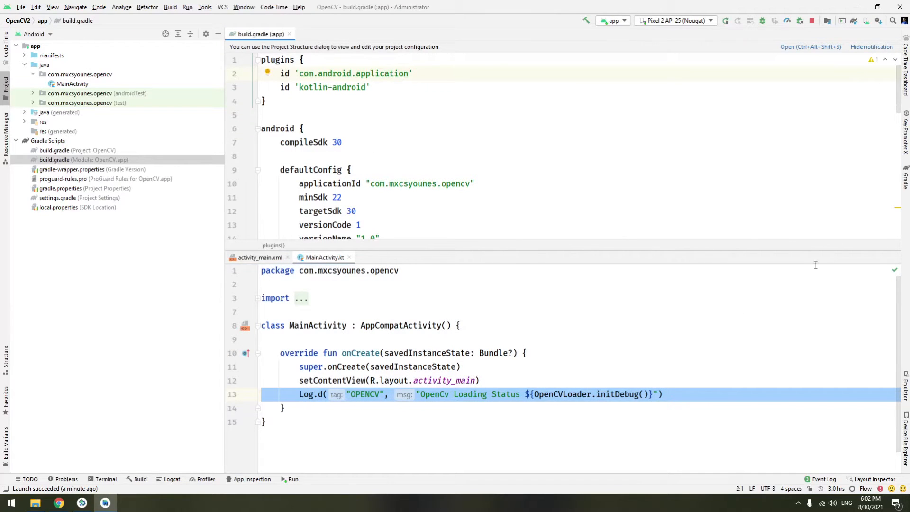
click(260, 257)
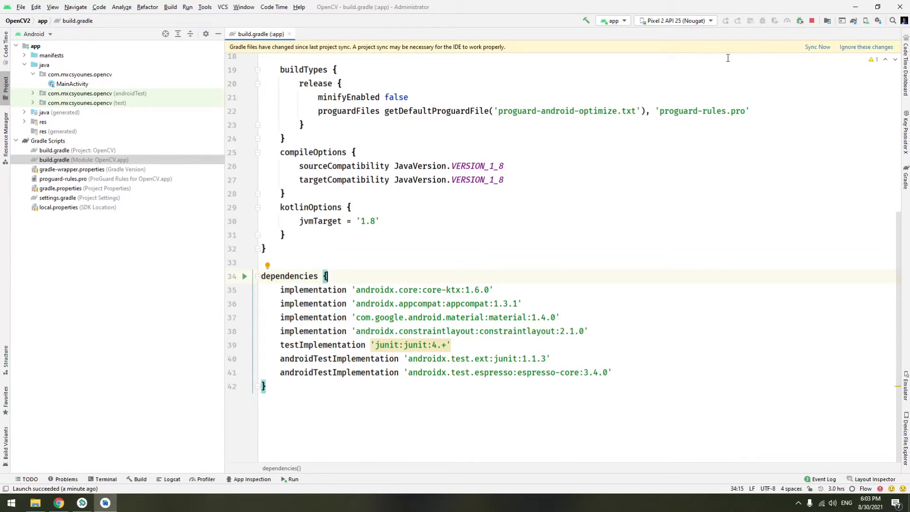
click(818, 46)
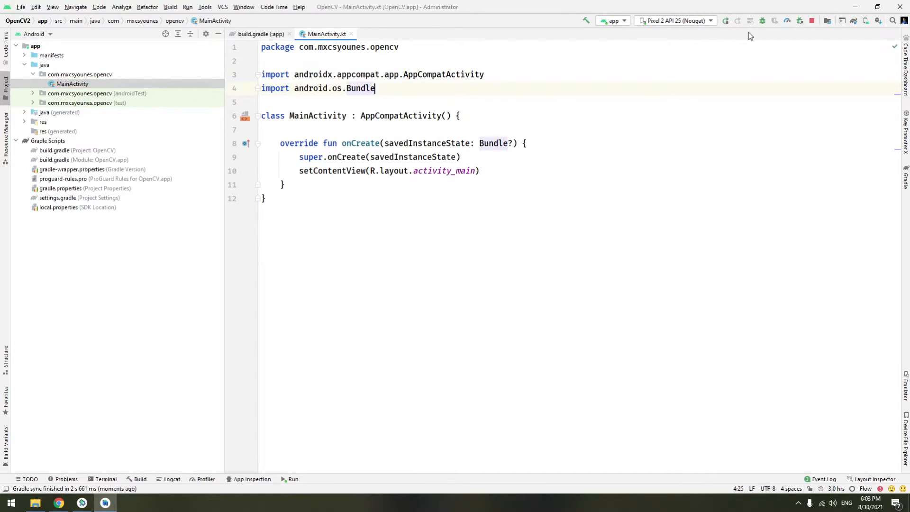
click(725, 20)
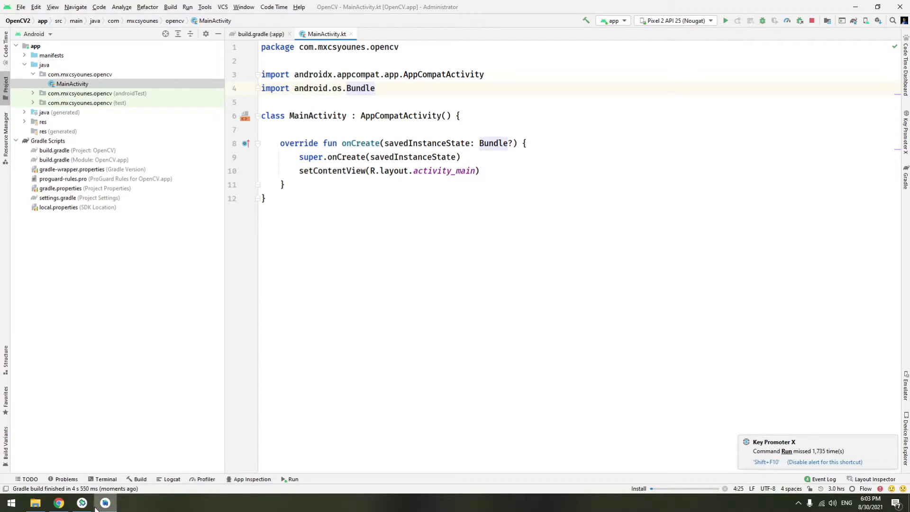
click(725, 20)
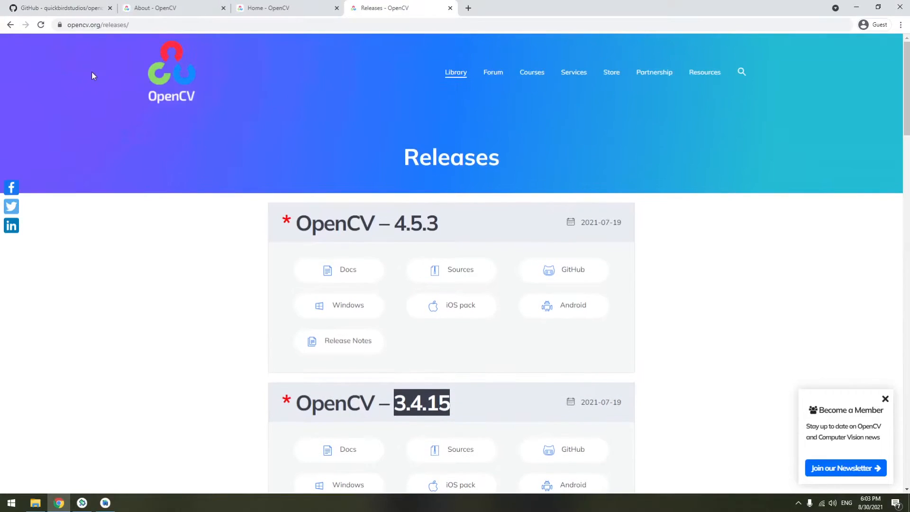
- Scroll the releases page past 4.5.1 and back to the top to show OpenCV 4.5.3 and its Android download
scroll(down, 3)
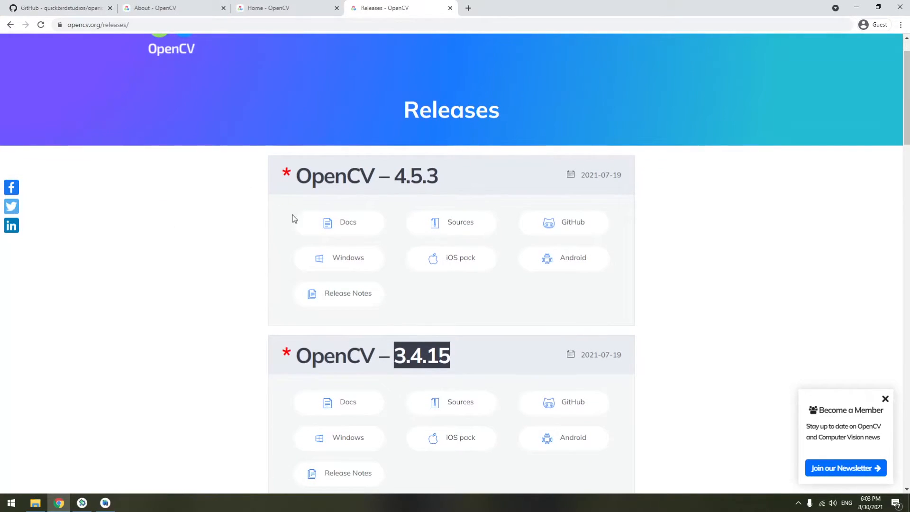
scroll(down, 3)
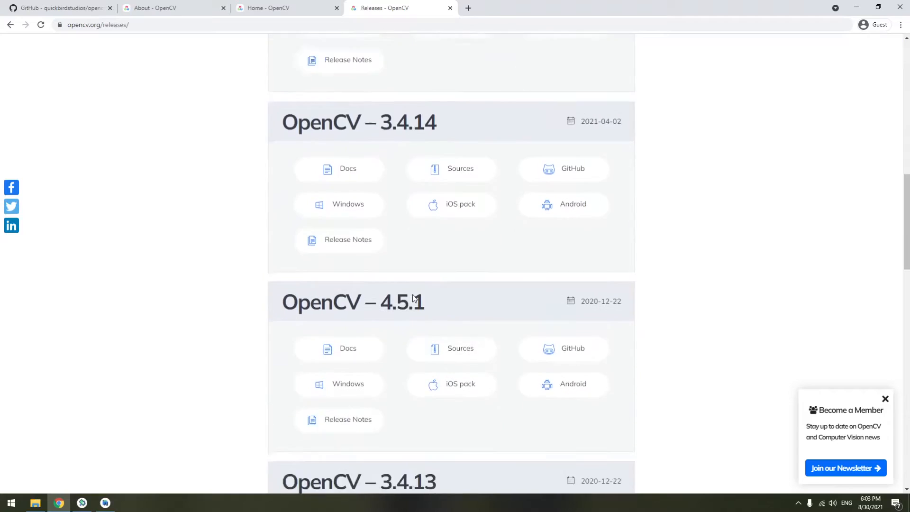
scroll(up, 3)
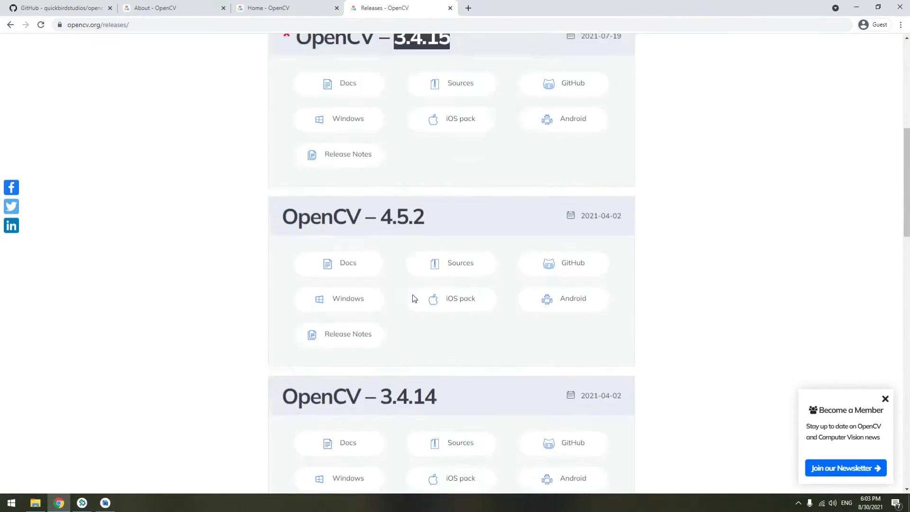
scroll(up, 3)
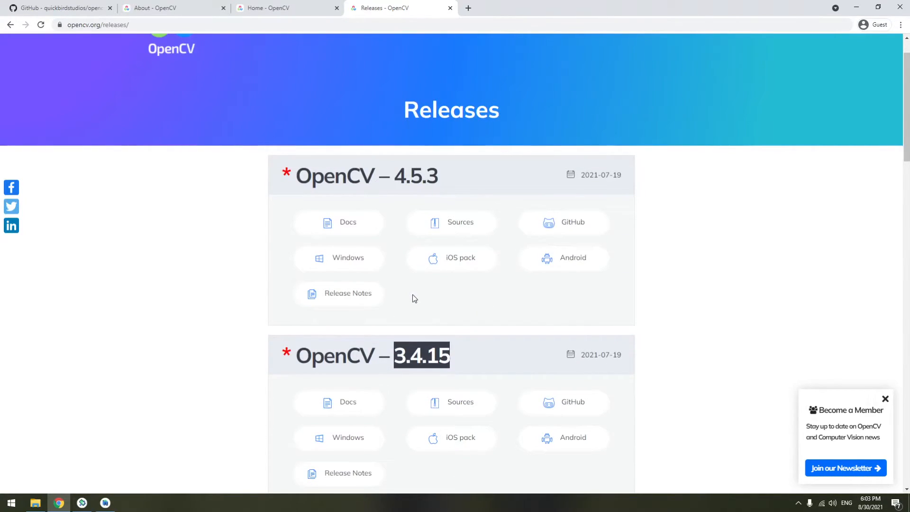
mouse_move(562, 258)
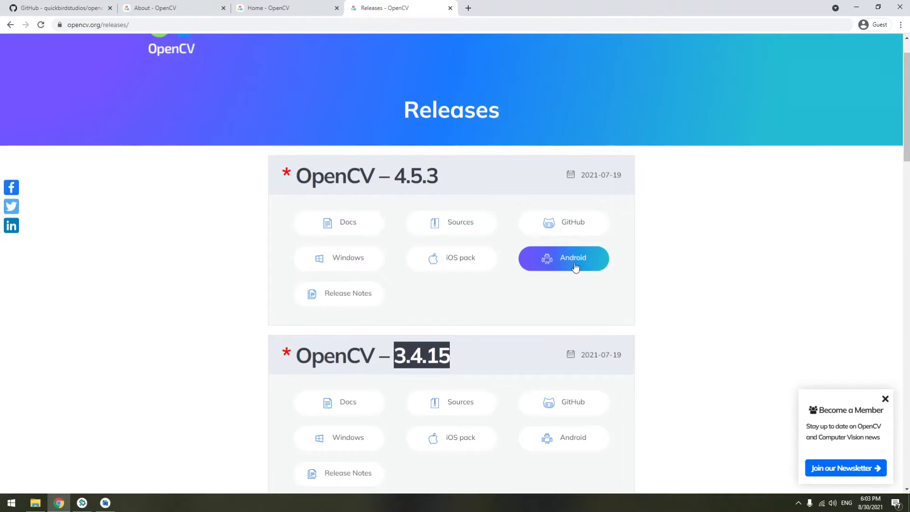
mouse_move(560, 263)
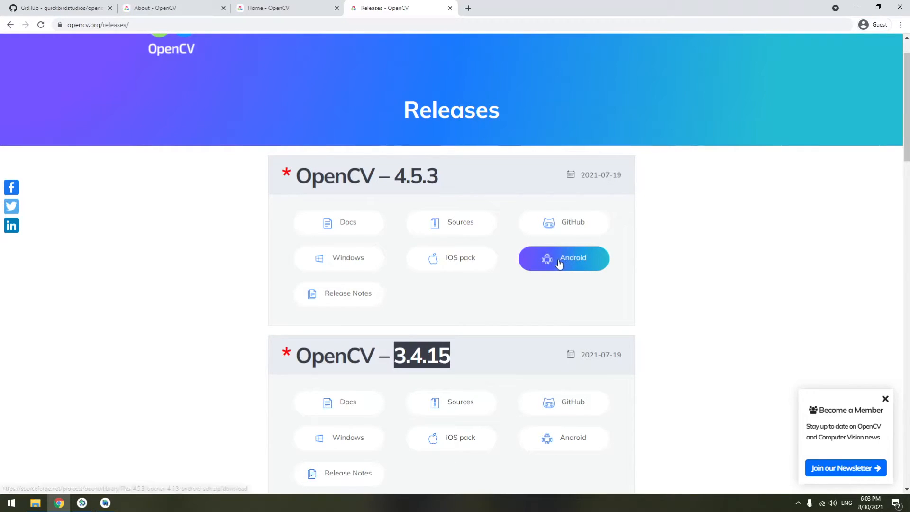
mouse_move(567, 273)
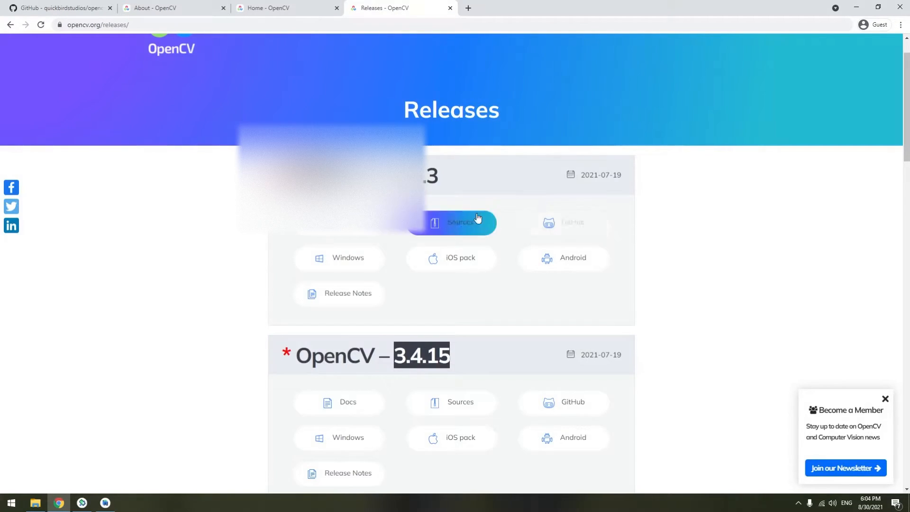
- Inspect the opencv-4.5.2-android-sdk zip on the Desktop and open the extracted OpenCV-android-sdk folder
click(34, 502)
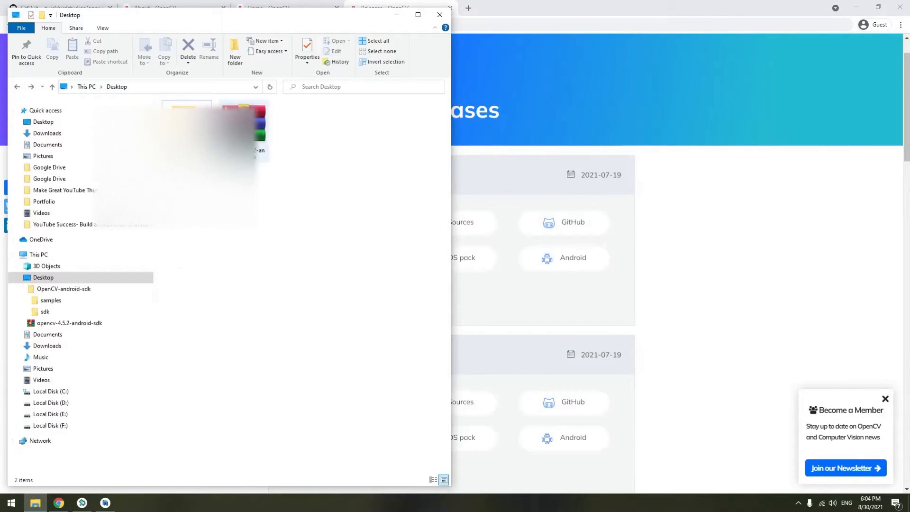
mouse_move(243, 122)
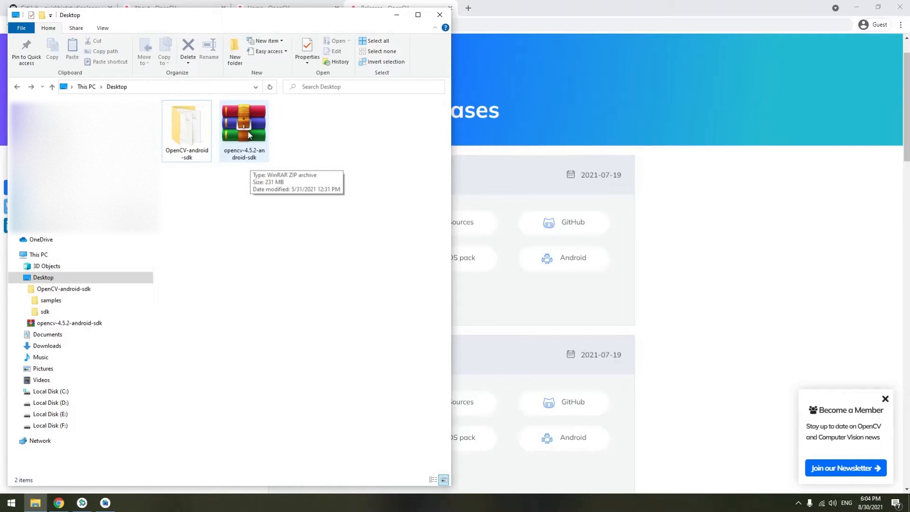
click(244, 123)
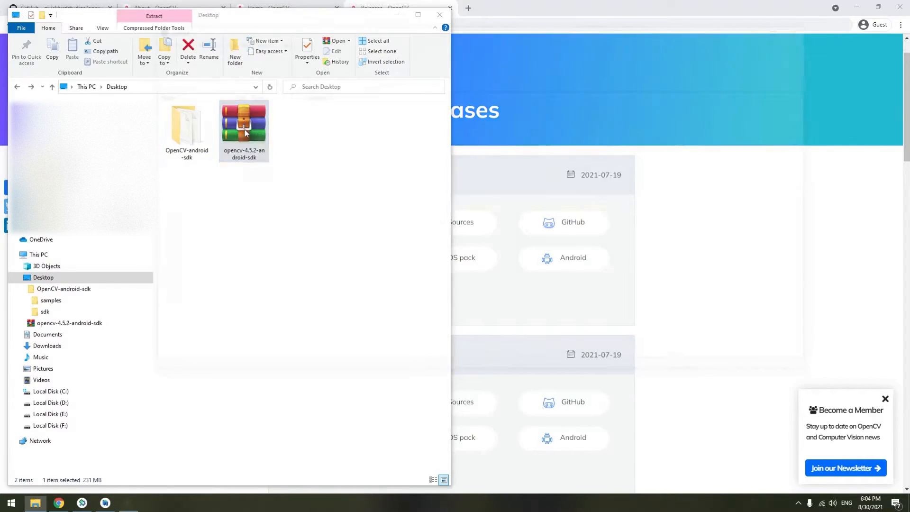
double_click(244, 123)
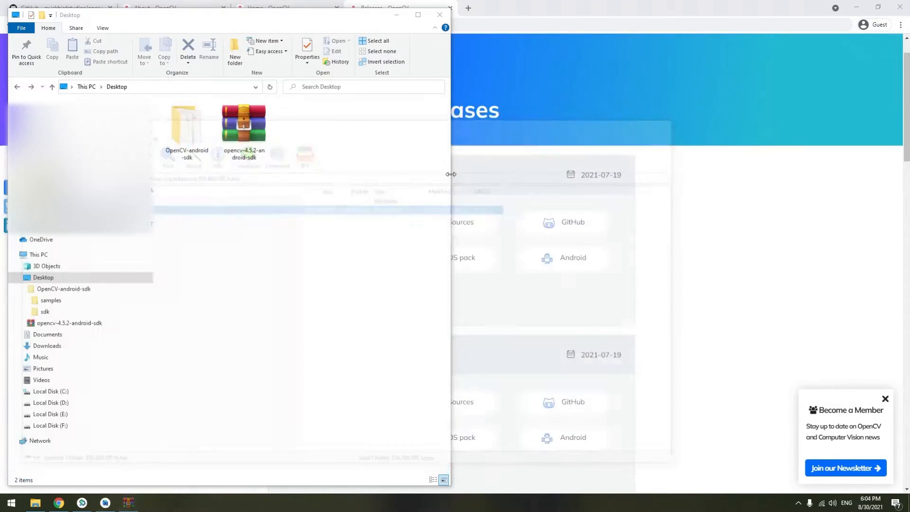
double_click(186, 122)
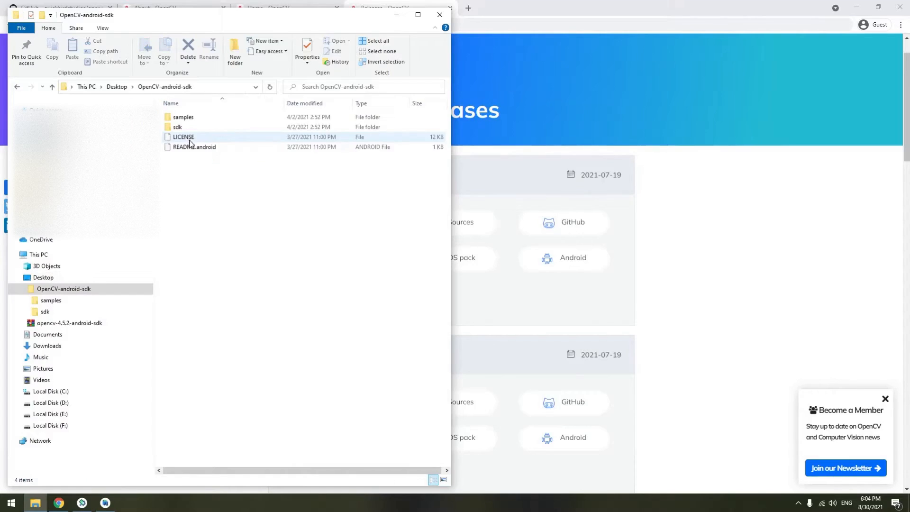
mouse_move(178, 126)
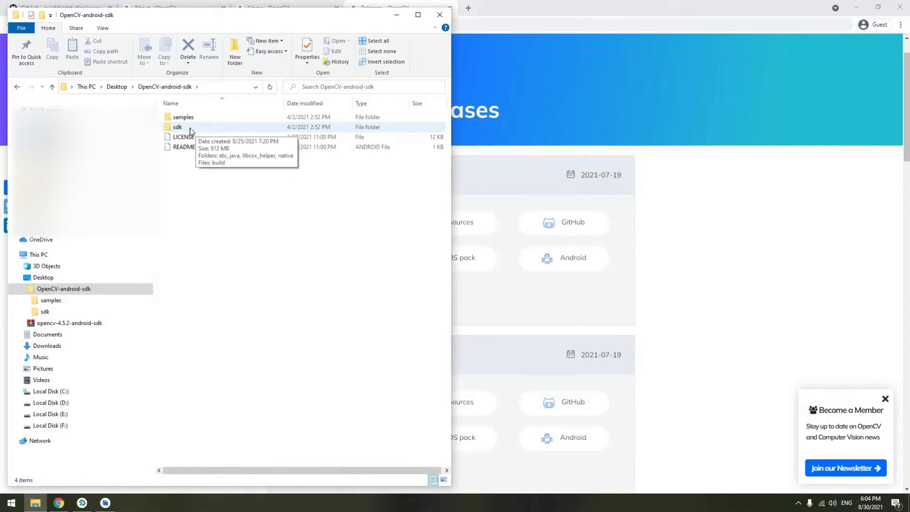
mouse_move(235, 217)
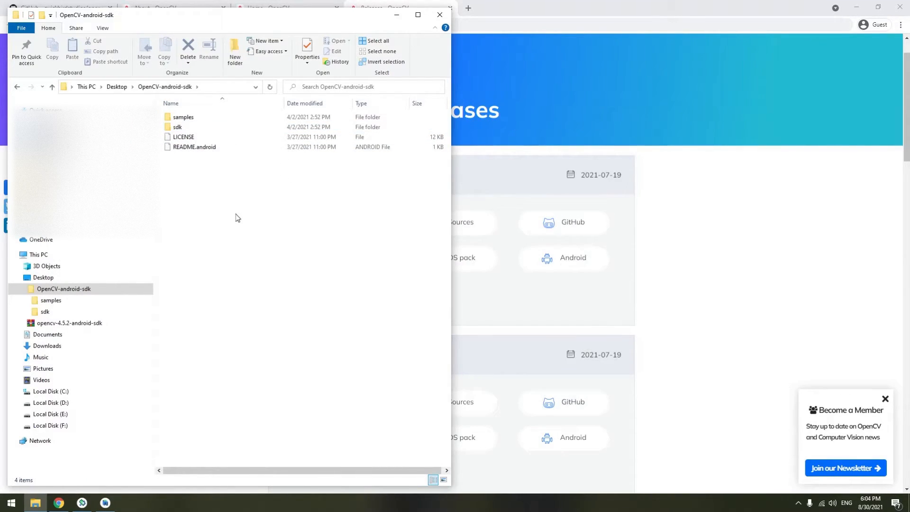
mouse_move(199, 318)
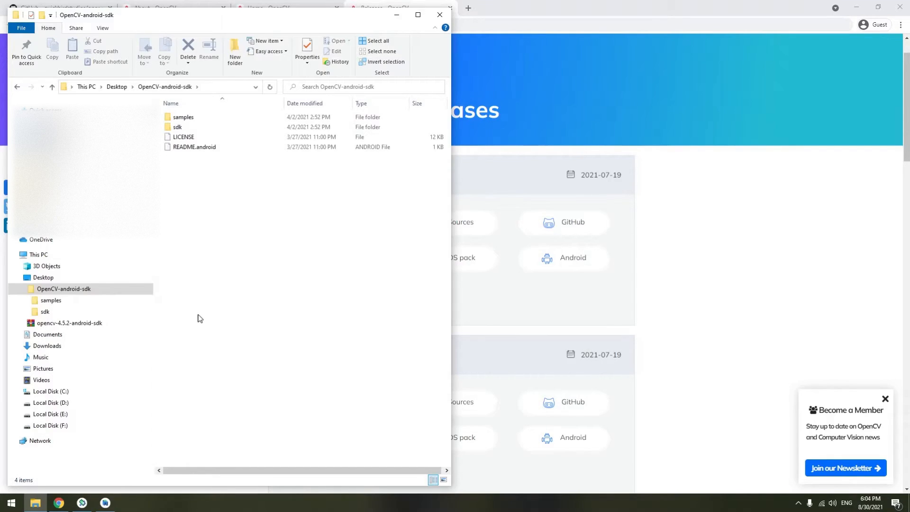
mouse_move(105, 503)
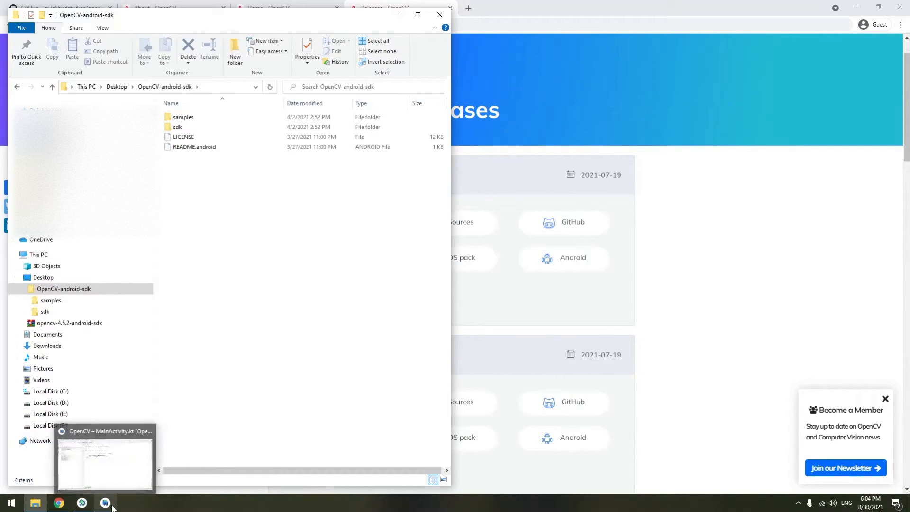
- Back in the project, start File > New > Import Module
click(104, 459)
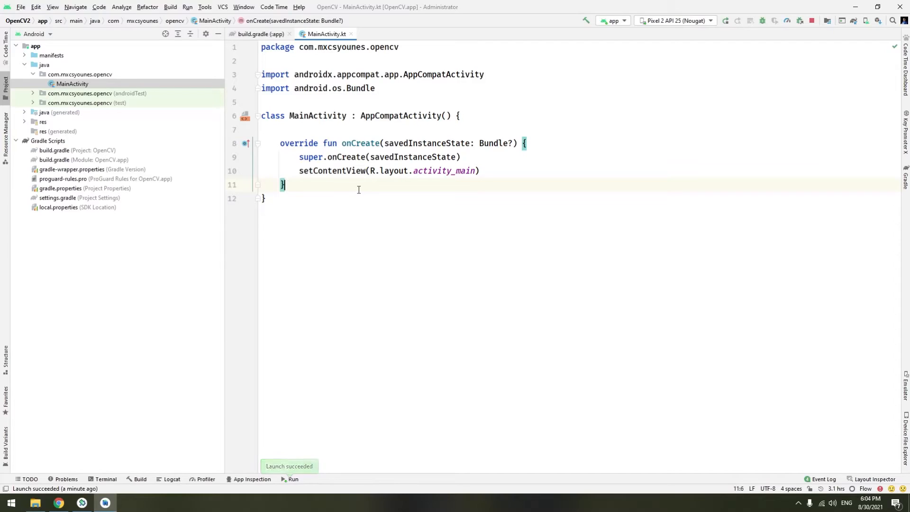
click(21, 7)
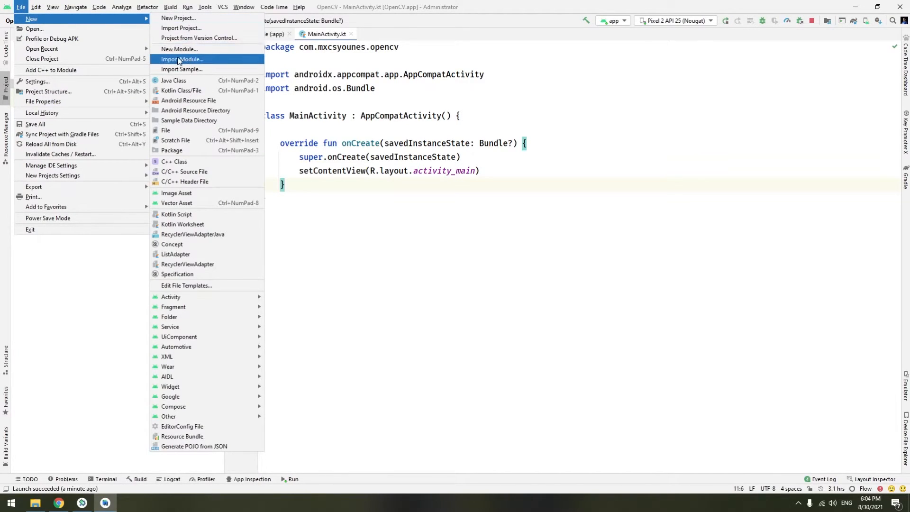
click(182, 59)
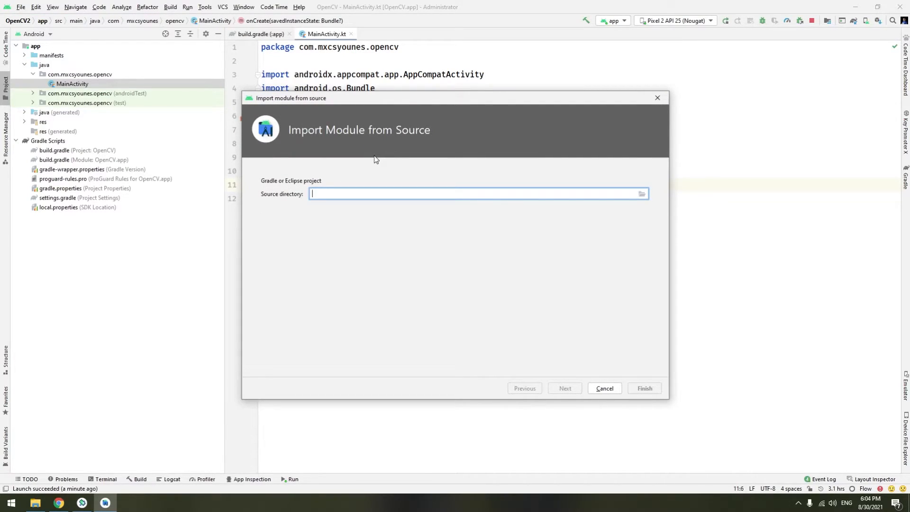
mouse_move(374, 271)
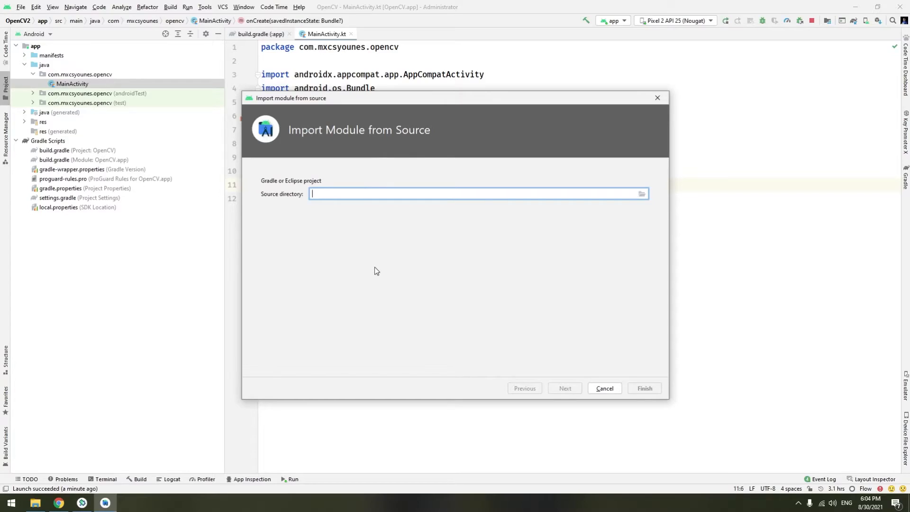
mouse_move(541, 246)
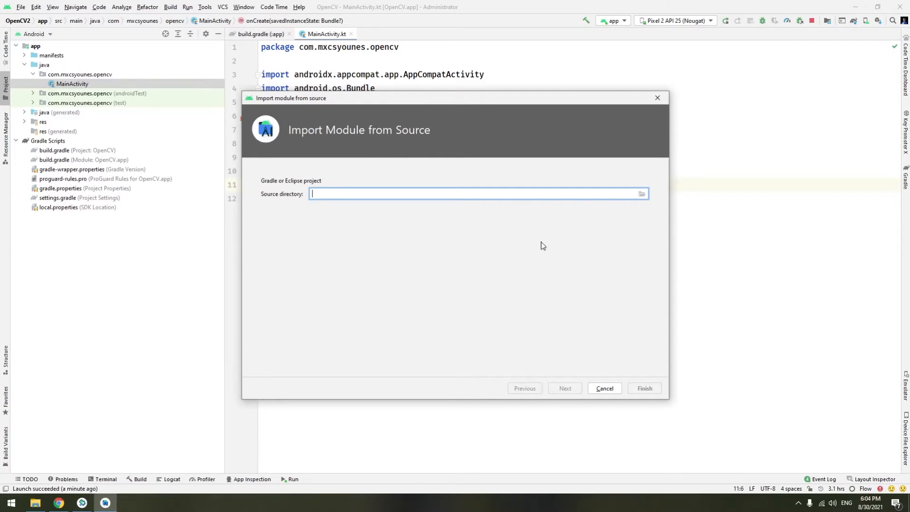
- Set the source directory to Desktop\OpenCV-android-sdk\sdk\java, keeping module name java
click(642, 194)
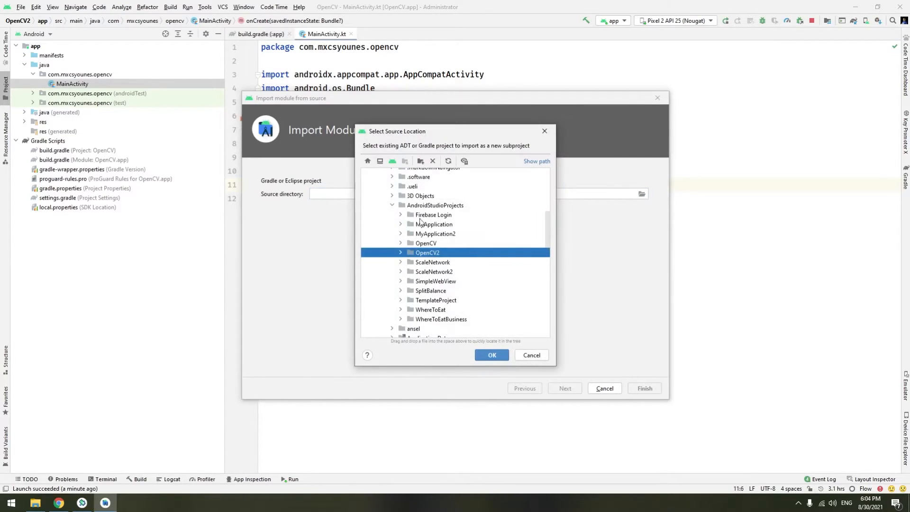
click(380, 161)
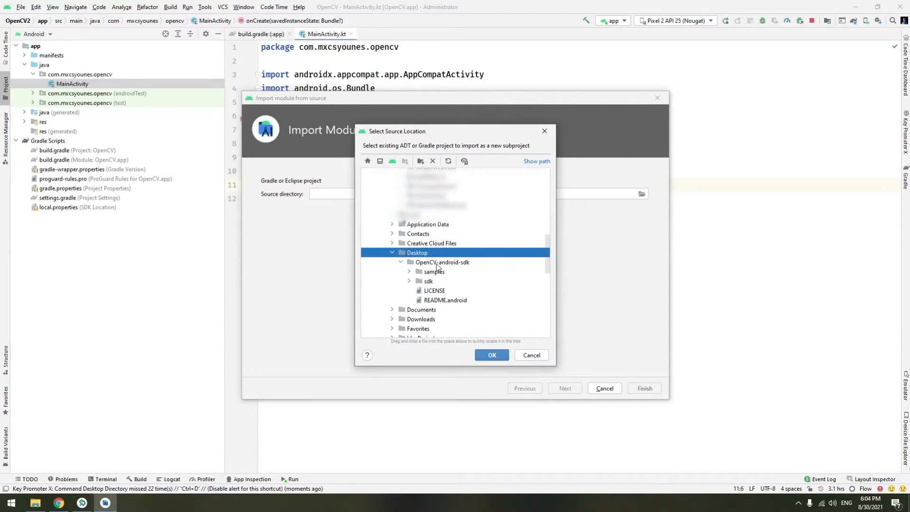
mouse_move(446, 267)
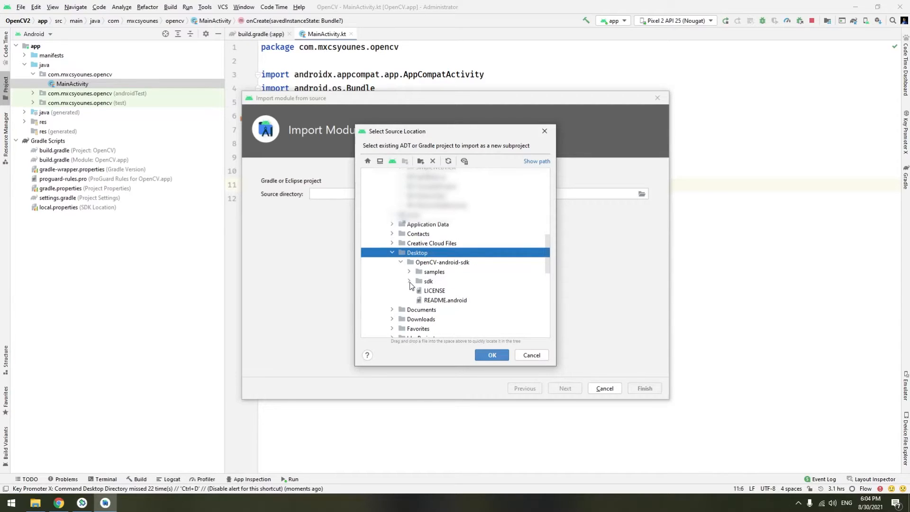
click(409, 282)
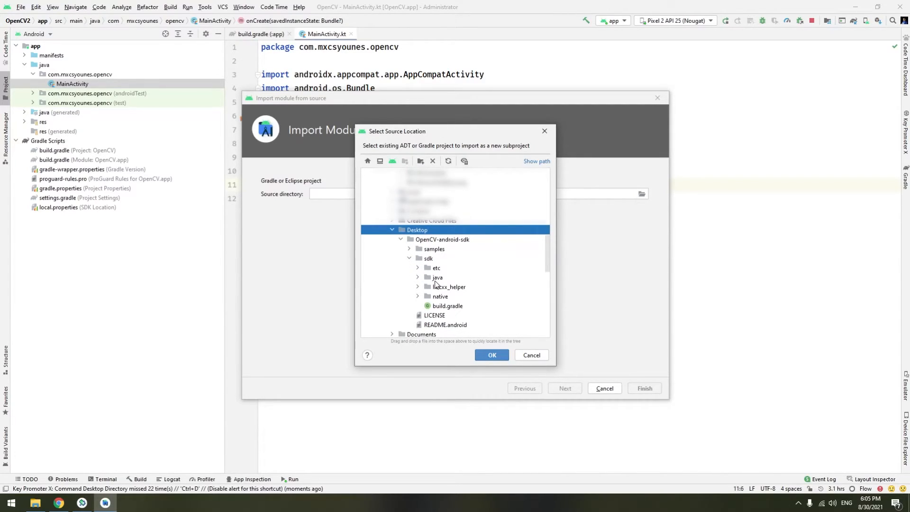
click(437, 277)
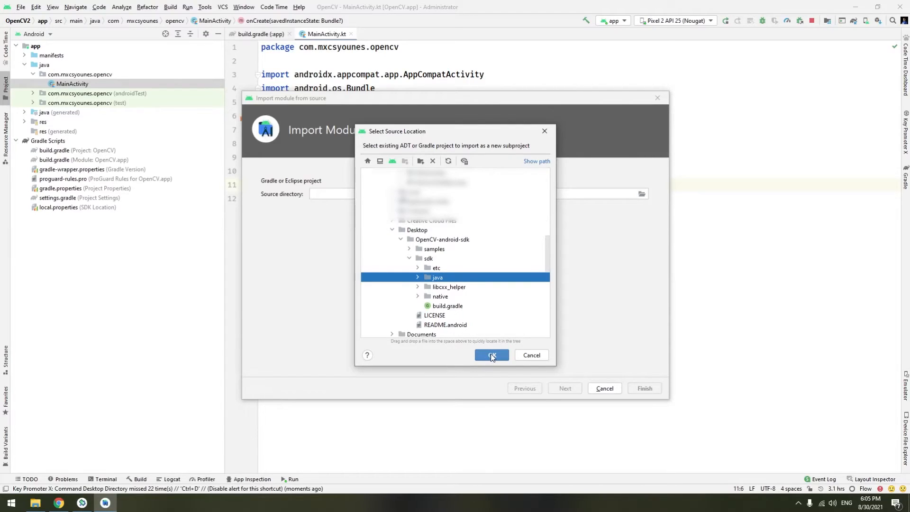
click(491, 355)
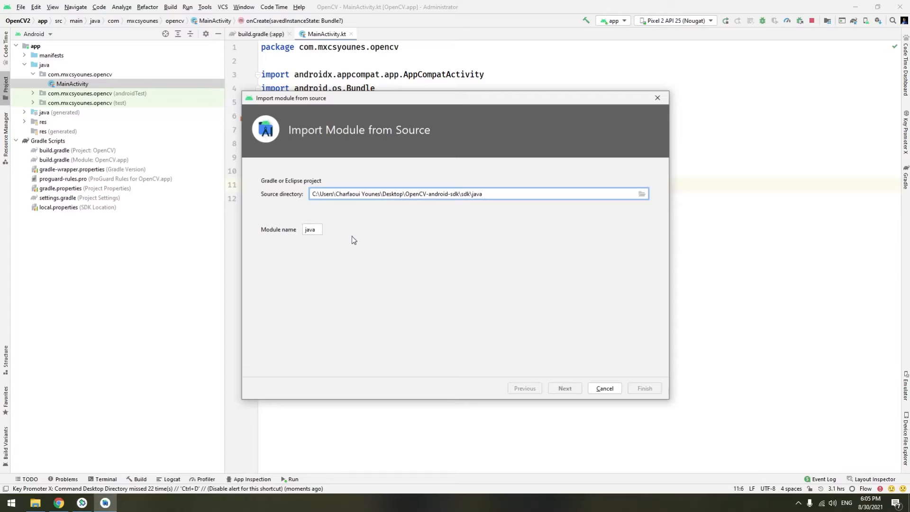
mouse_move(521, 400)
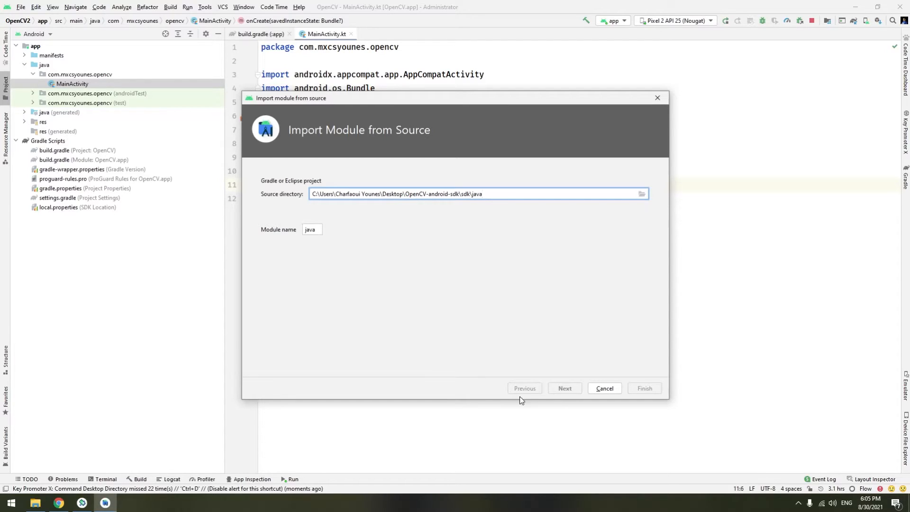
mouse_move(627, 388)
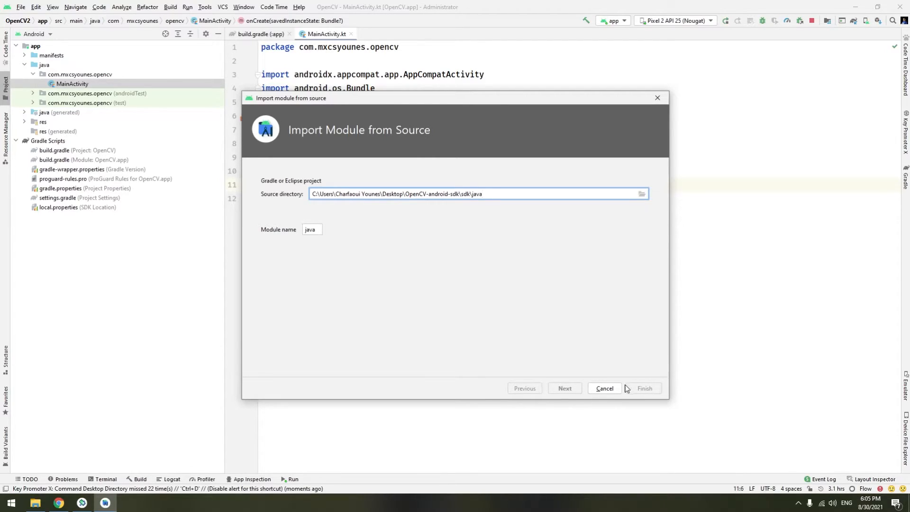
mouse_move(618, 389)
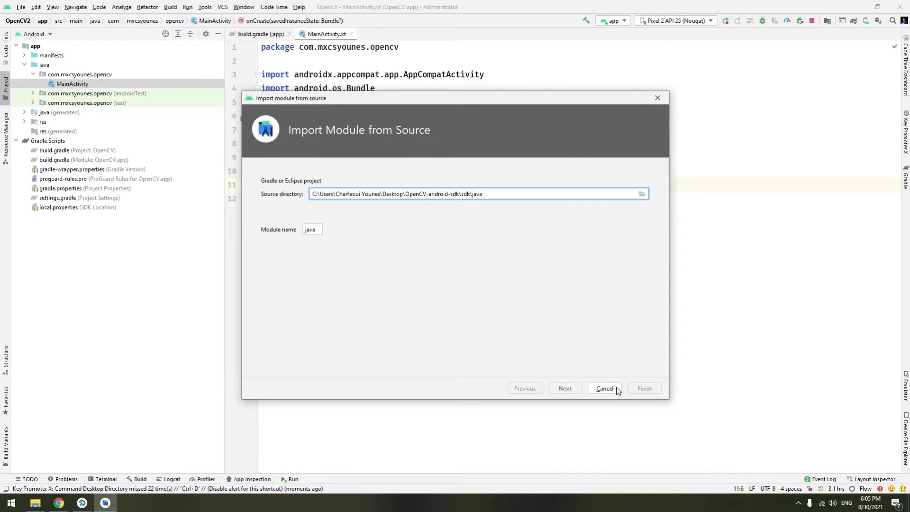
mouse_move(340, 228)
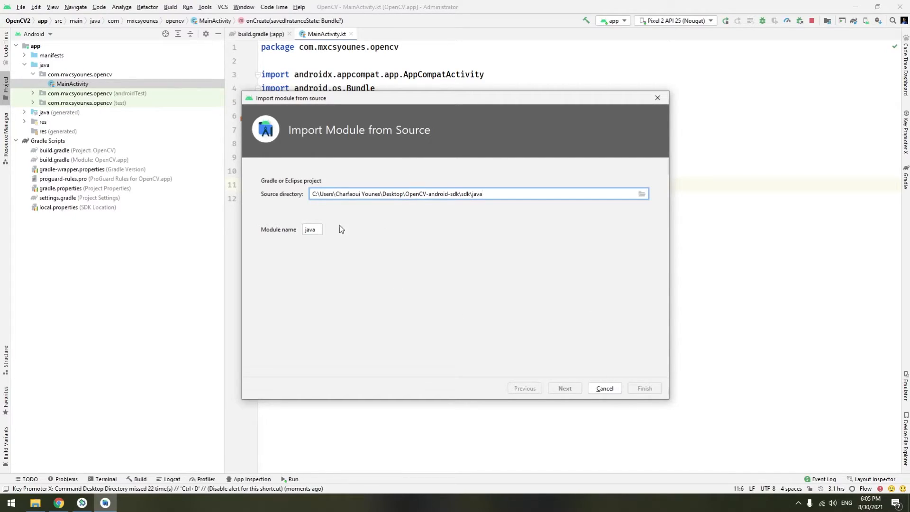
mouse_move(297, 149)
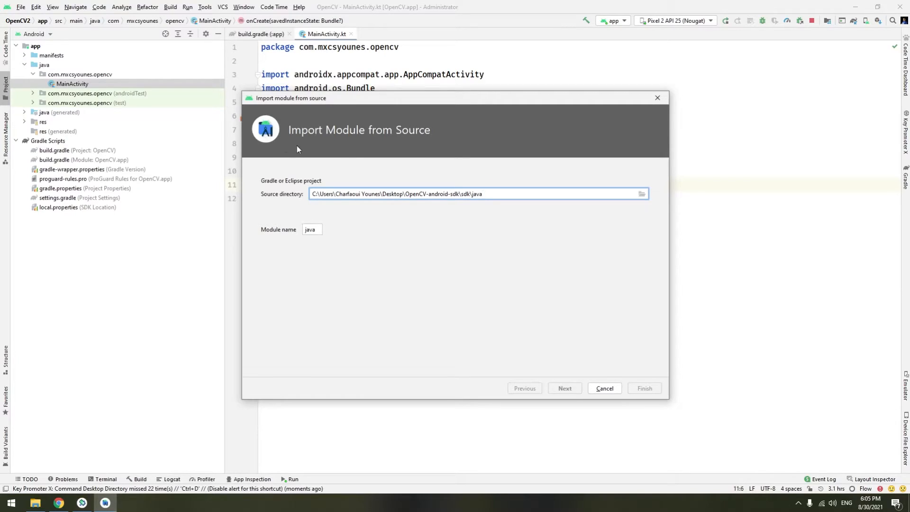
mouse_move(362, 144)
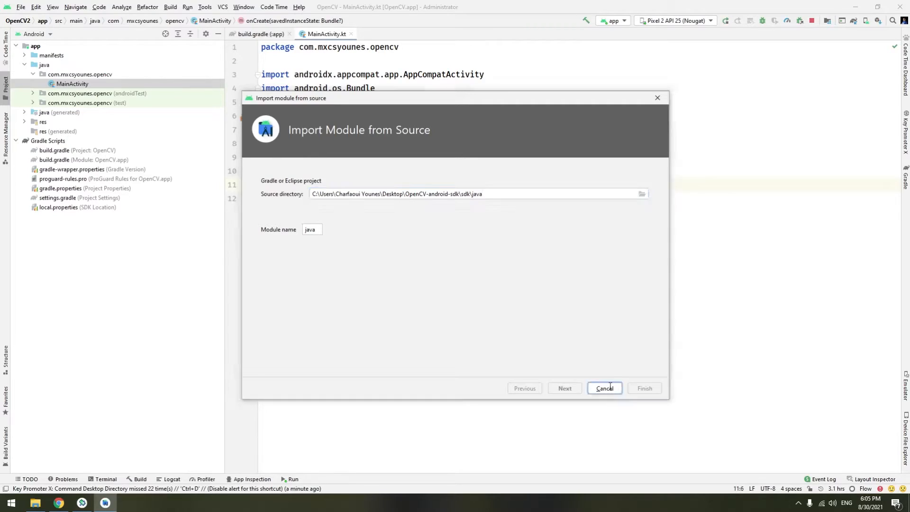
- Cancel the import, copy the sdk folder, paste it into the OpenCV2 project folder via Explorer and rename it starting 'op'
click(604, 387)
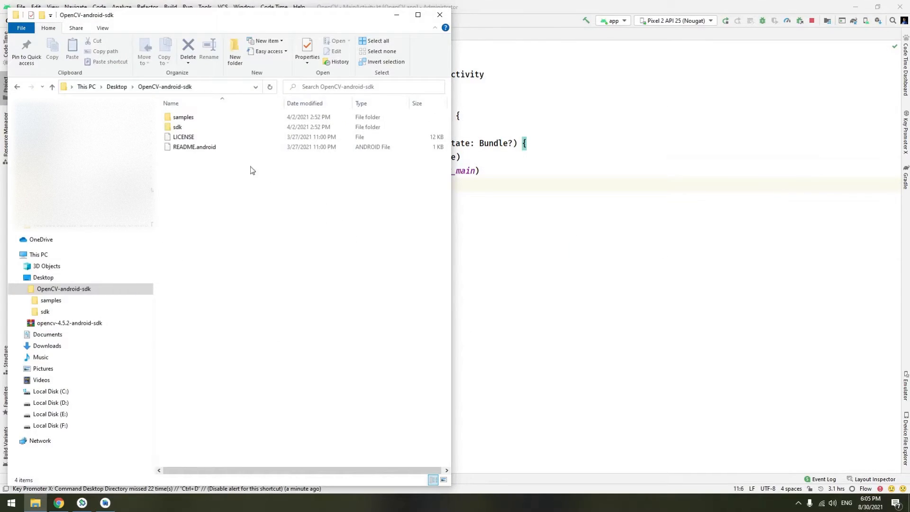
right_click(177, 126)
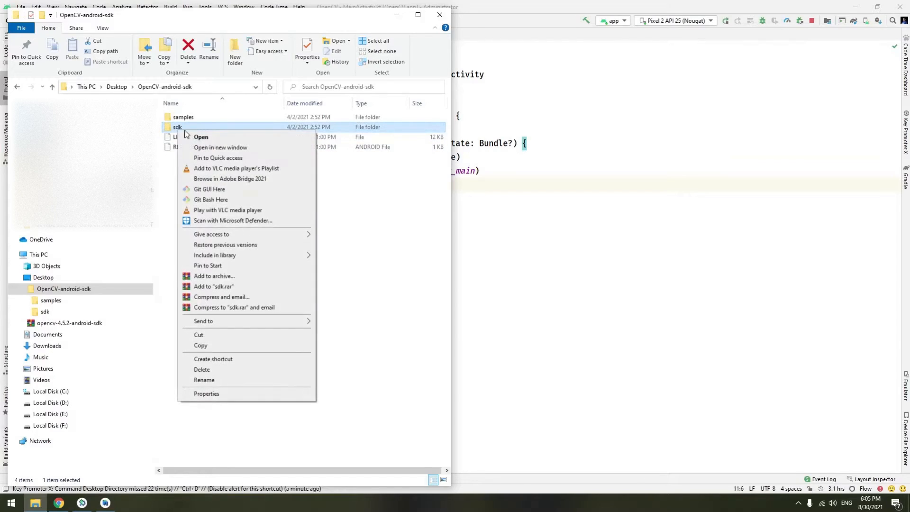
mouse_move(227, 346)
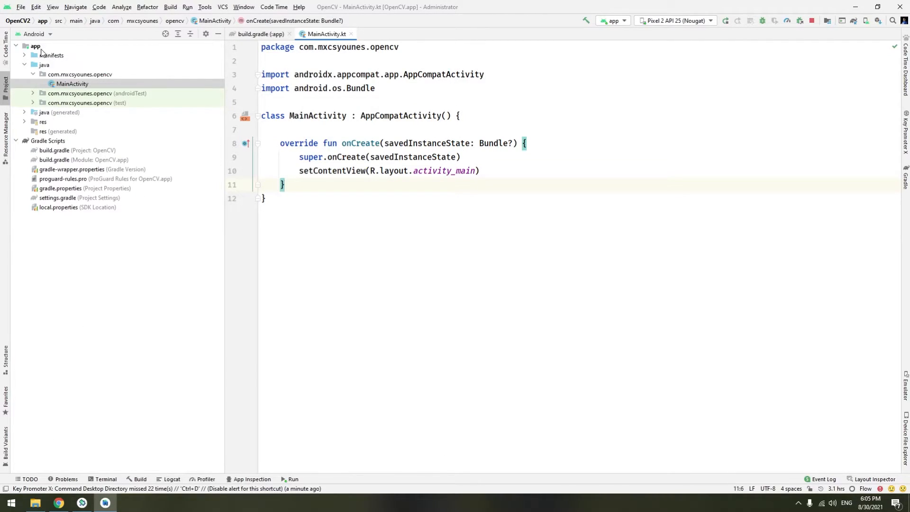
right_click(35, 45)
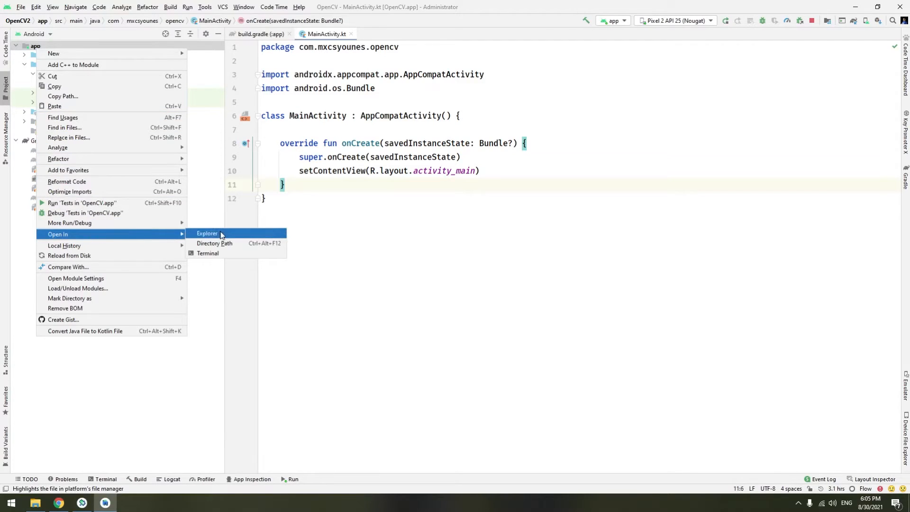
click(208, 233)
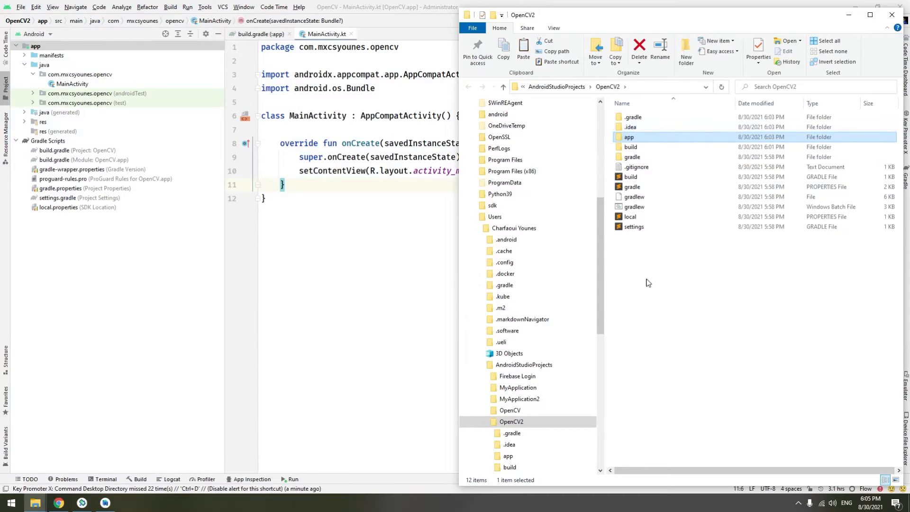
right_click(648, 283)
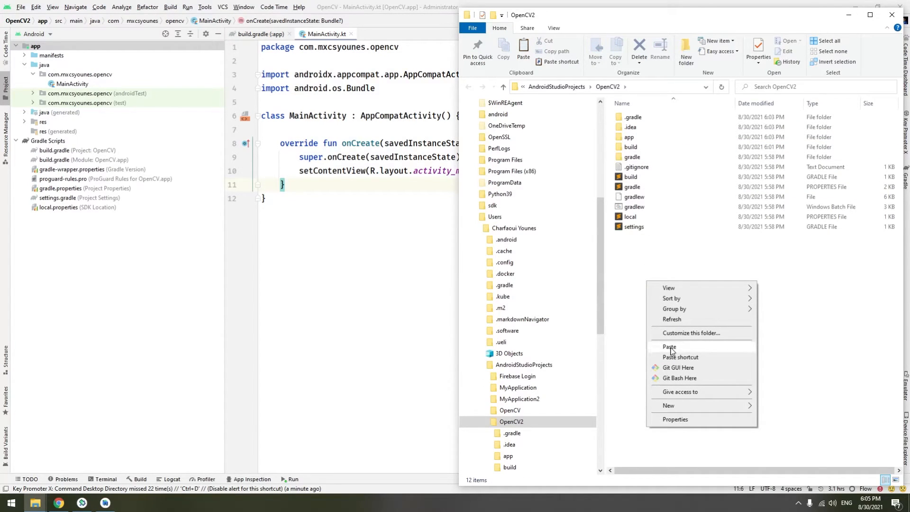
click(668, 347)
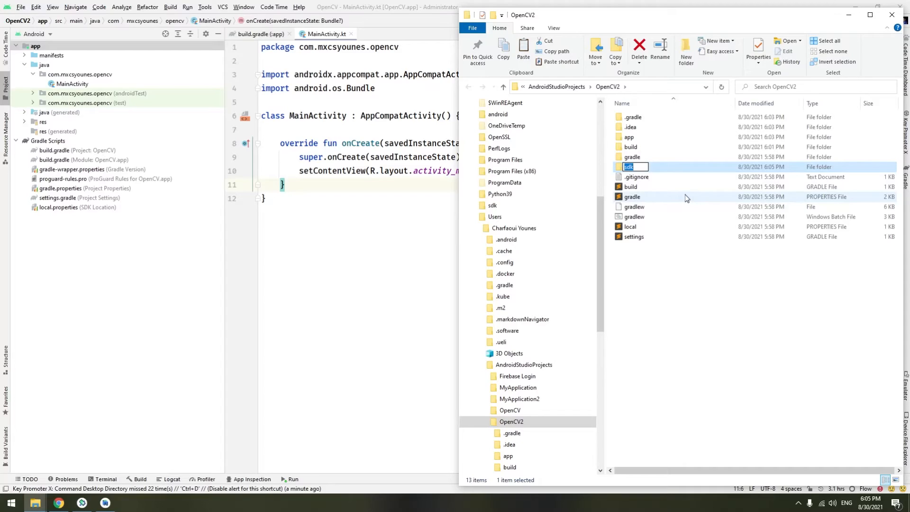
text(op)
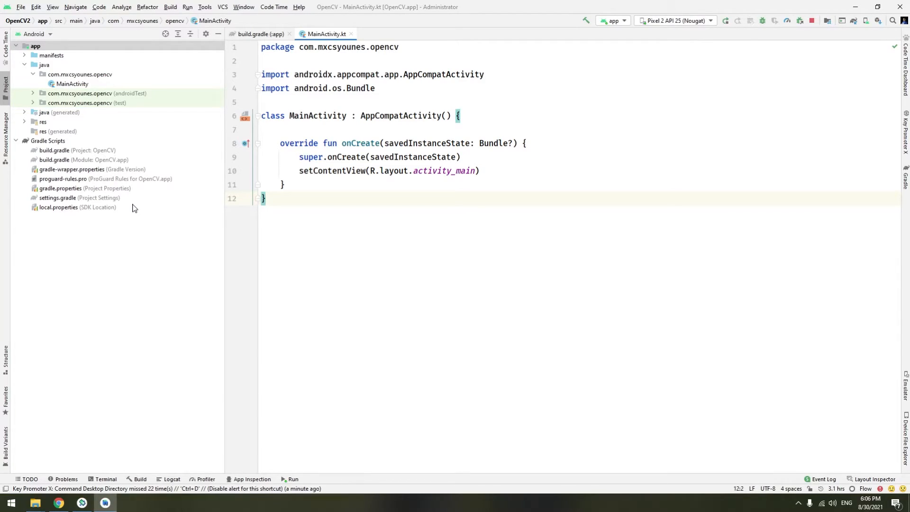
mouse_move(131, 201)
text(include ':opencv42')
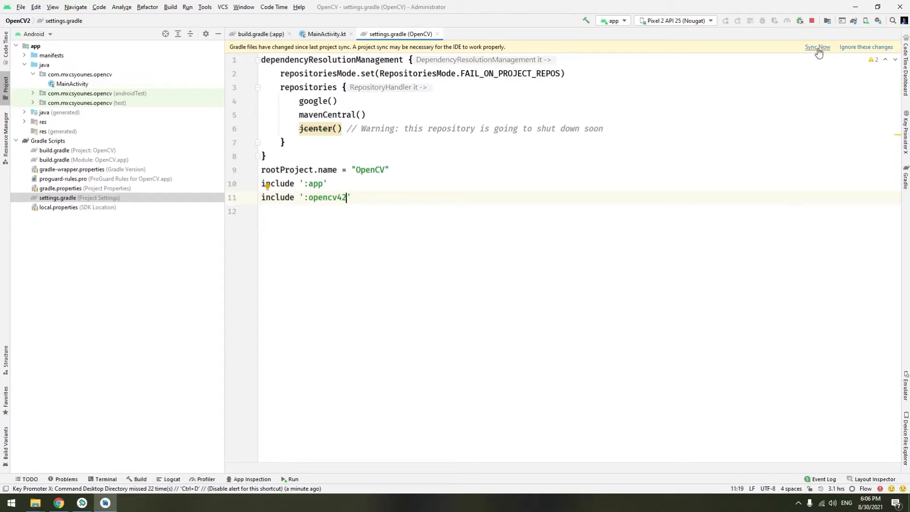
- Sync the project after including ':opencv42' in settings.gradle and look over the opencv42 build script
click(818, 48)
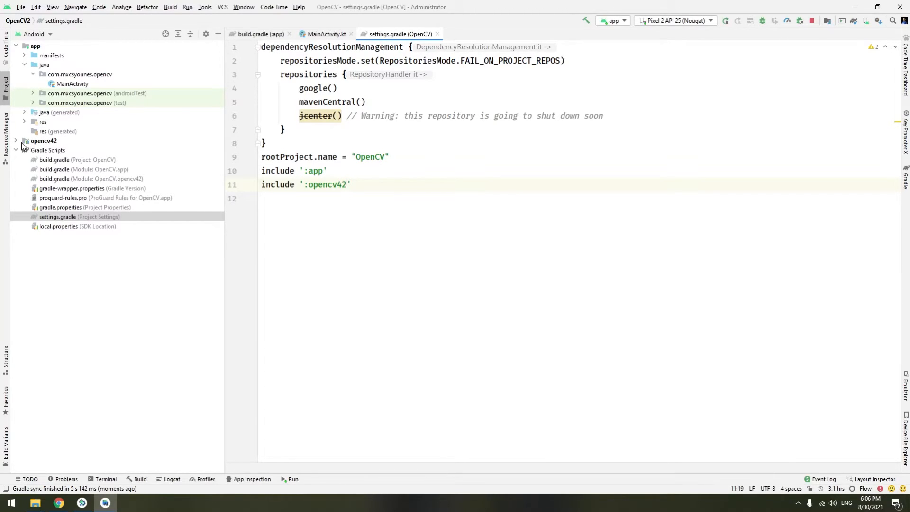
mouse_move(42, 188)
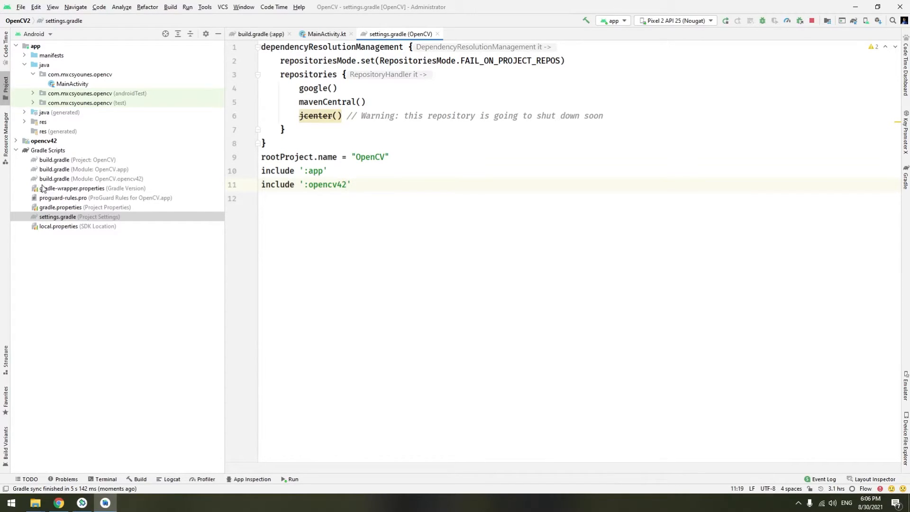
mouse_move(69, 179)
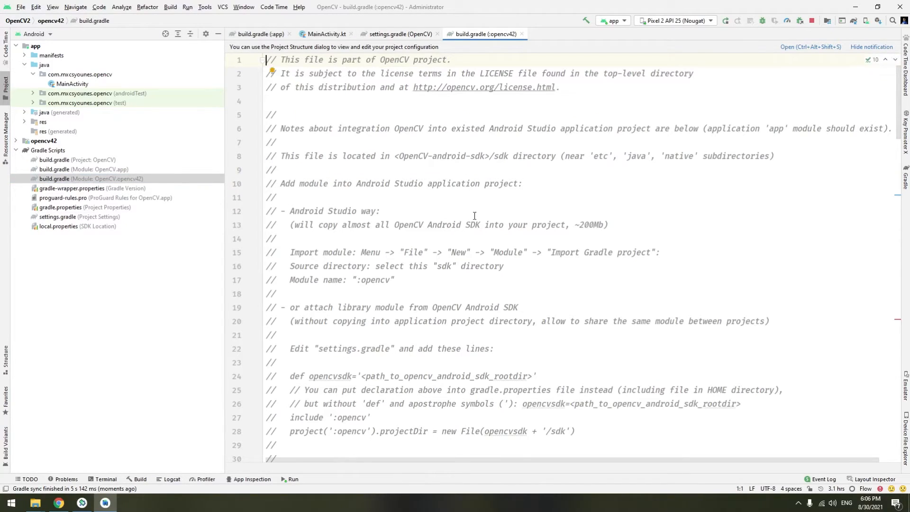
scroll(down, 3)
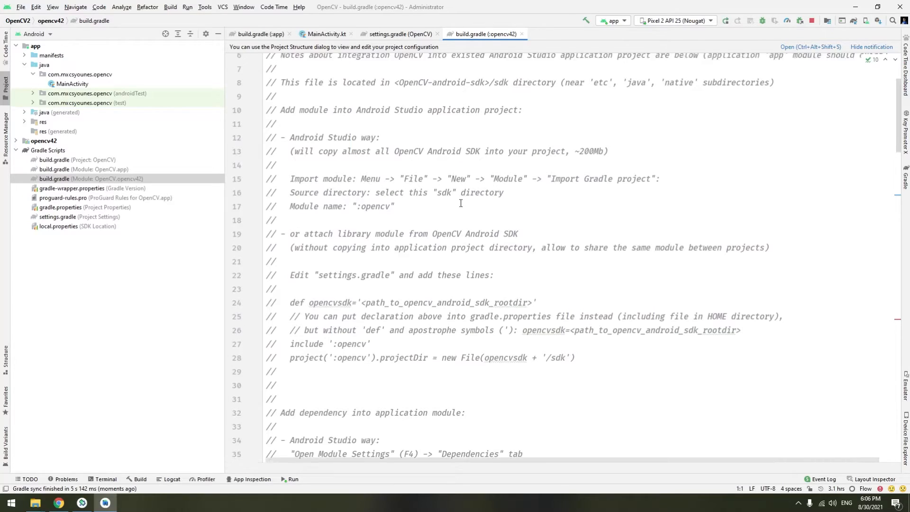
scroll(up, 3)
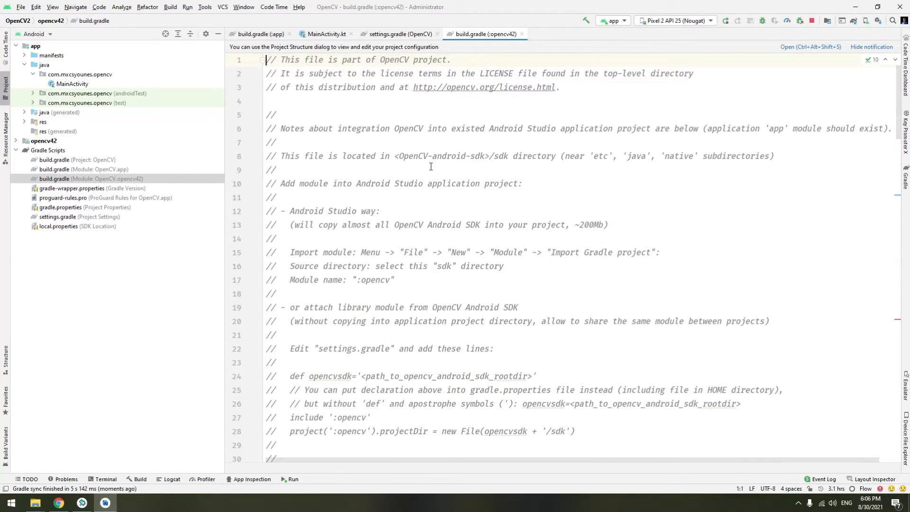
- Review the opencv42 build.gradle, noting its library plugin and SDK version block
scroll(down, 3)
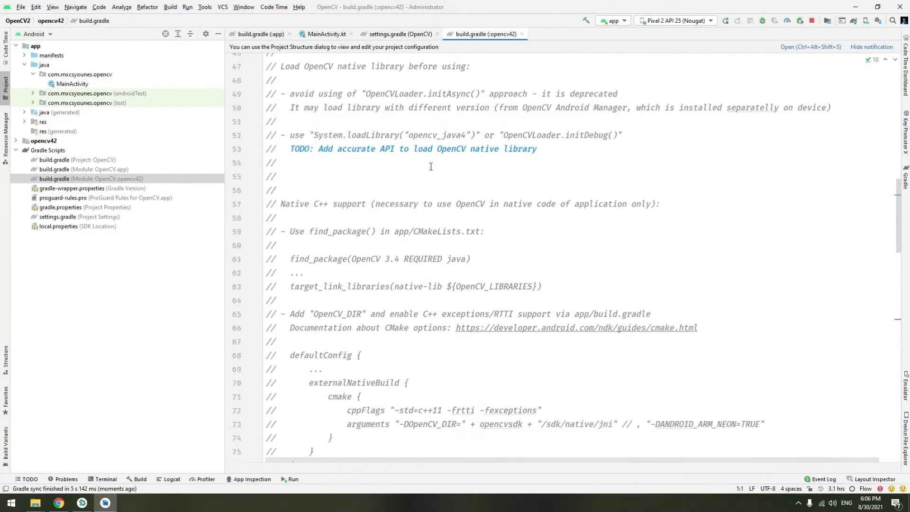
scroll(down, 3)
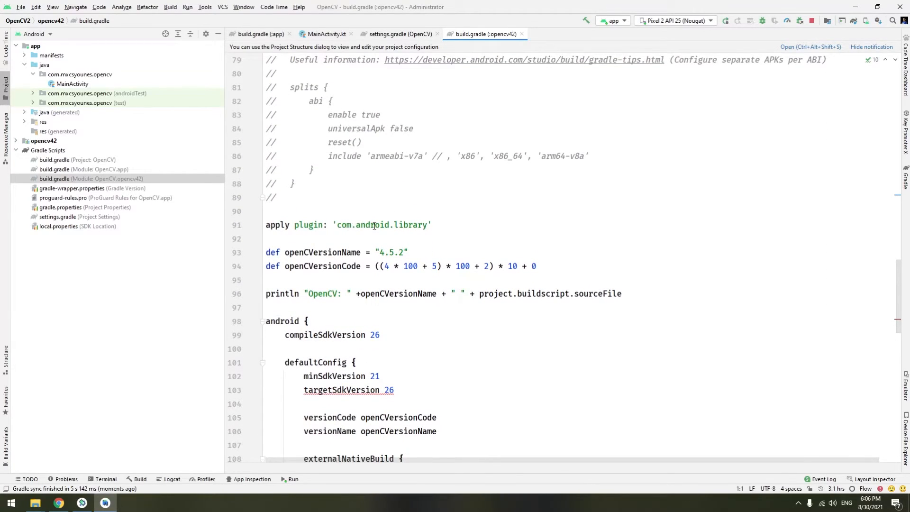
double_click(409, 226)
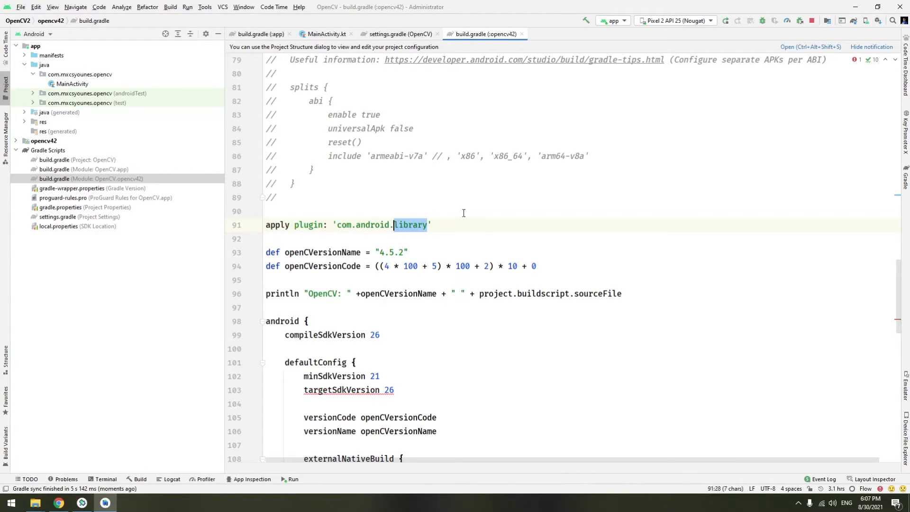
scroll(down, 3)
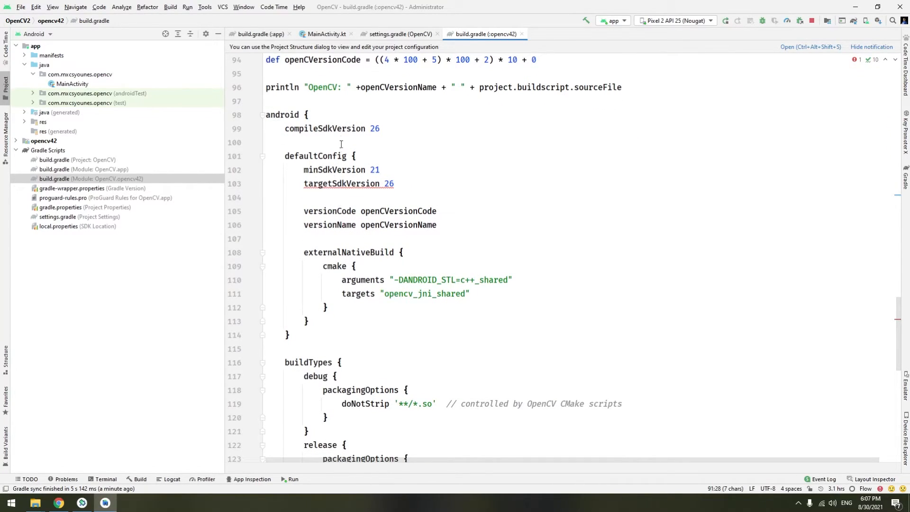
- Compare with the app build.gradle and change opencv42's compileSdkVersion and targetSdkVersion from 26 to 30
click(325, 128)
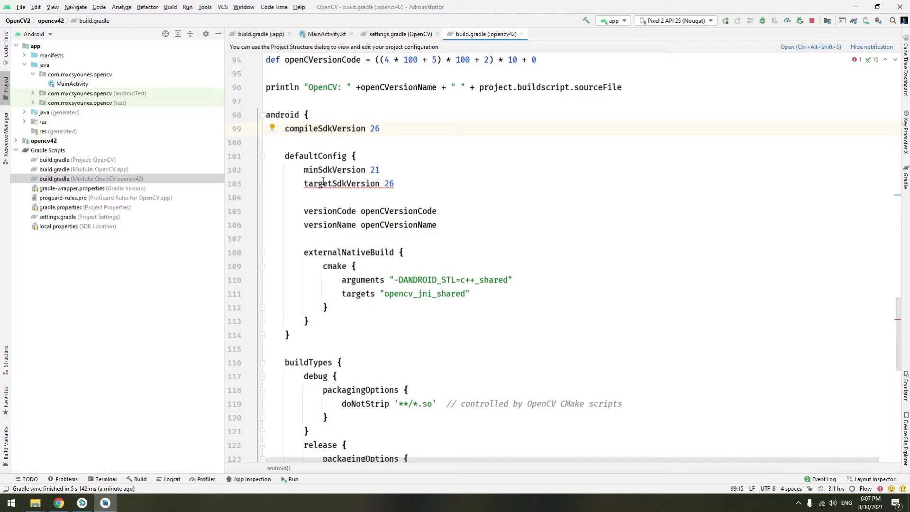
click(83, 169)
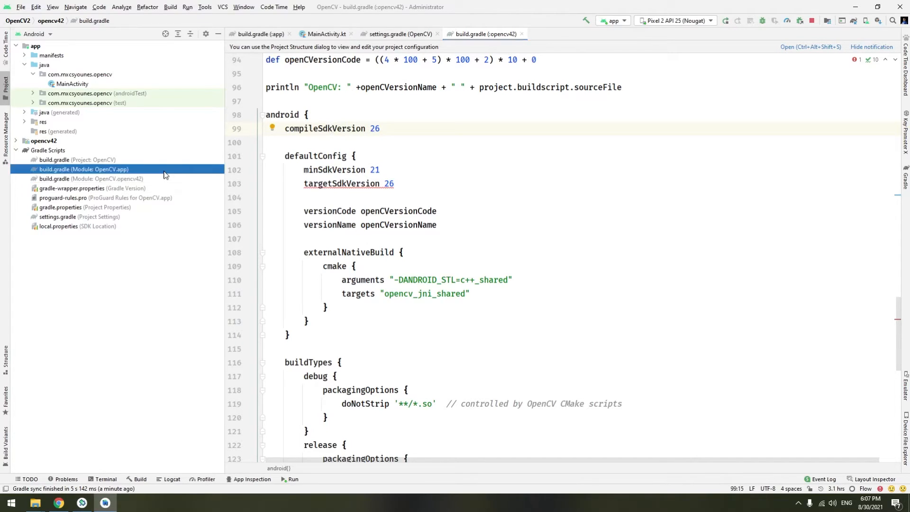
click(259, 34)
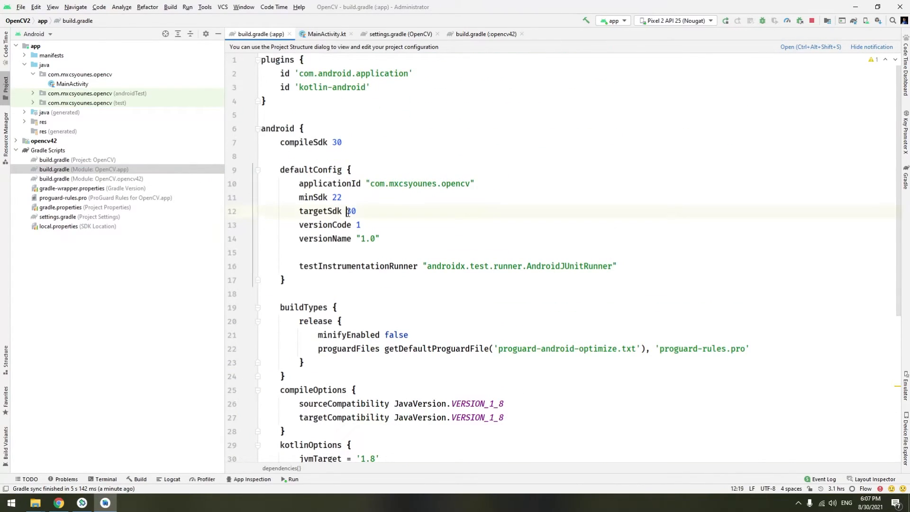
click(485, 34)
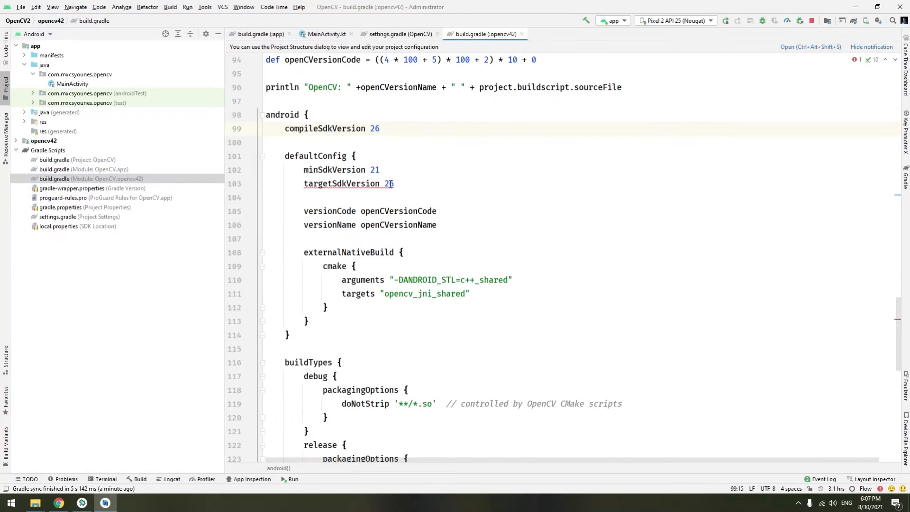
text(30)
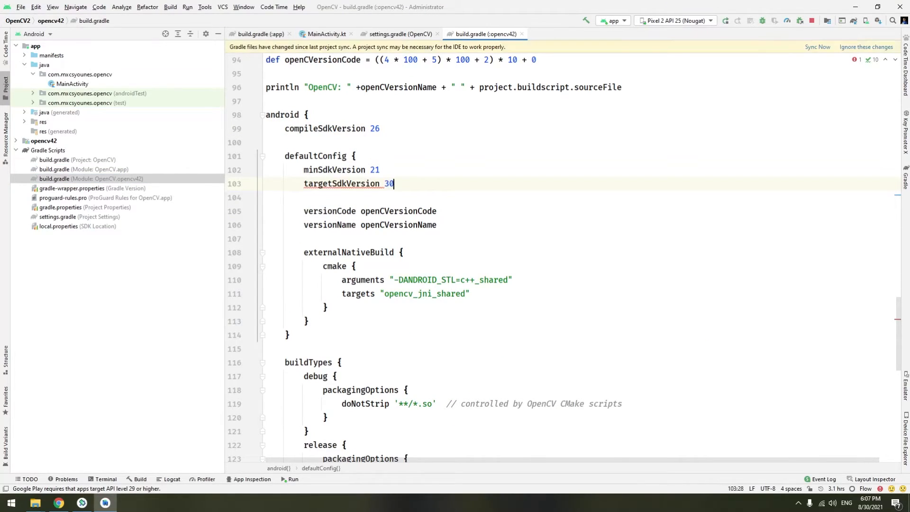
double_click(374, 128)
text(30)
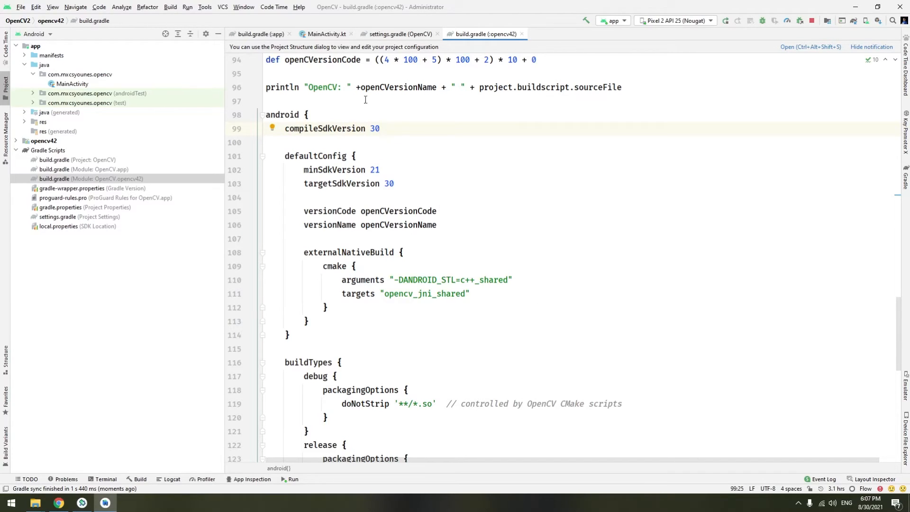
click(327, 35)
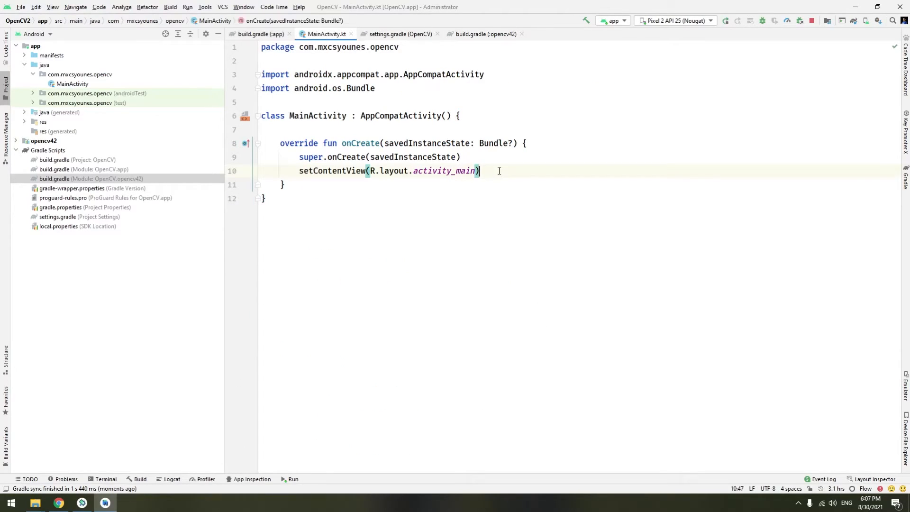
text(Open)
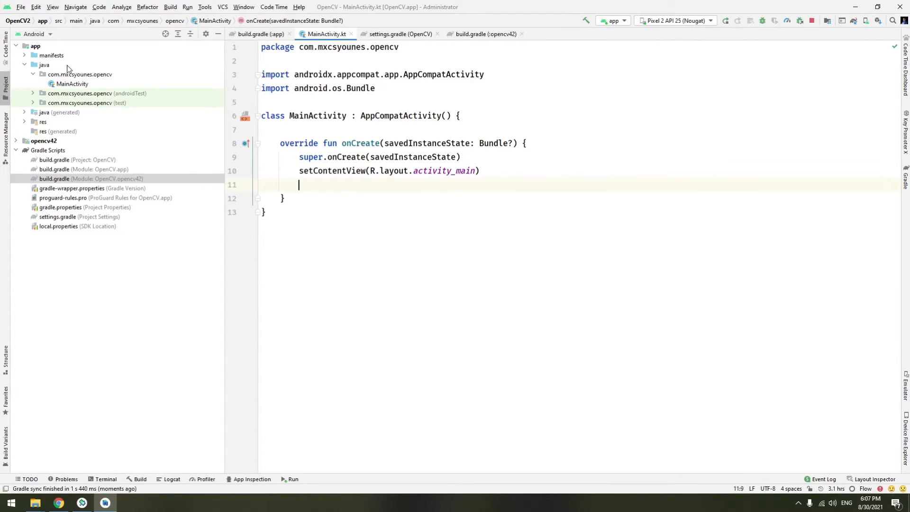
click(35, 46)
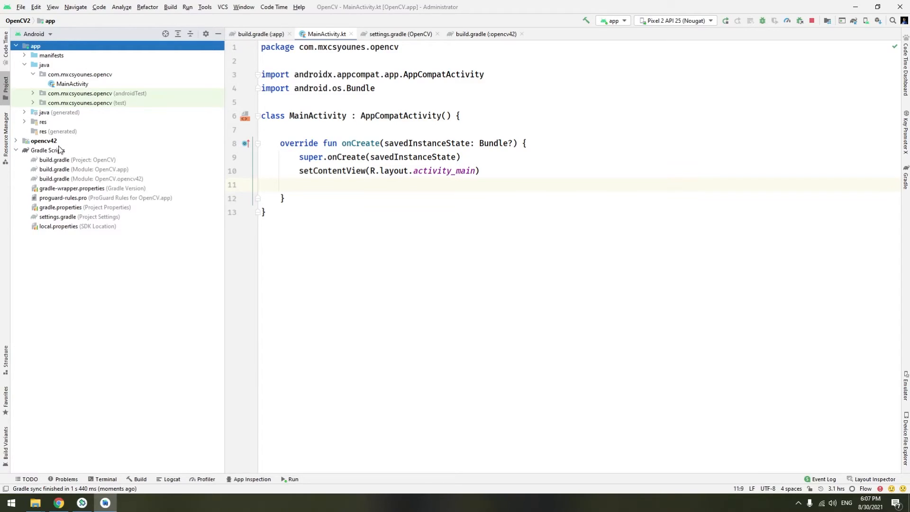
click(44, 140)
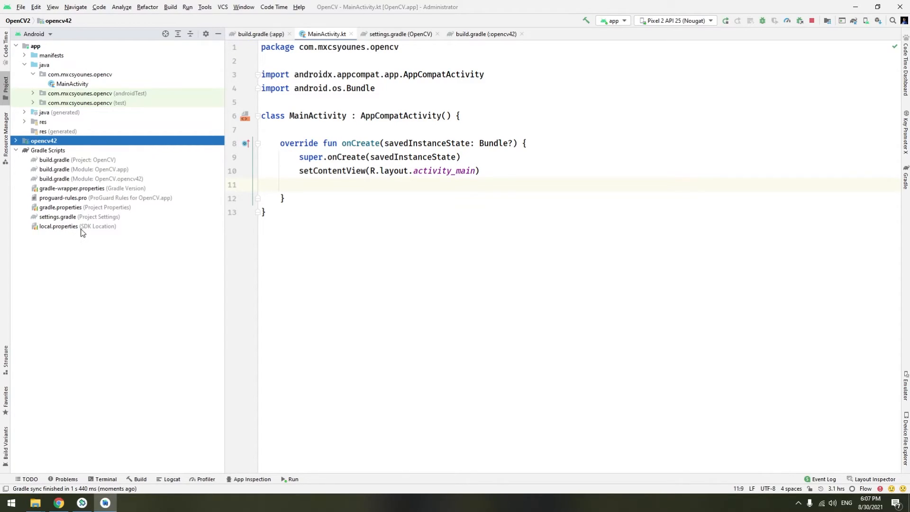
mouse_move(100, 185)
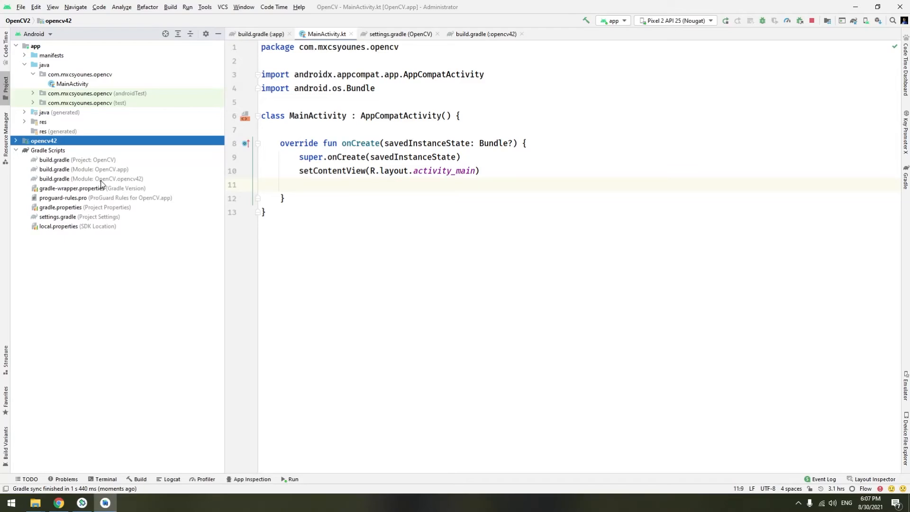
mouse_move(857, 72)
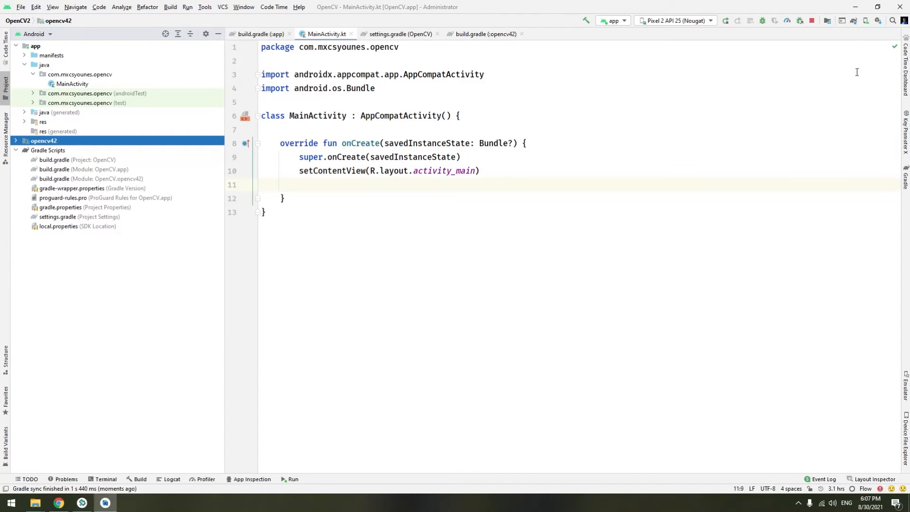
mouse_move(829, 20)
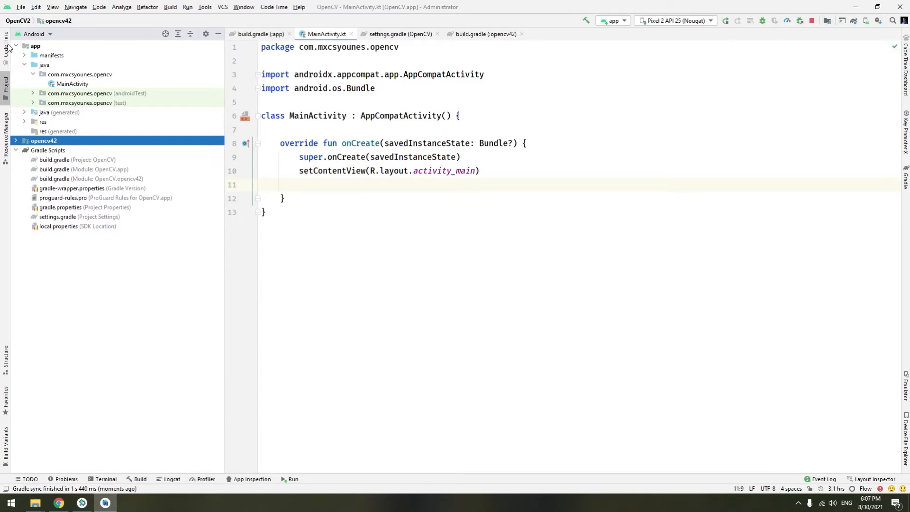
- Show the app module's dependencies in File > Project Structure
click(21, 7)
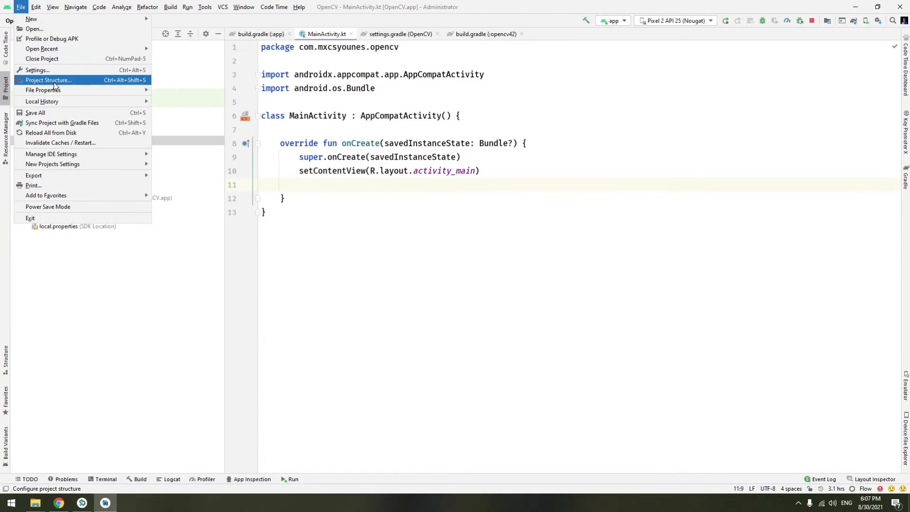
click(49, 80)
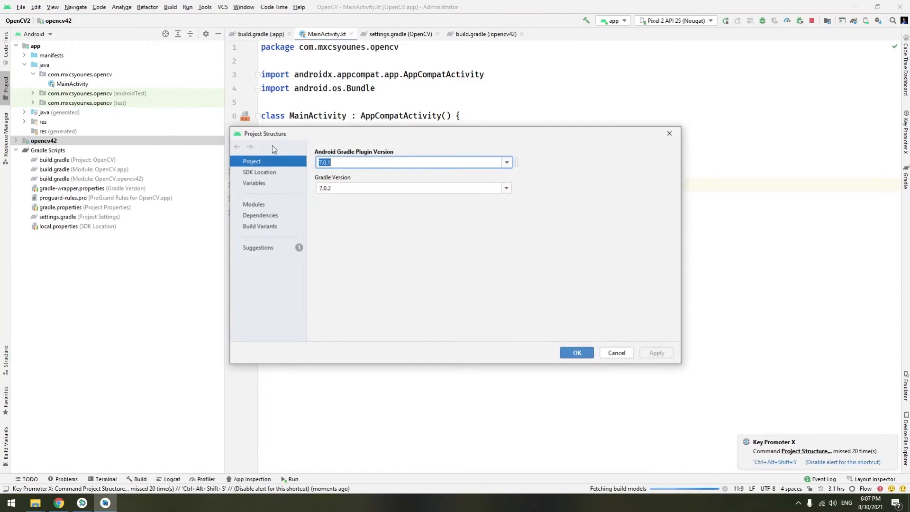
click(260, 216)
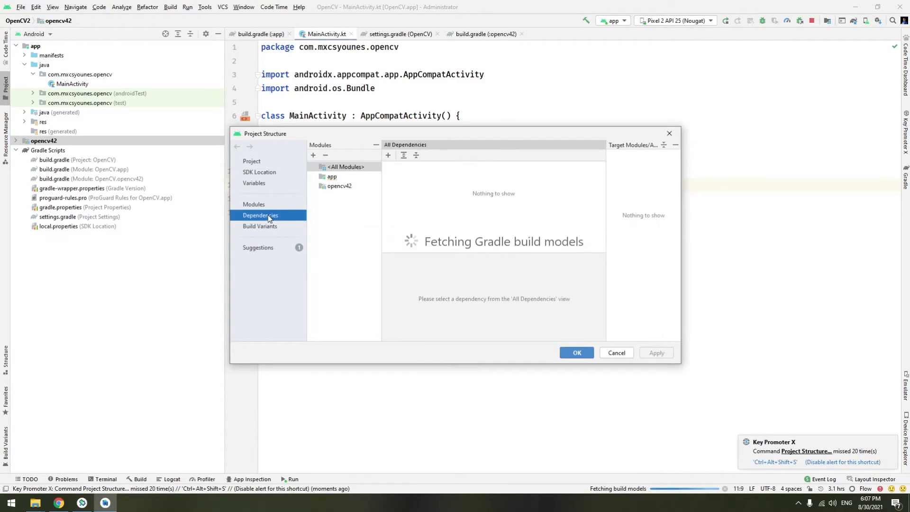
click(332, 176)
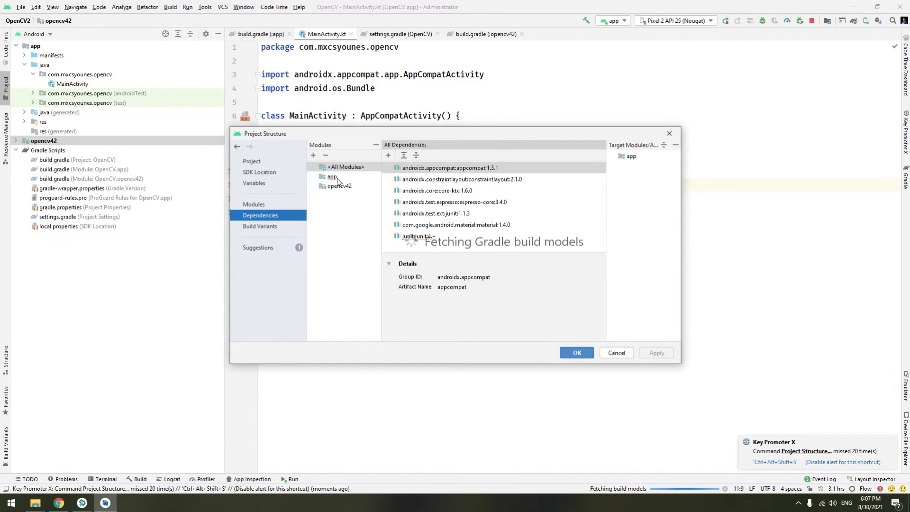
click(332, 176)
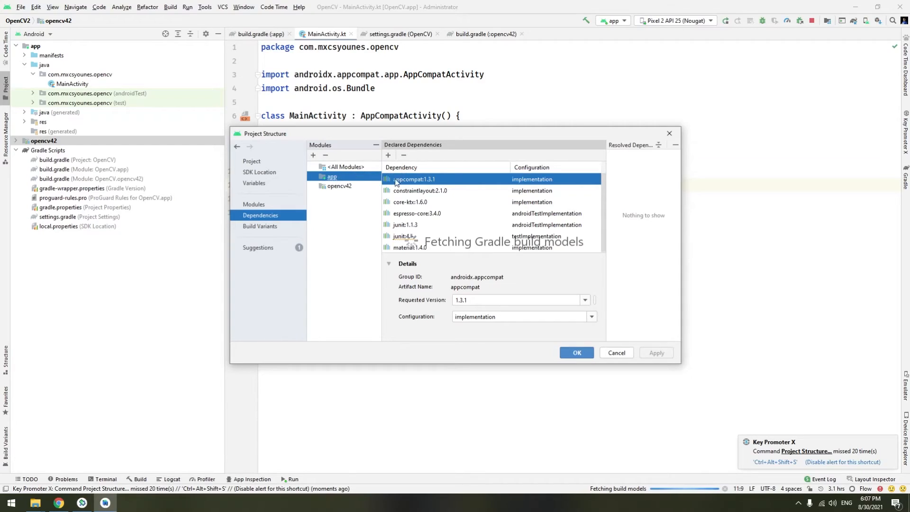
- Add opencv42 as a module dependency of app and apply the change
click(388, 155)
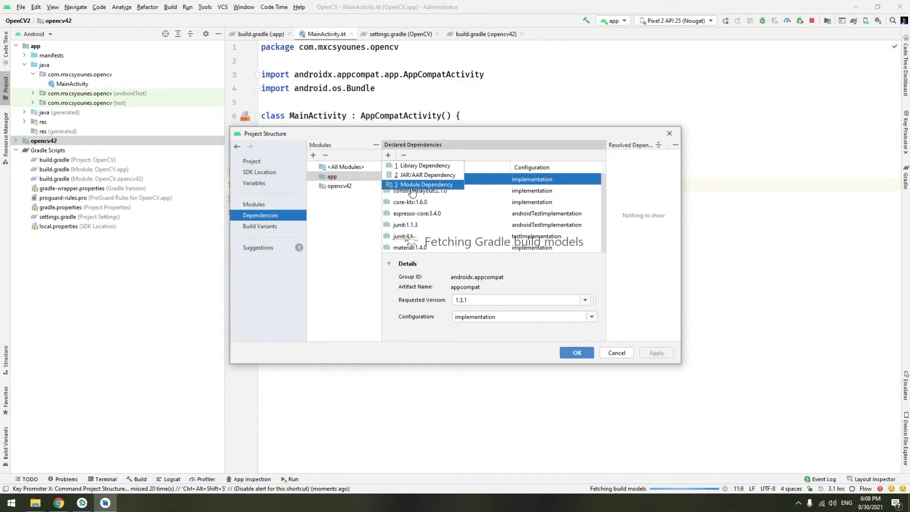
click(426, 183)
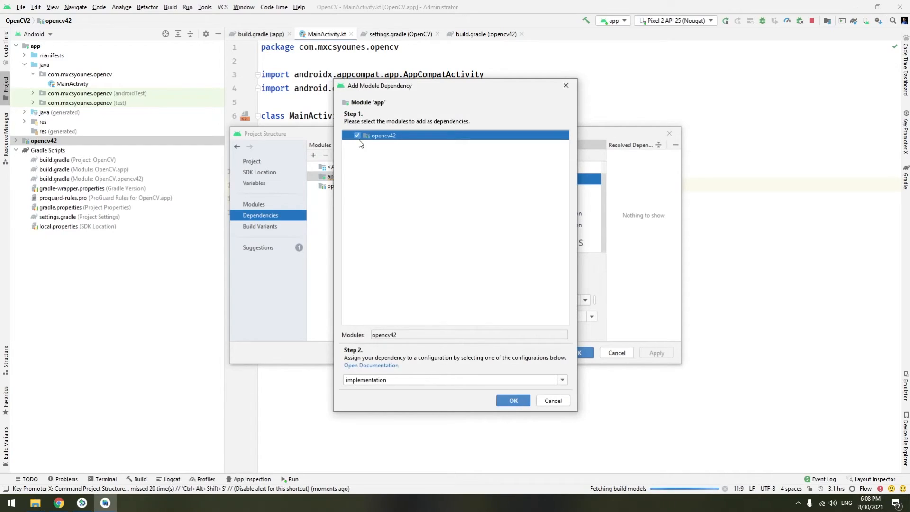
mouse_move(416, 413)
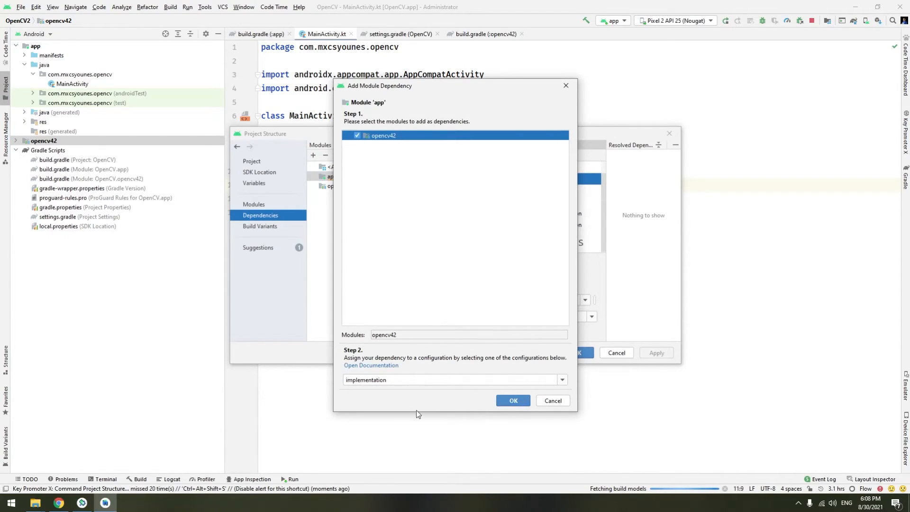
click(513, 401)
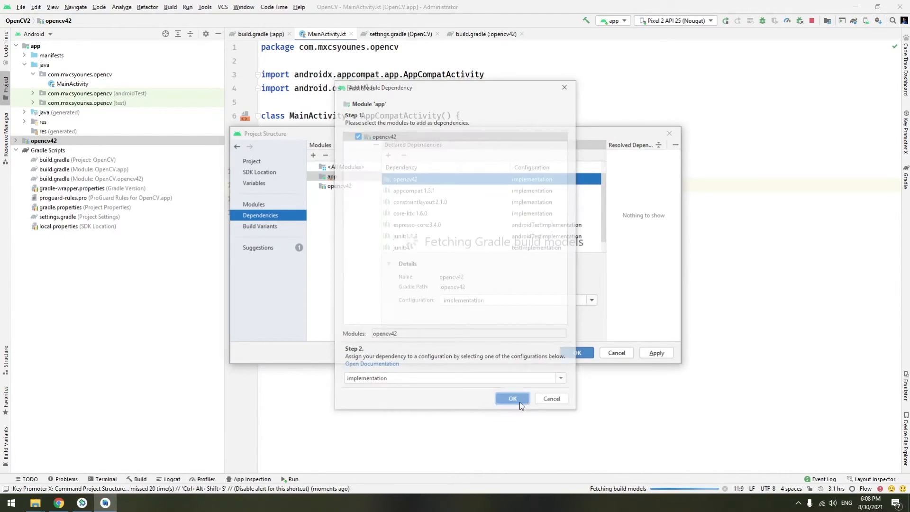
click(512, 399)
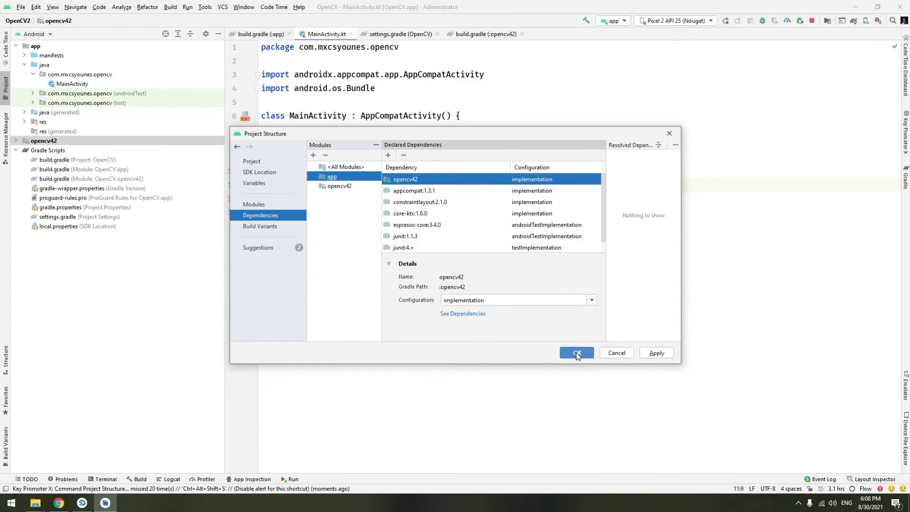
click(576, 353)
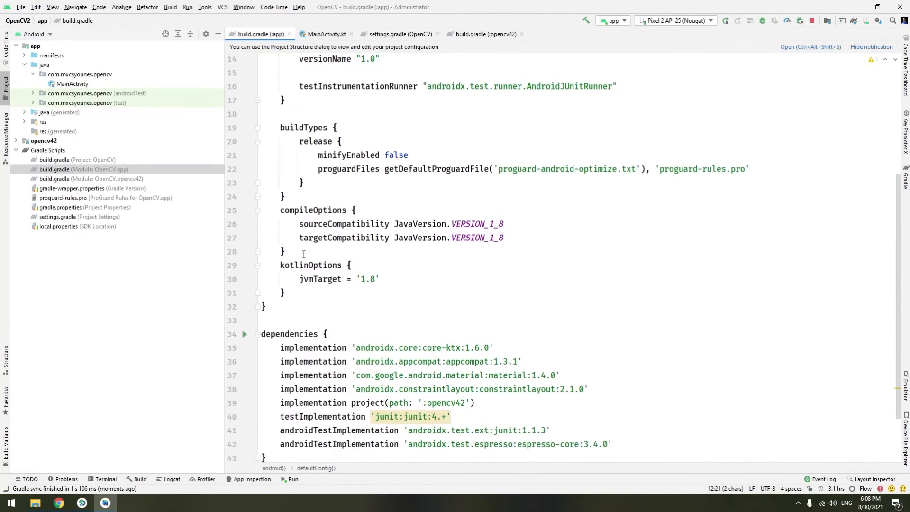
- Confirm implementation project(path: ':opencv42') in build.gradle (app) and return to MainActivity.kt
scroll(down, 3)
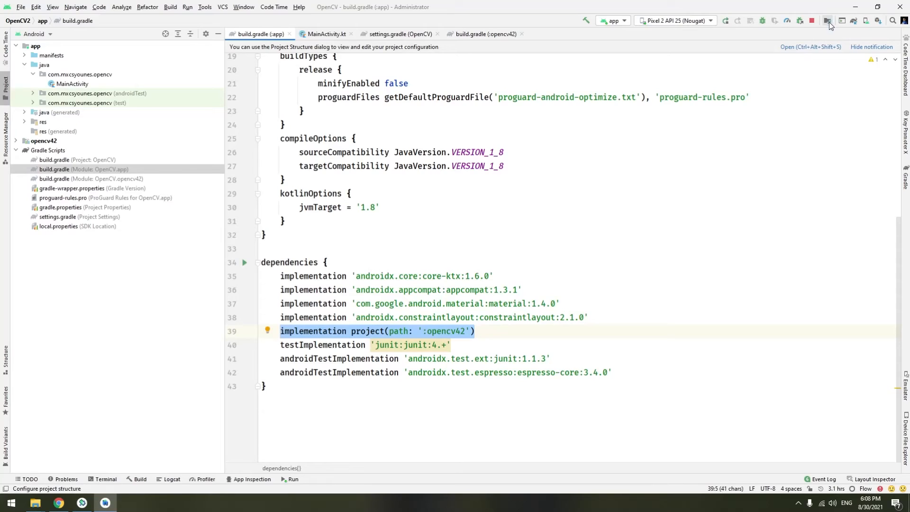
click(828, 20)
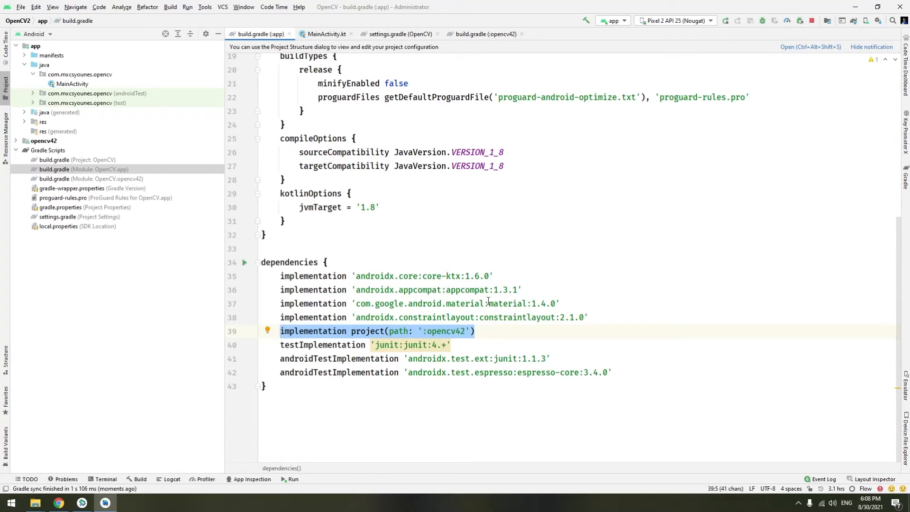
click(326, 34)
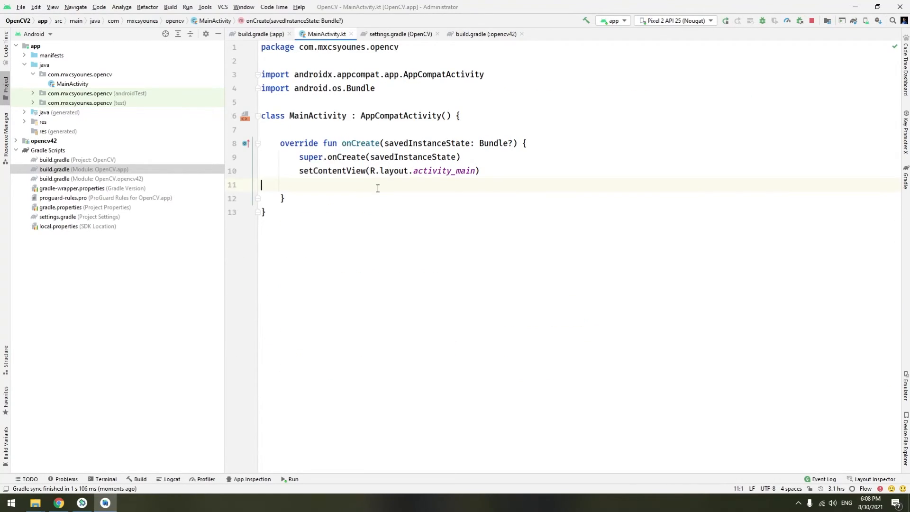
- In onCreate, add Log.d(TAG, "OPenCv Loading Status ${OpenCVLoader.initDebug()}")
text(OpenCVLoader.initDebug()
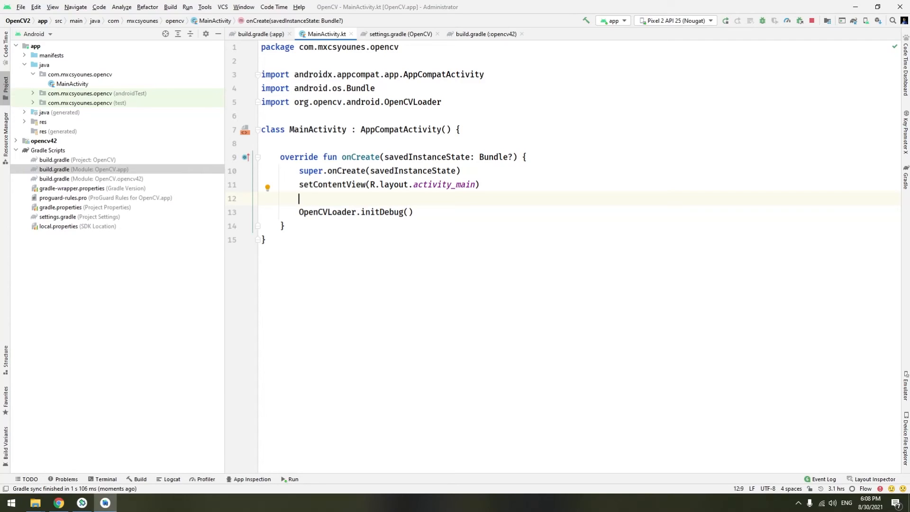
text(logd)
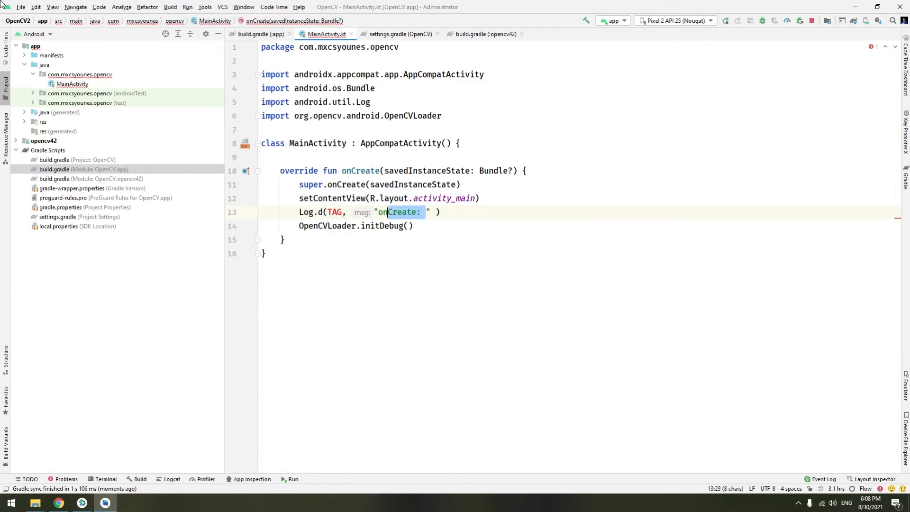
double_click(399, 212)
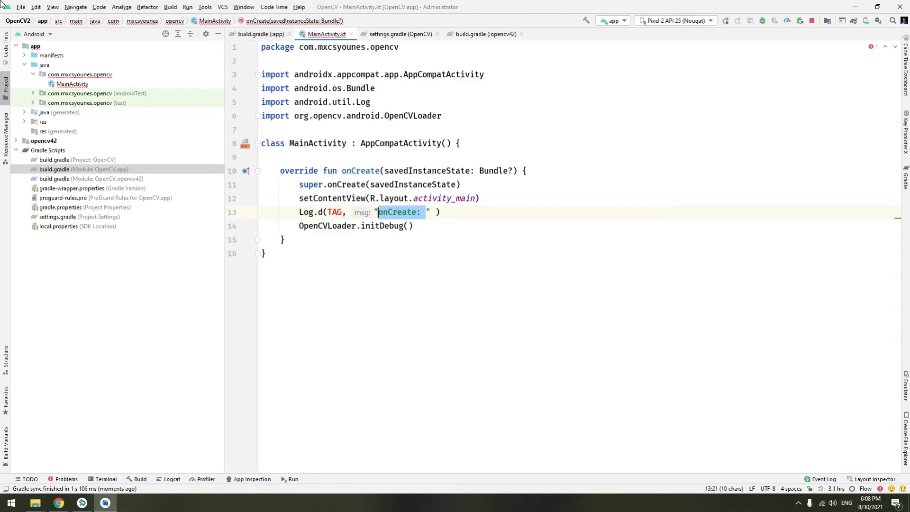
text(OPenCv)
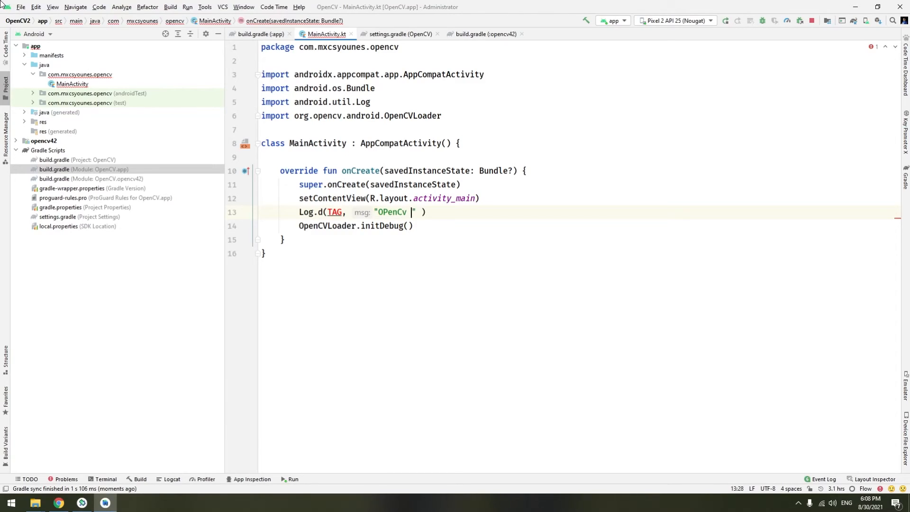
text(Loading Status)
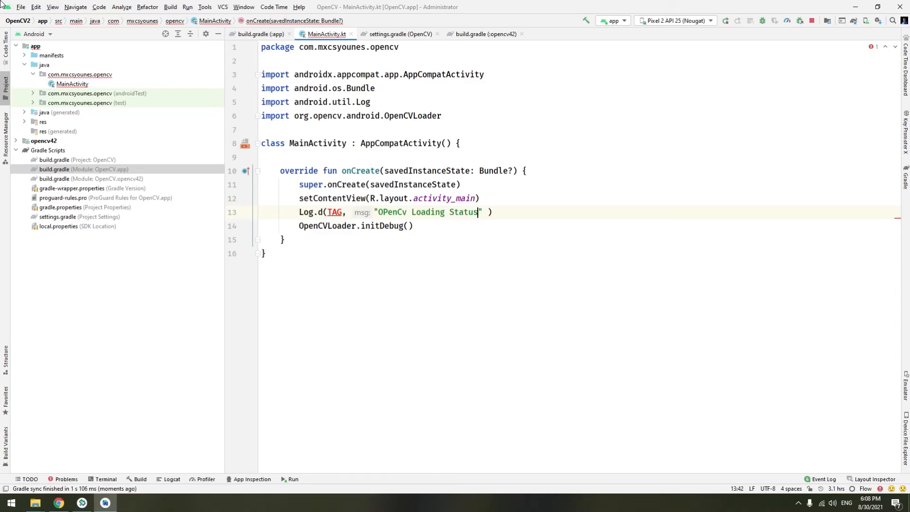
text($)
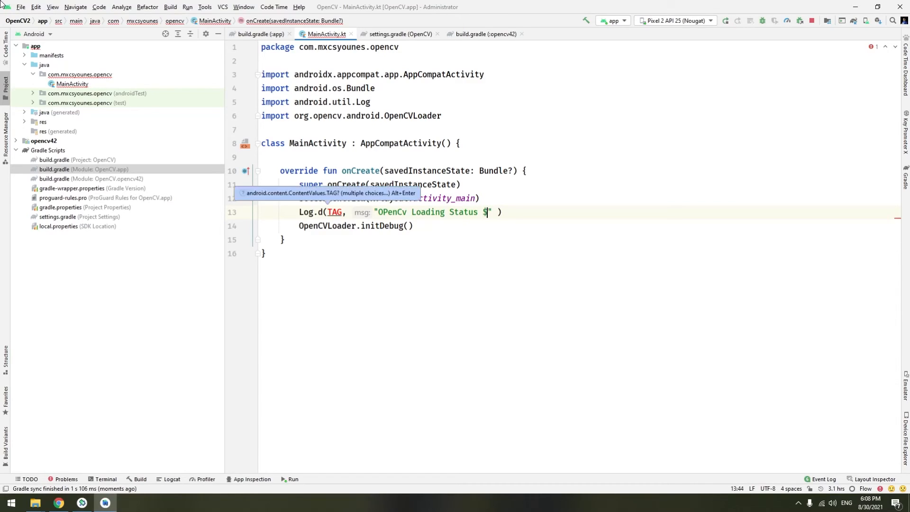
text({)
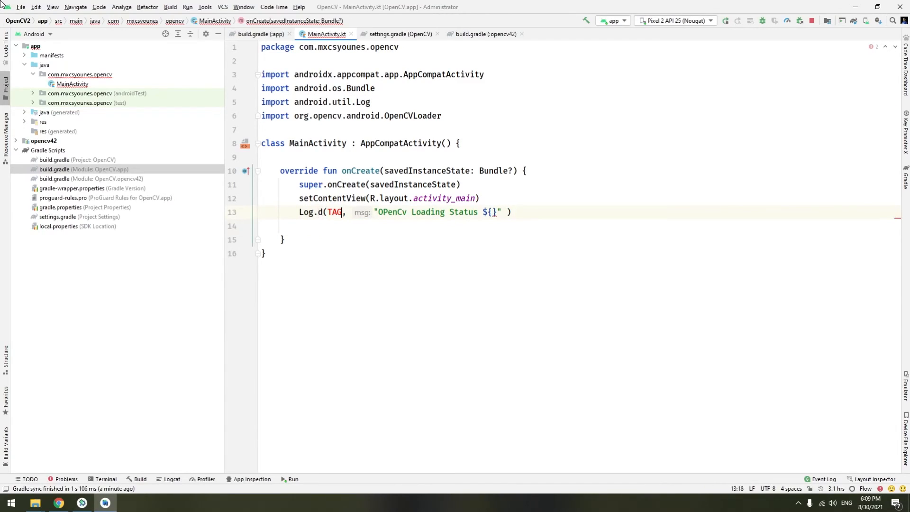
text(OpenCVLoader.initDebug())
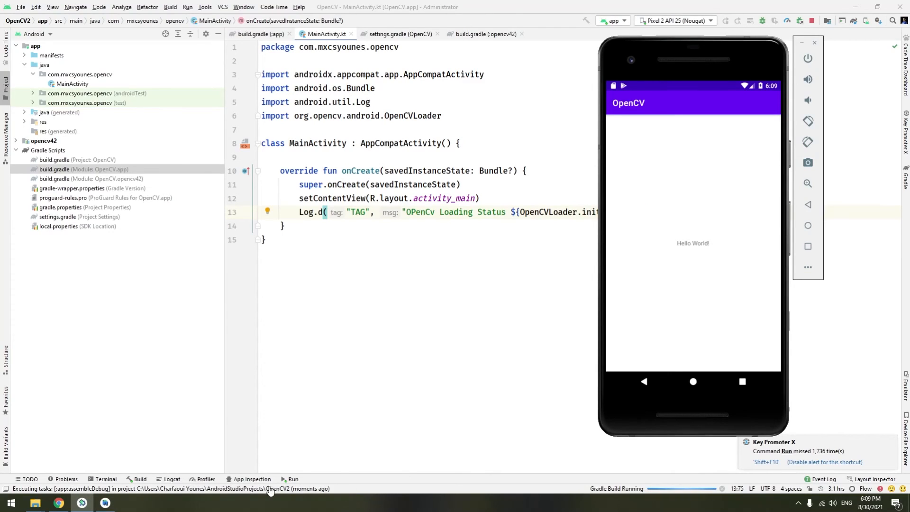
- Run the app on the Pixel 2 emulator and show Logcat reporting 'OPenCv Loading Status true'
click(171, 479)
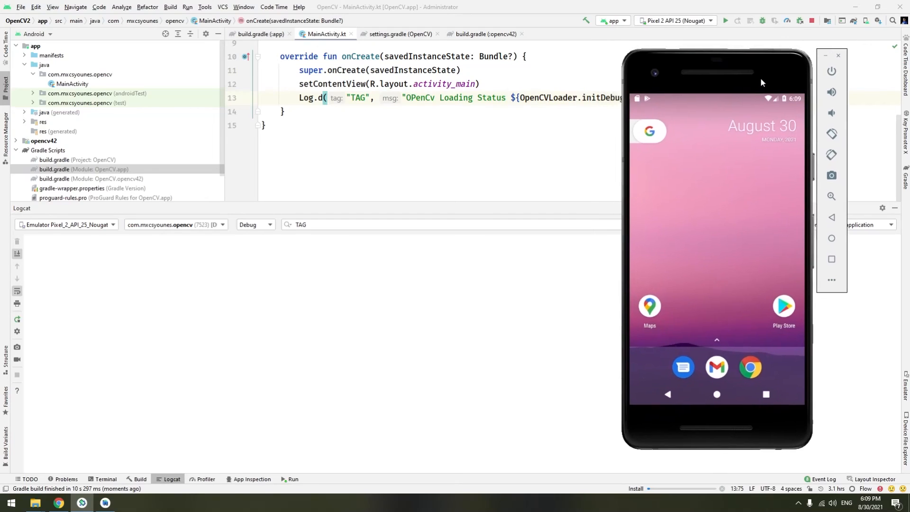
click(725, 20)
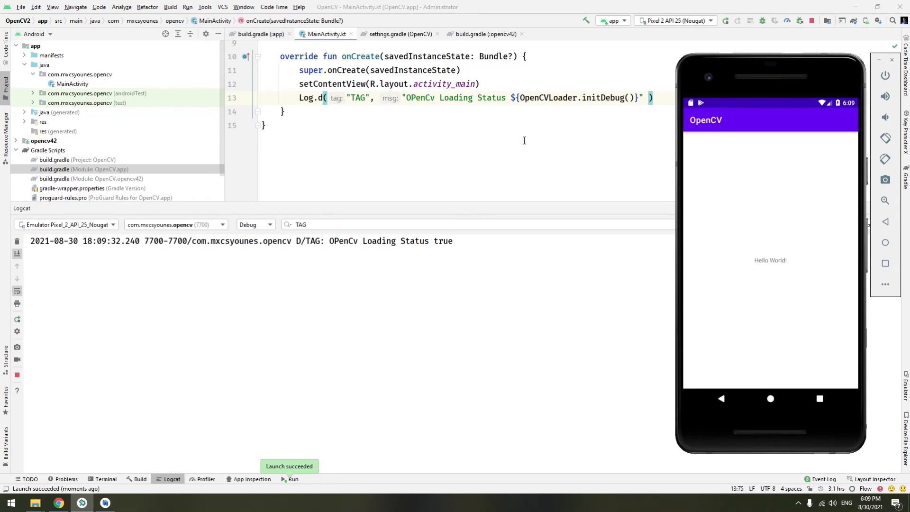
mouse_move(519, 180)
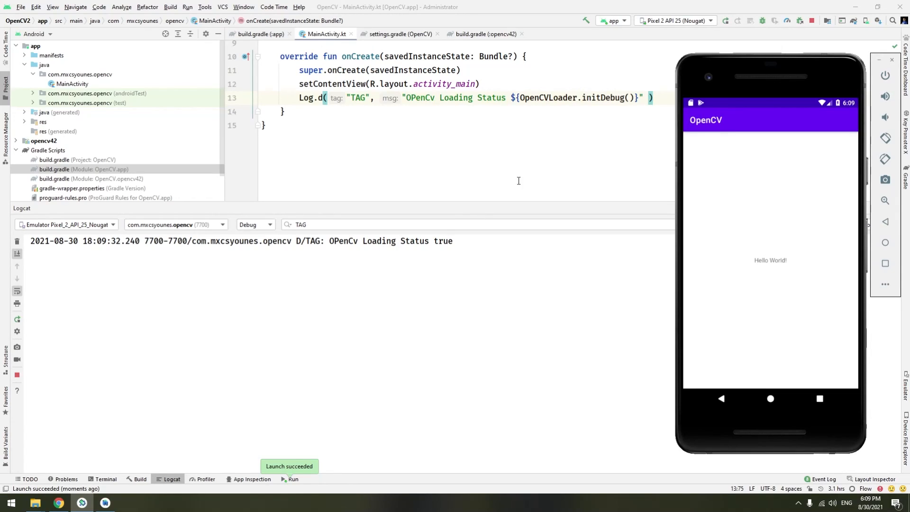